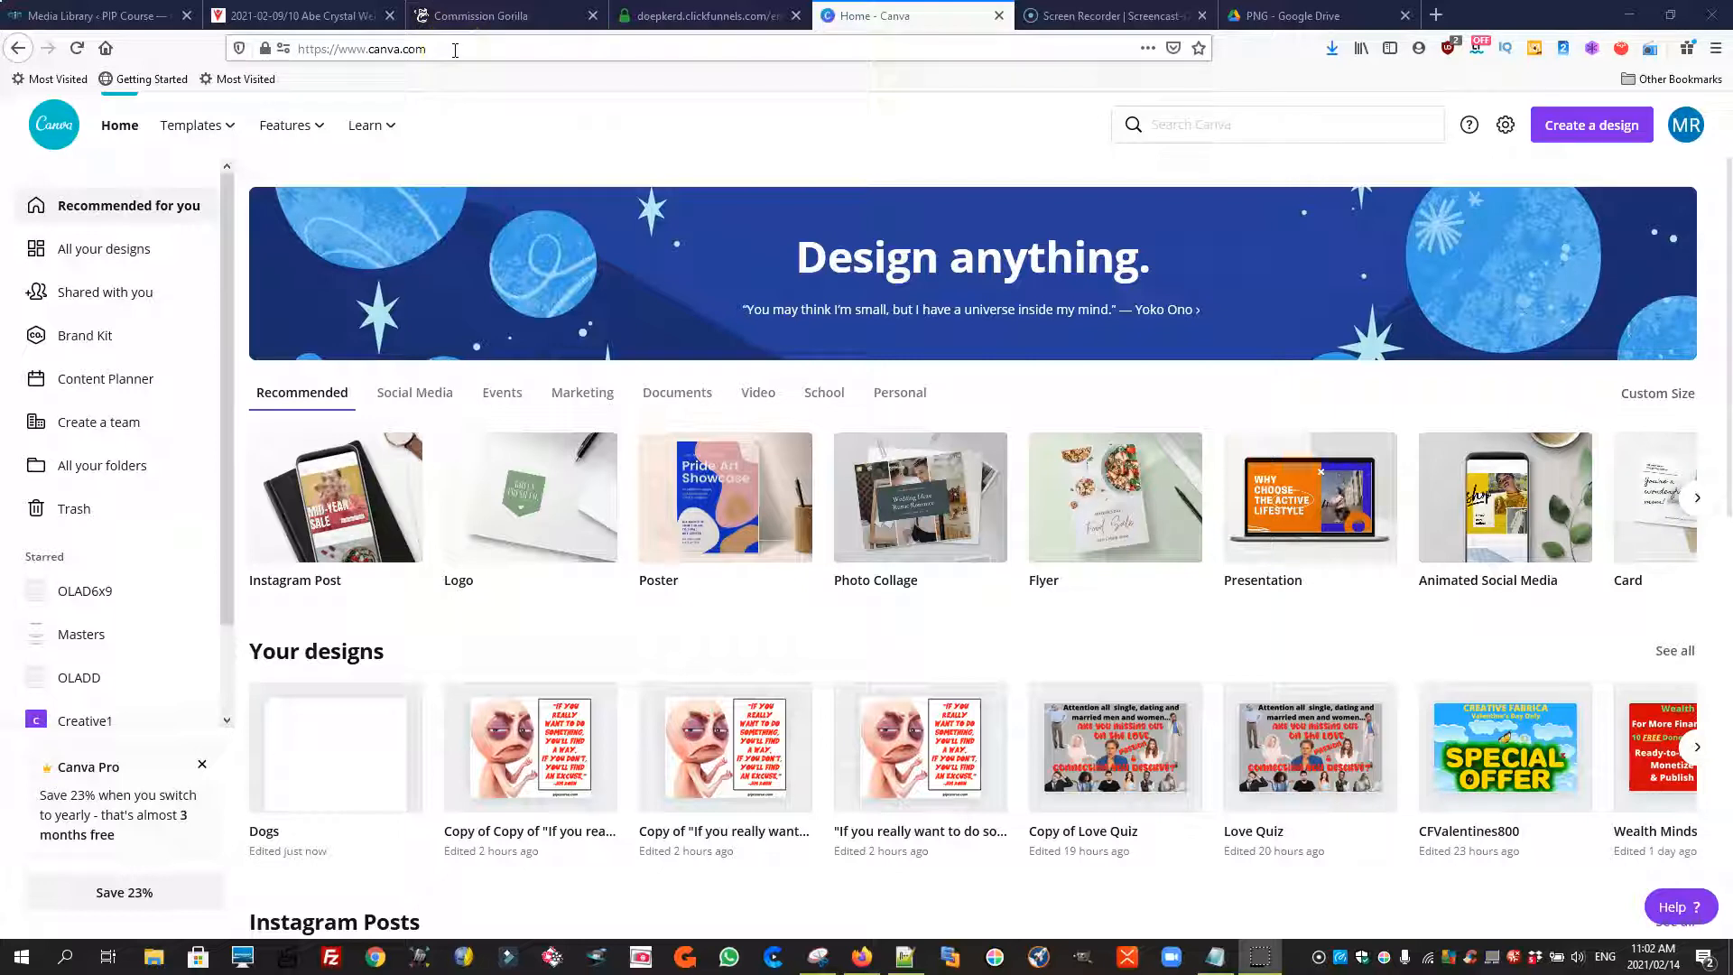
mouse_move(580, 116)
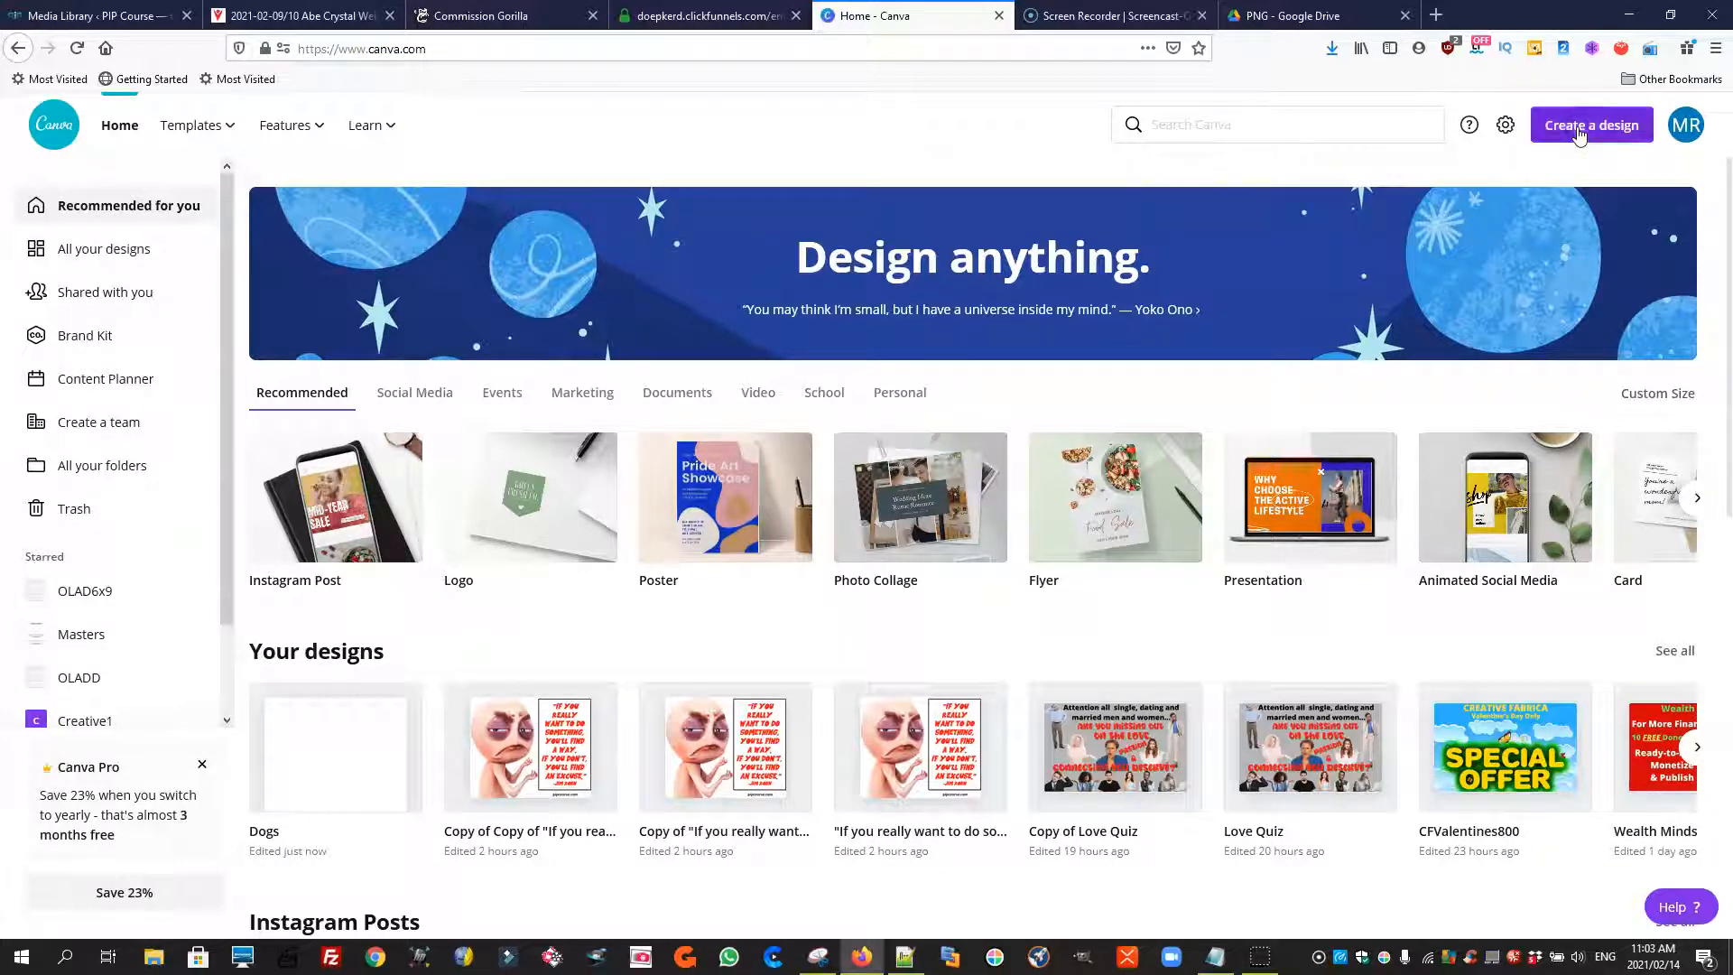
Create a new blank custom-size design using the recent 8.5 × 11 in size
left_click(1591, 125)
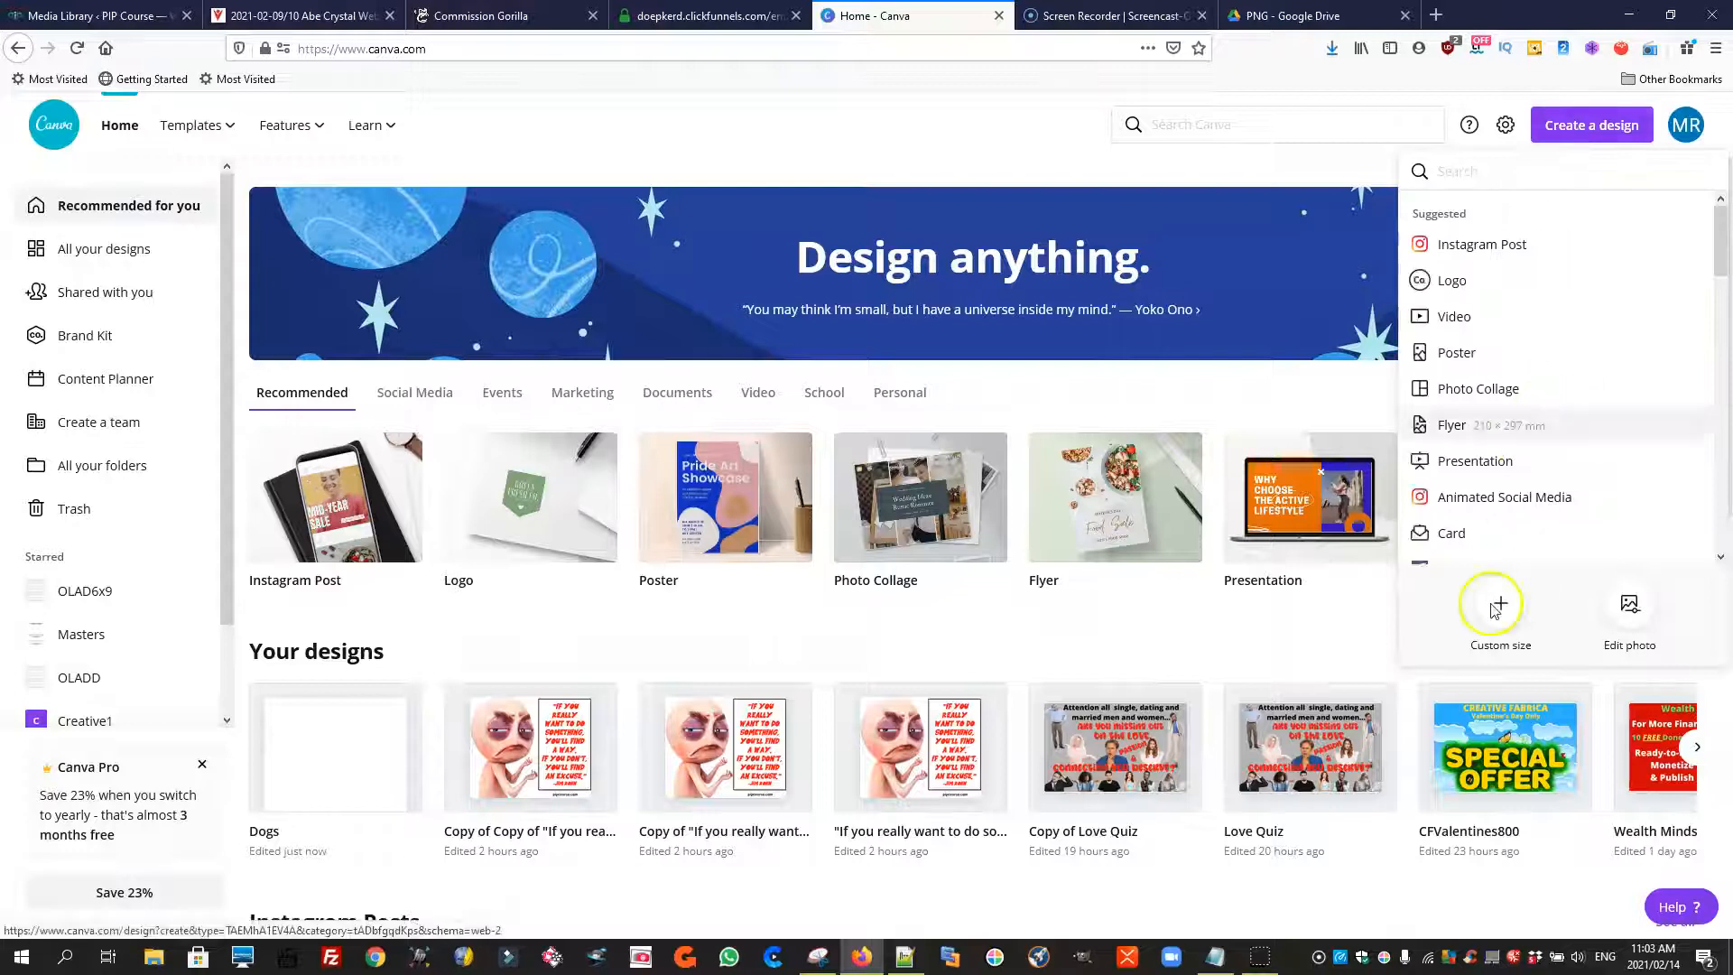
left_click(1498, 614)
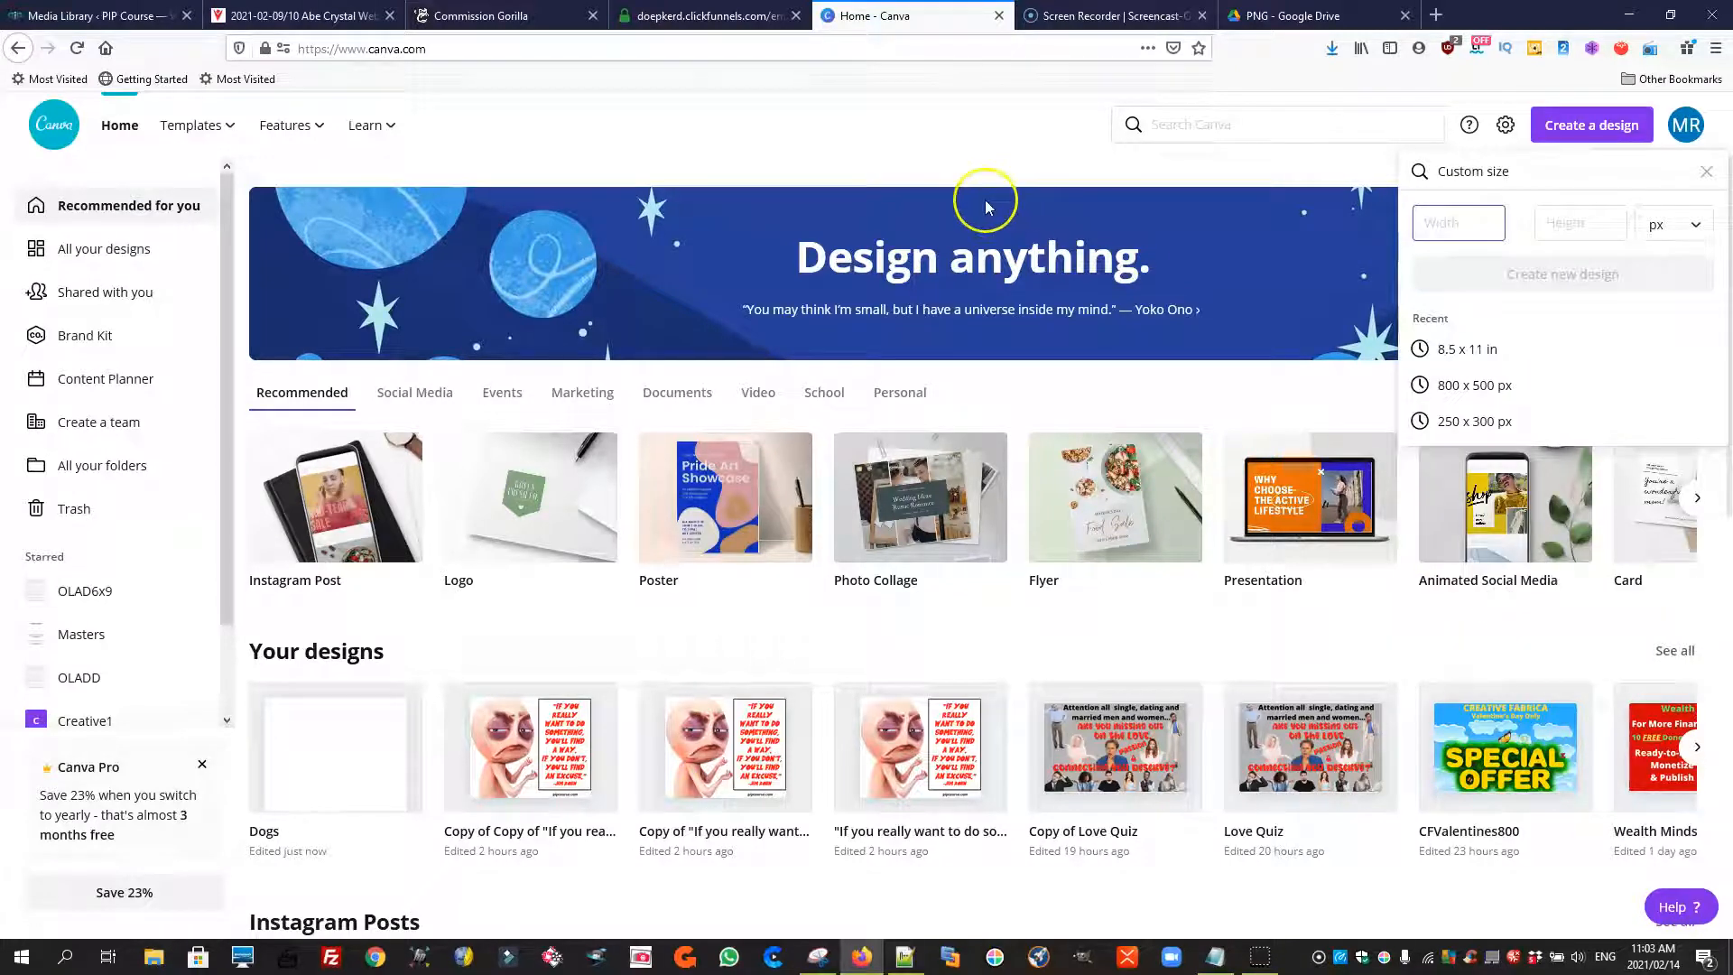
left_click(1470, 348)
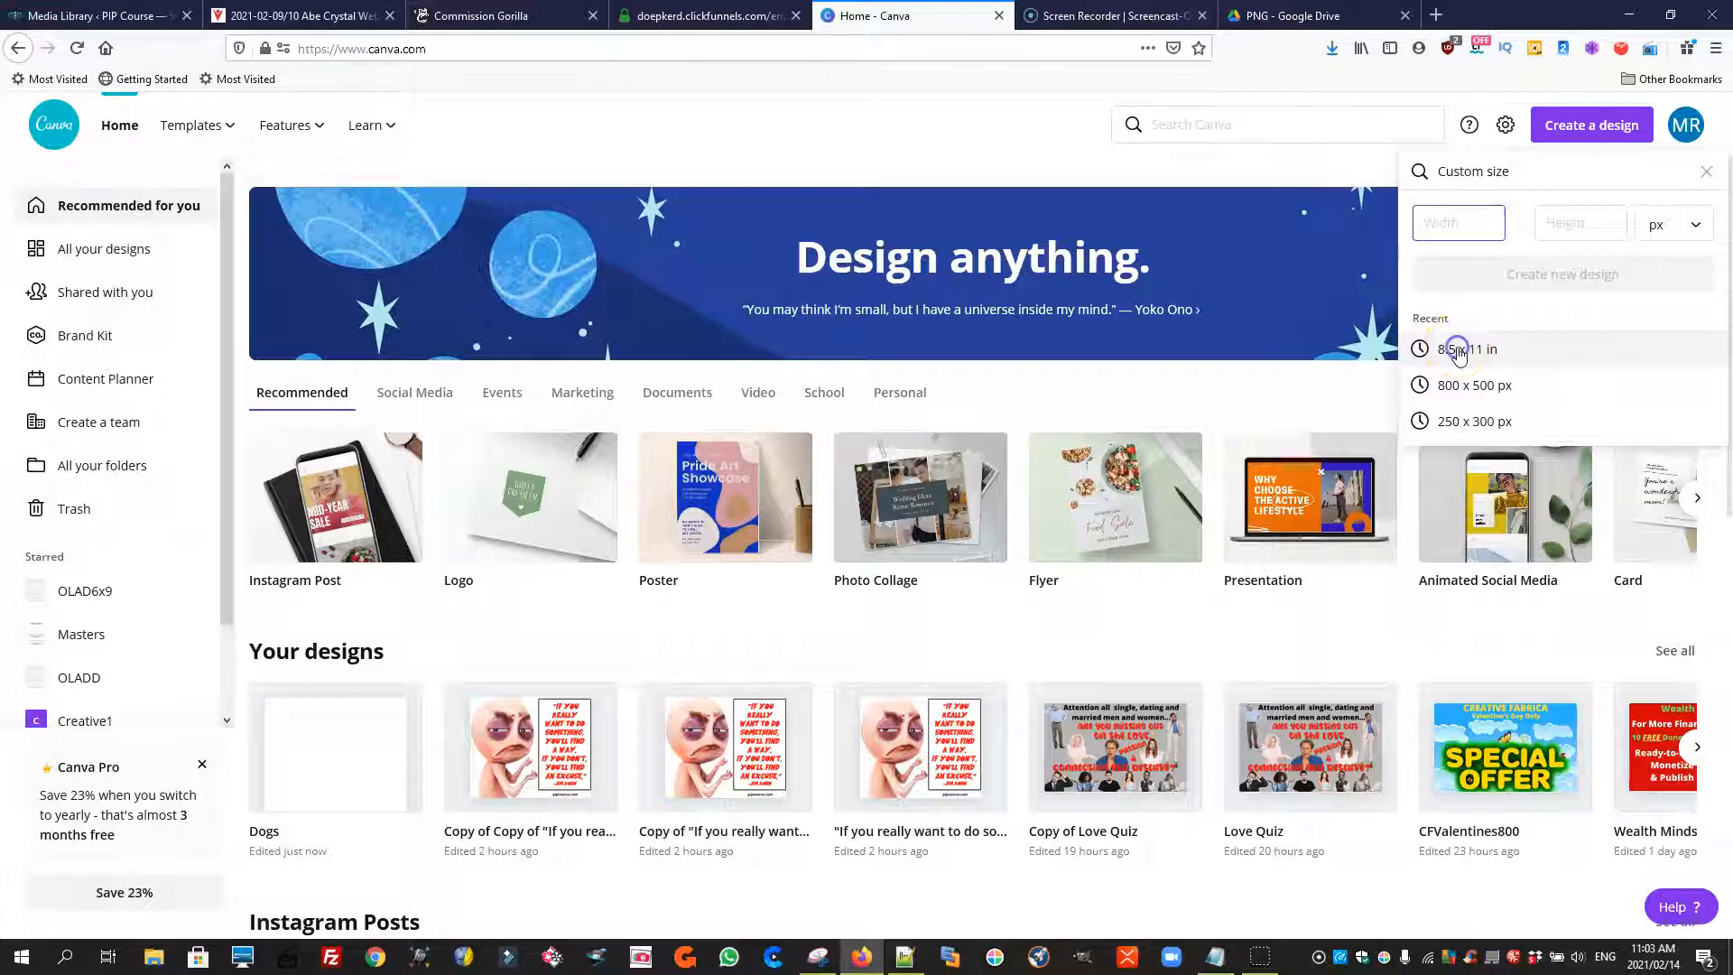
left_click(1470, 348)
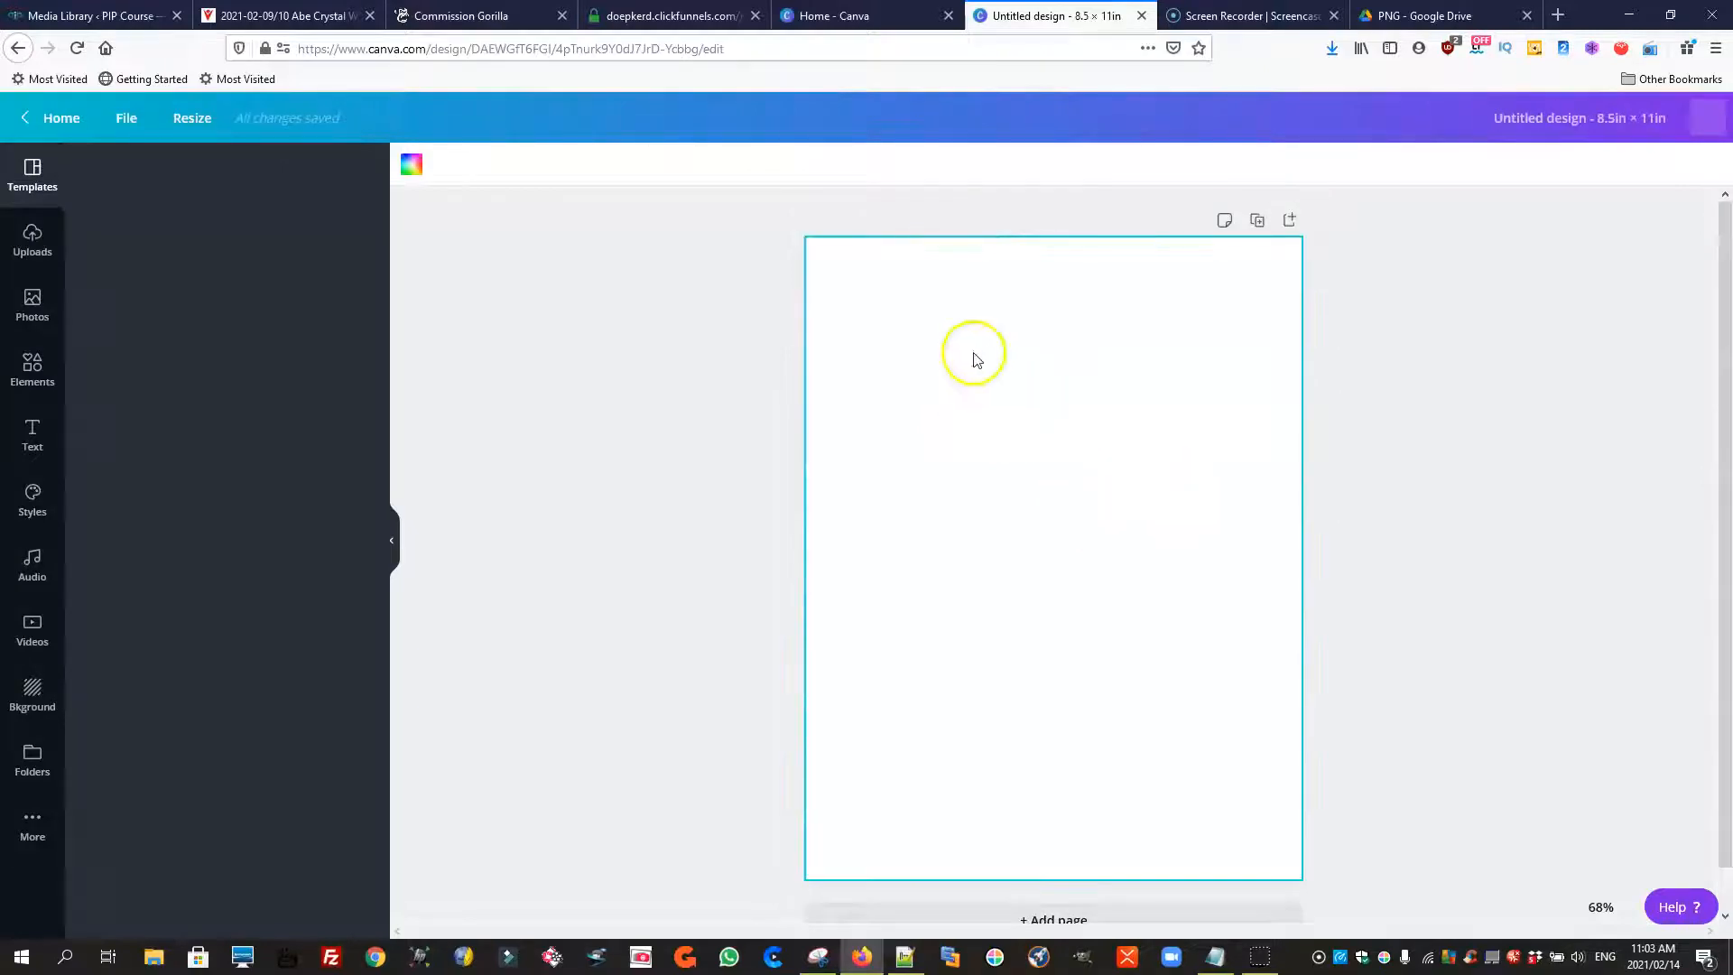
Rename the untitled design to 'Dogs'
left_click(32, 175)
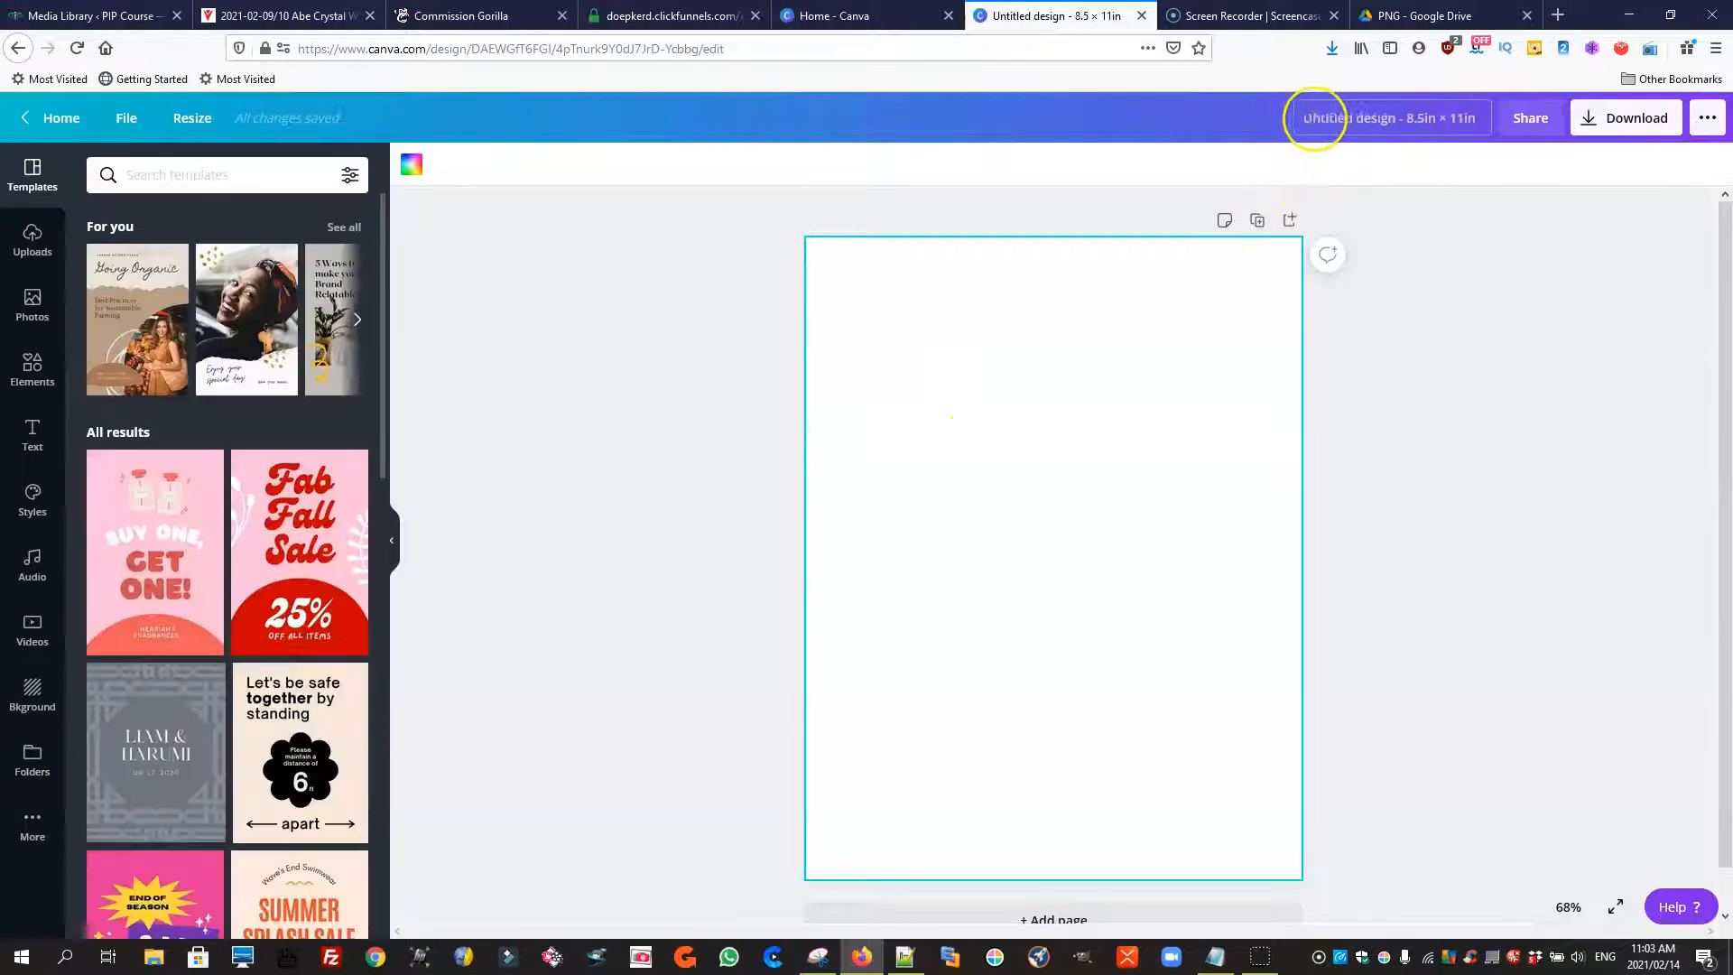
left_click(1386, 117)
type("Dogs")
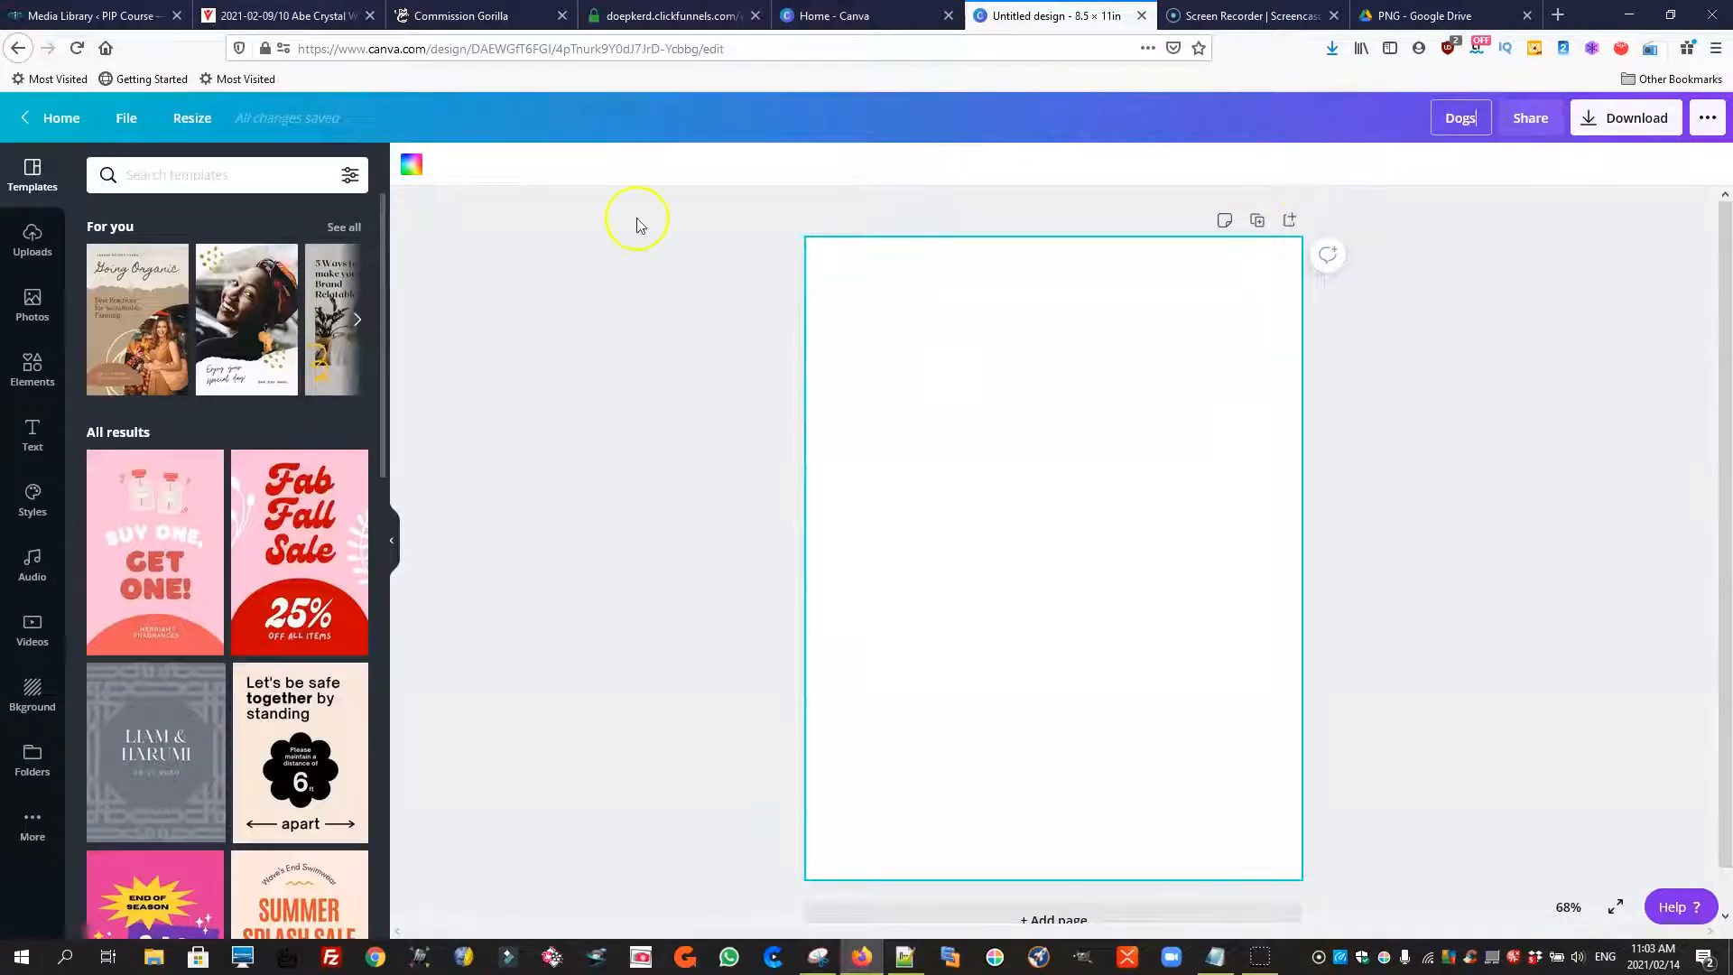
left_click(33, 239)
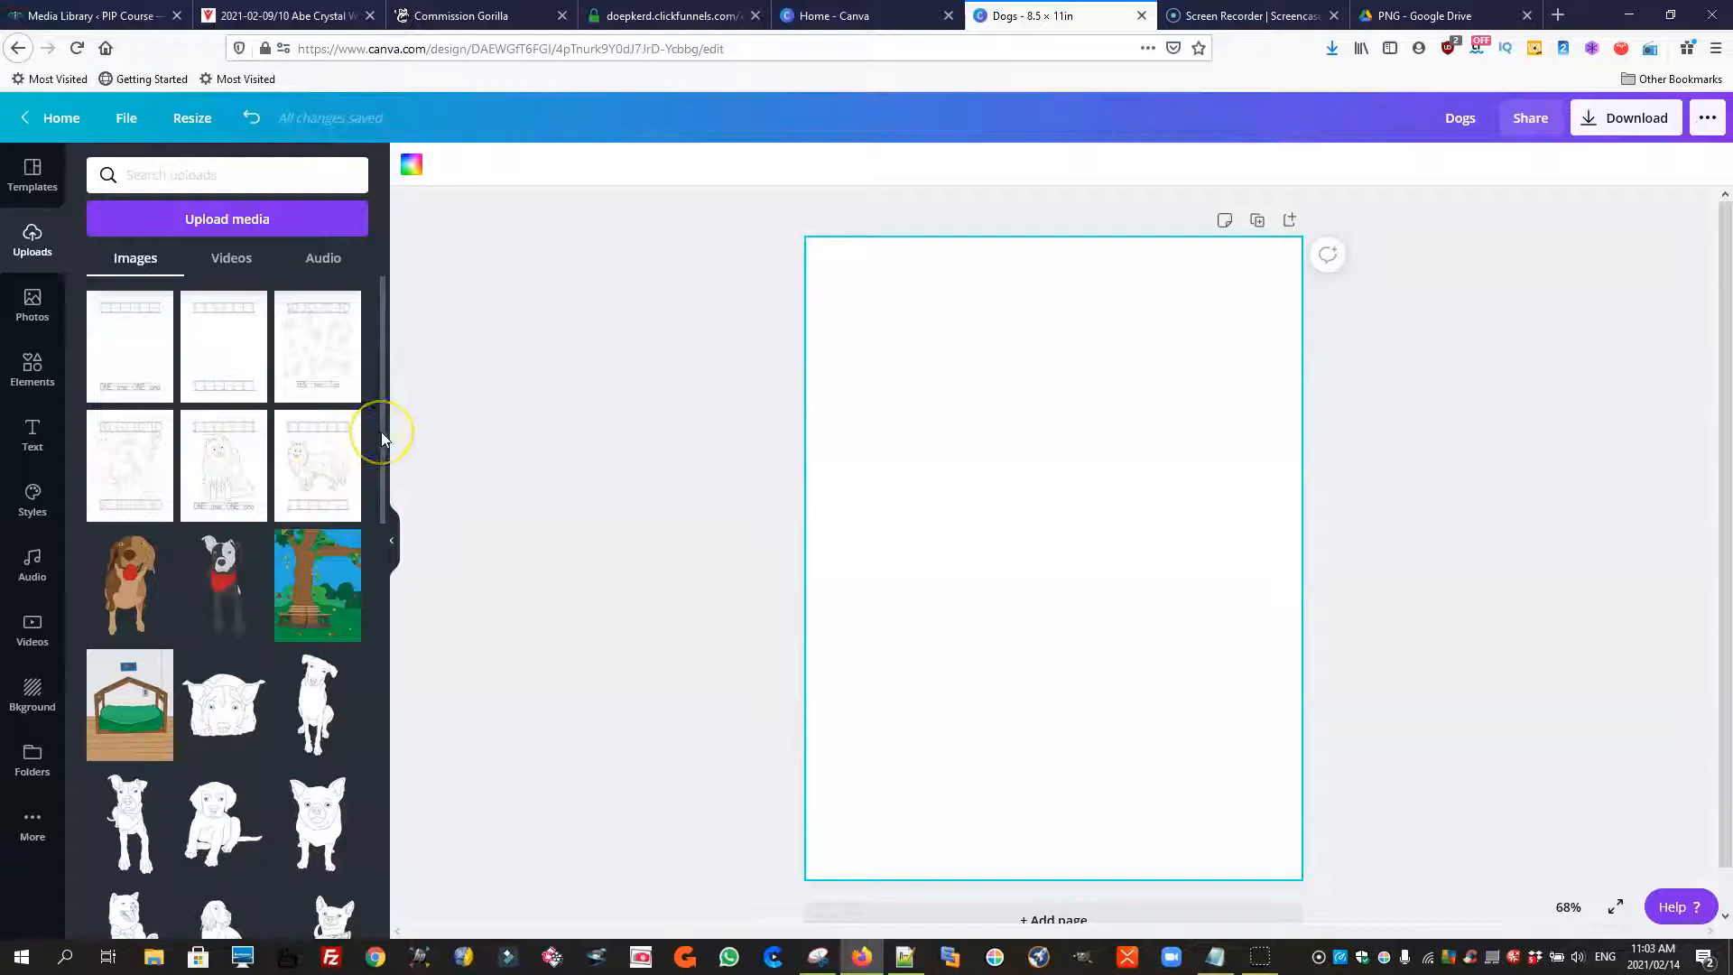
Browse down through the uploaded dog and coloring-page images
scroll("down", 3)
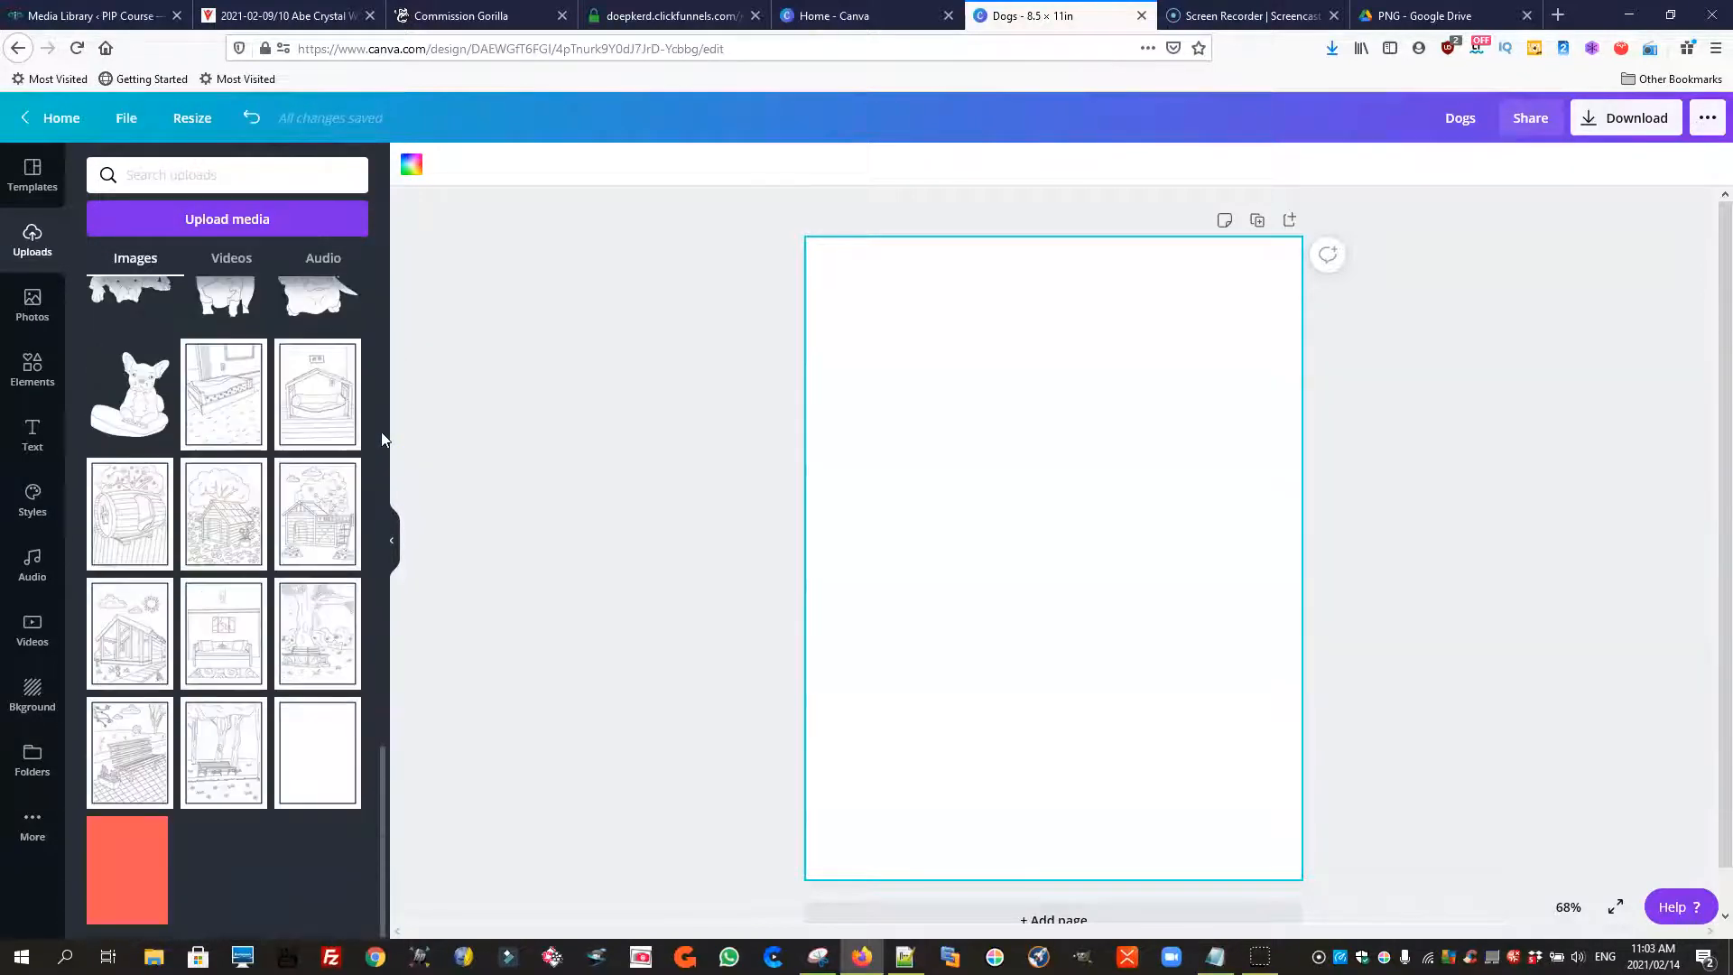
scroll("down", 3)
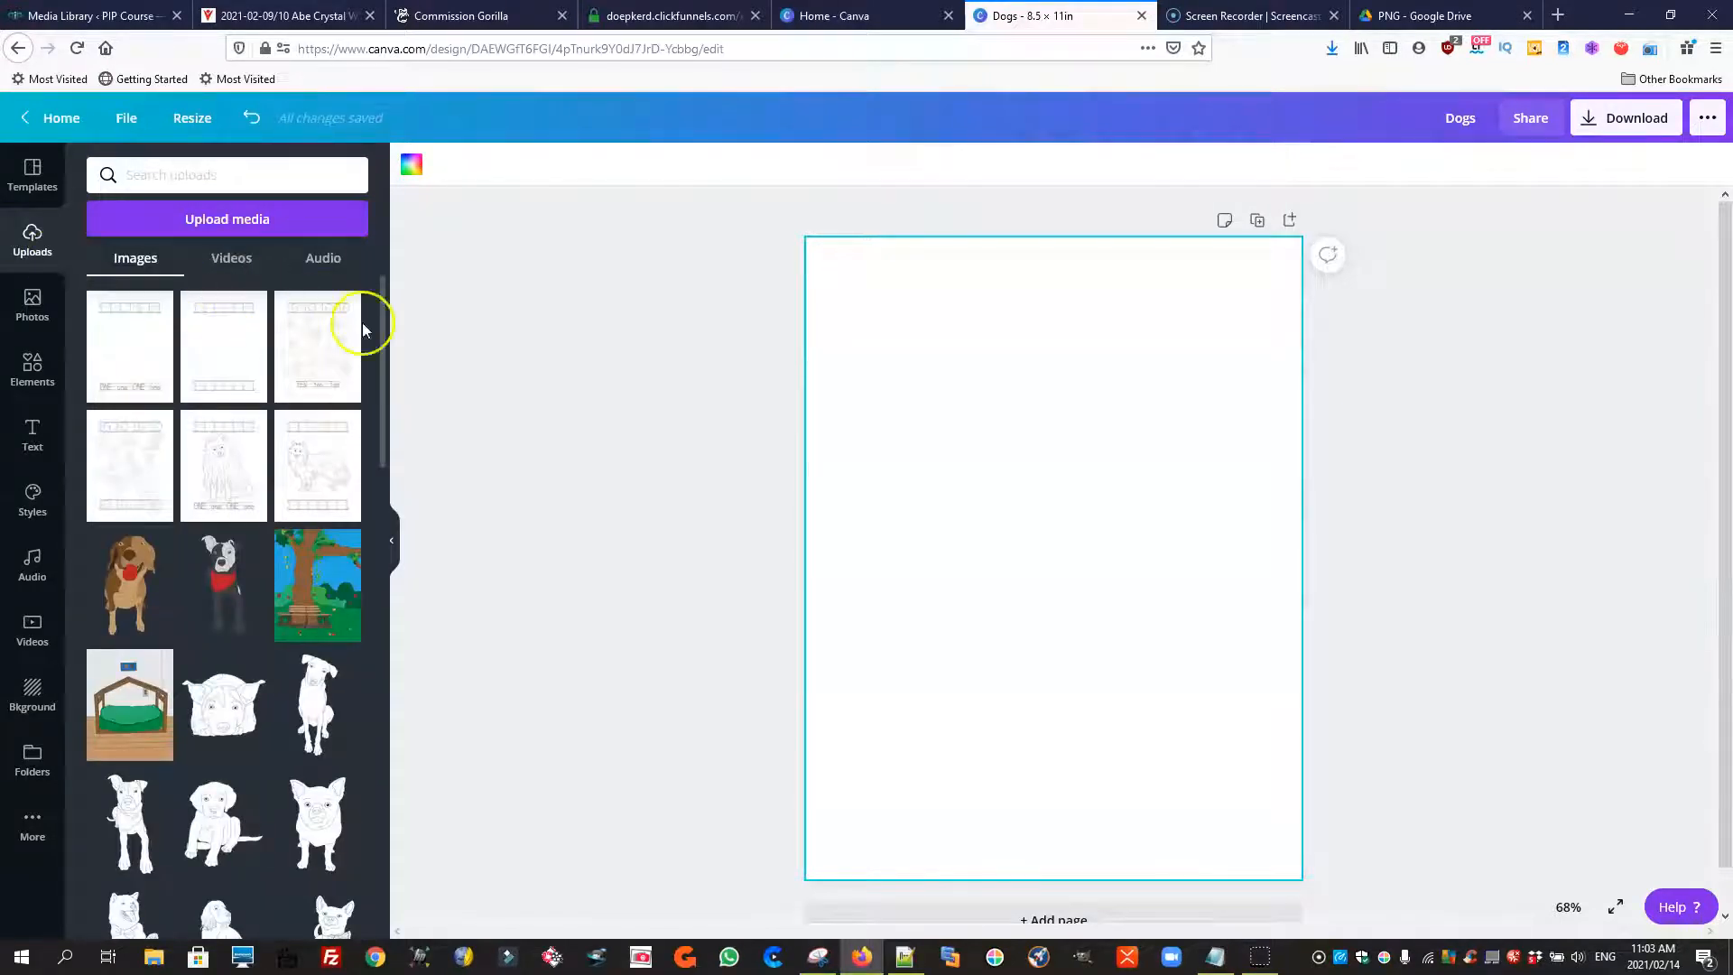
mouse_move(865, 435)
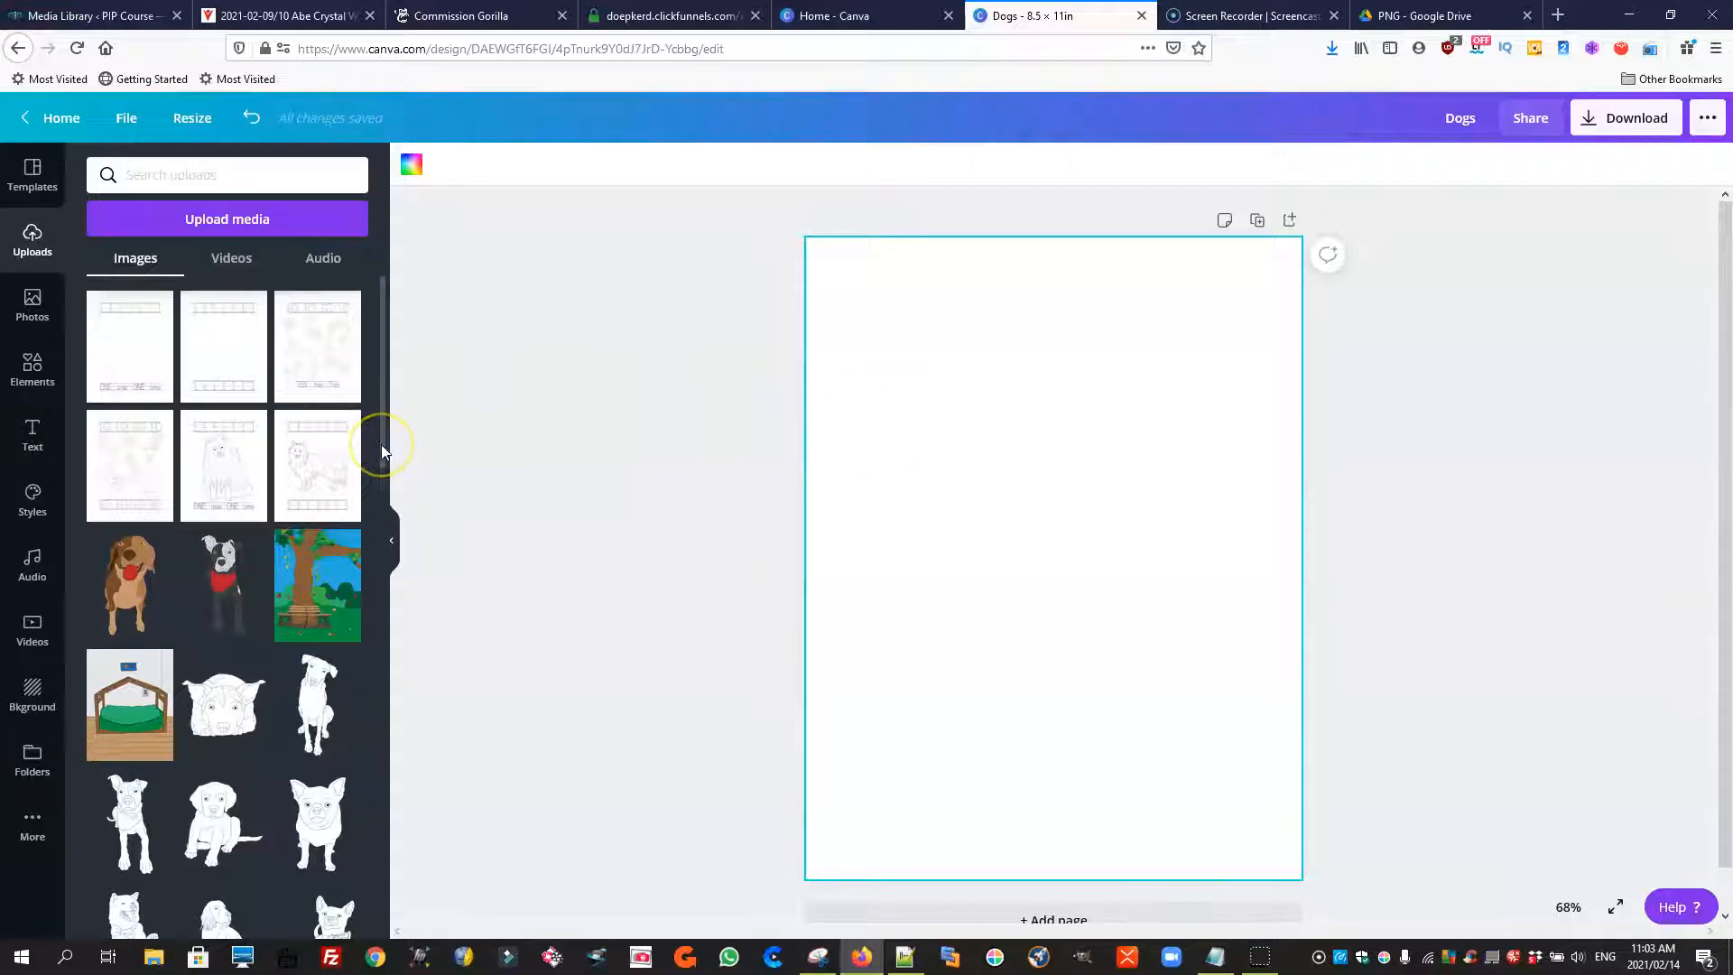
scroll("down", 3)
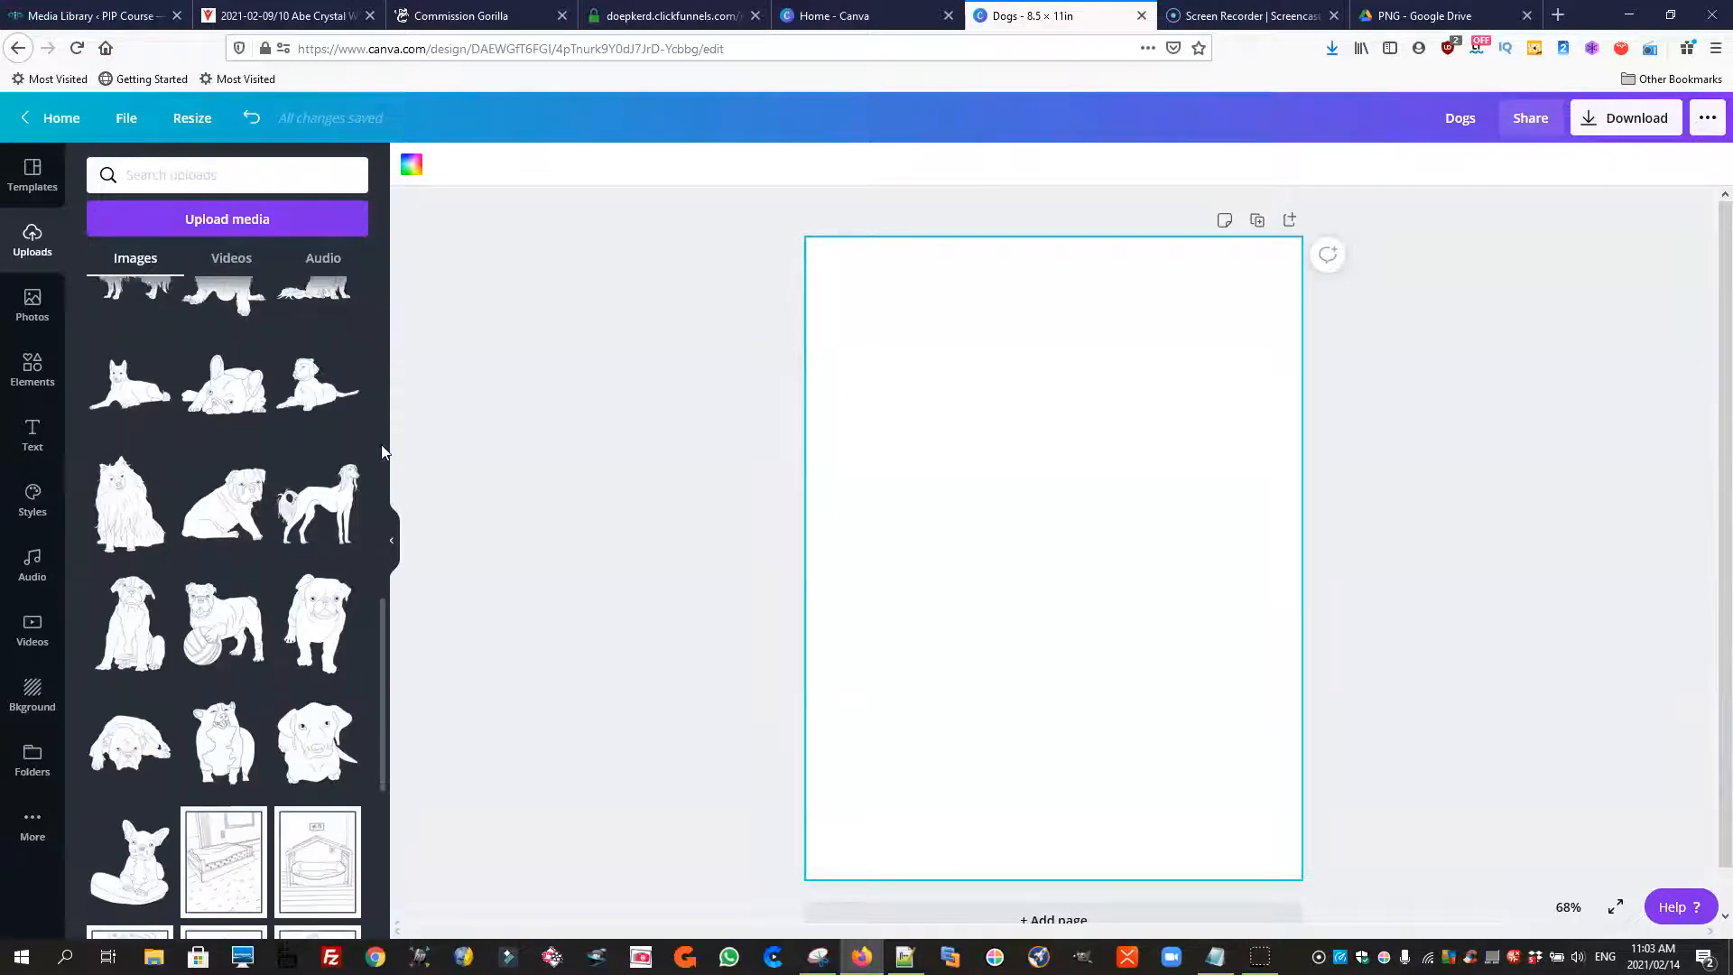
scroll("down", 3)
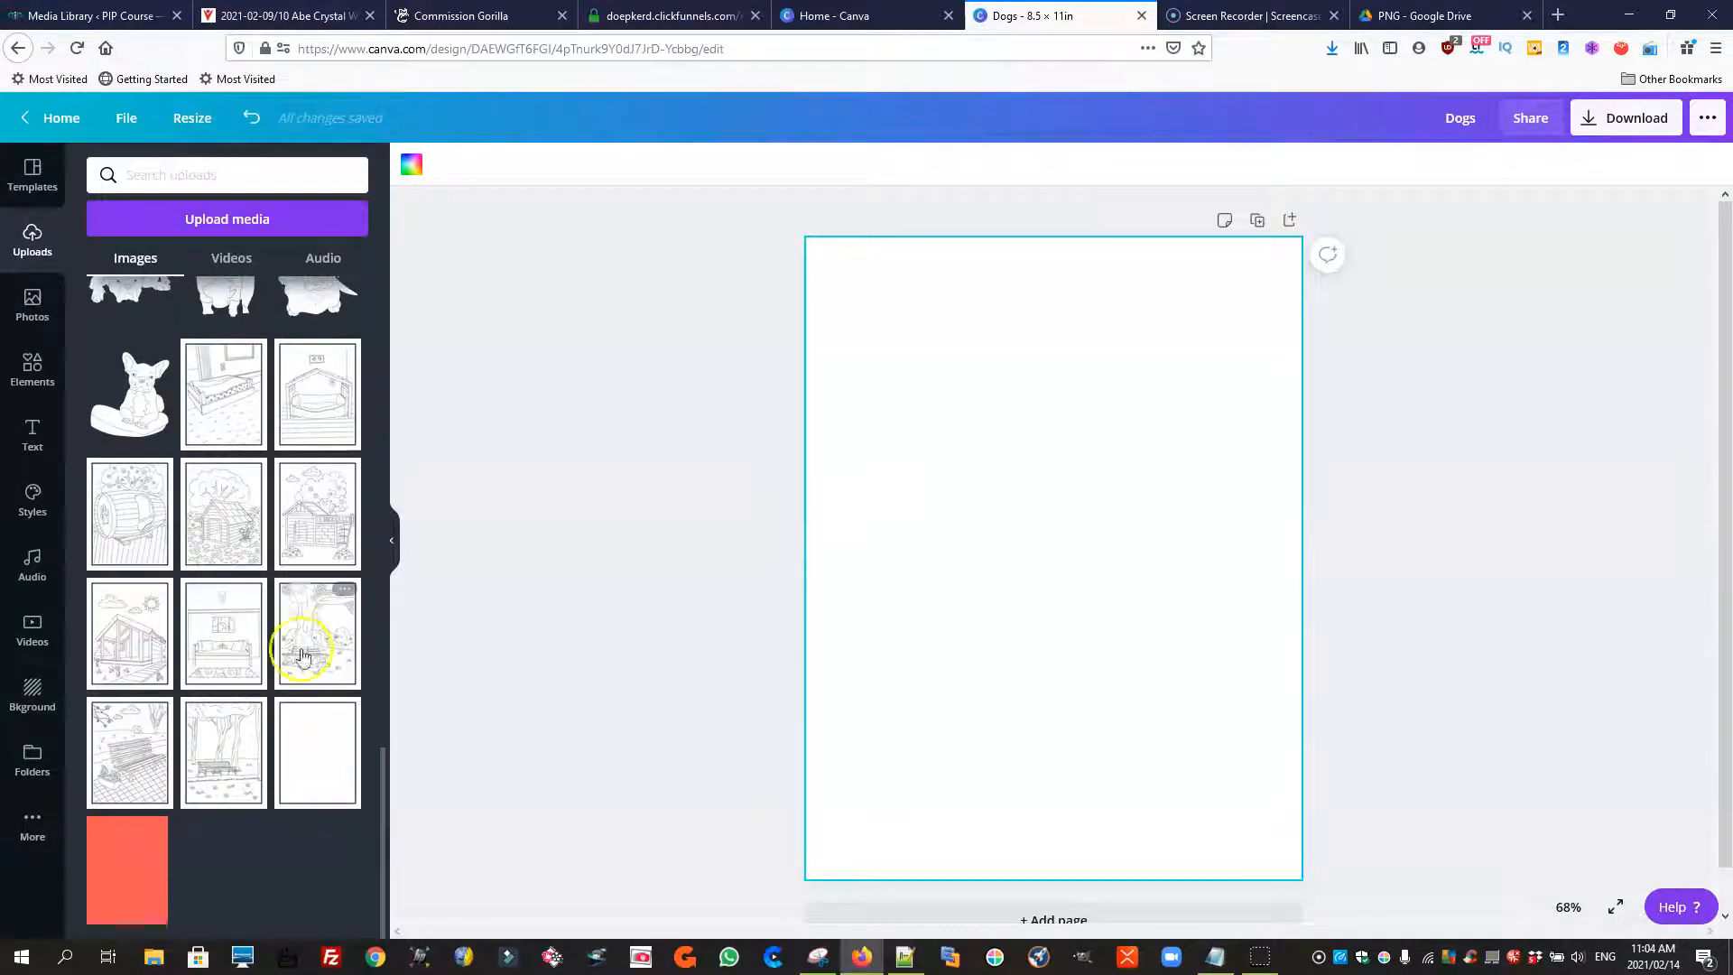
mouse_move(227, 746)
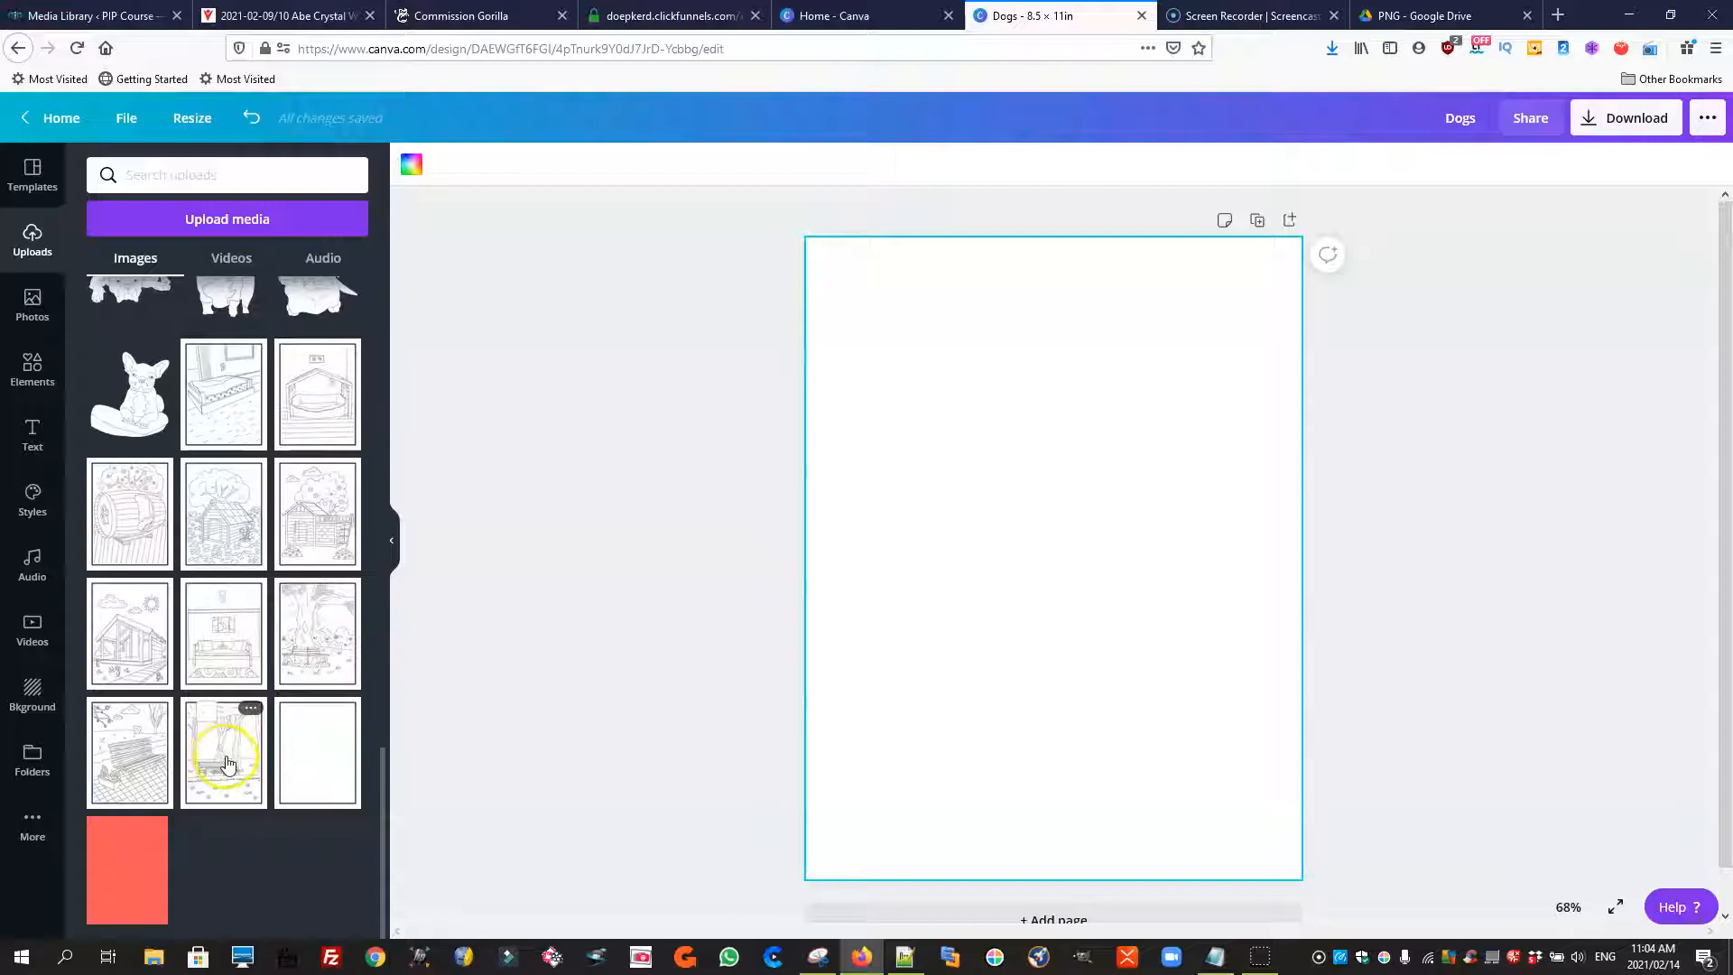
Add the tree-and-bench line-art image and enlarge it to fill the page
left_click(224, 753)
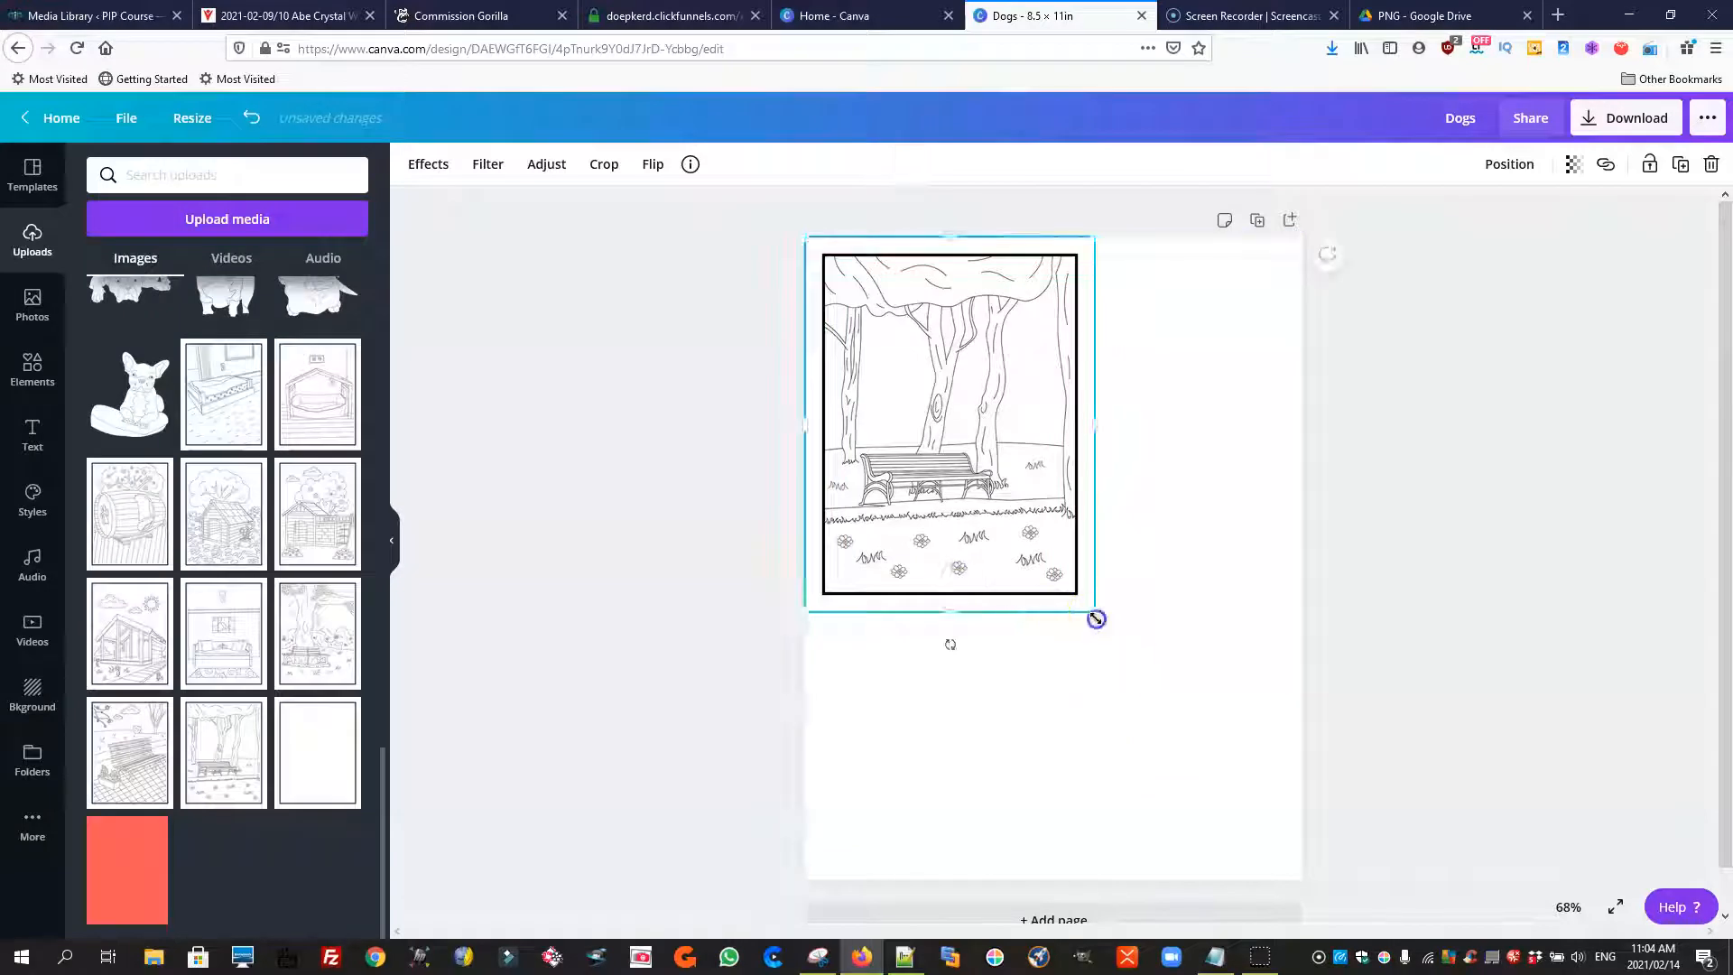
left_click_drag(1096, 619, 1304, 875)
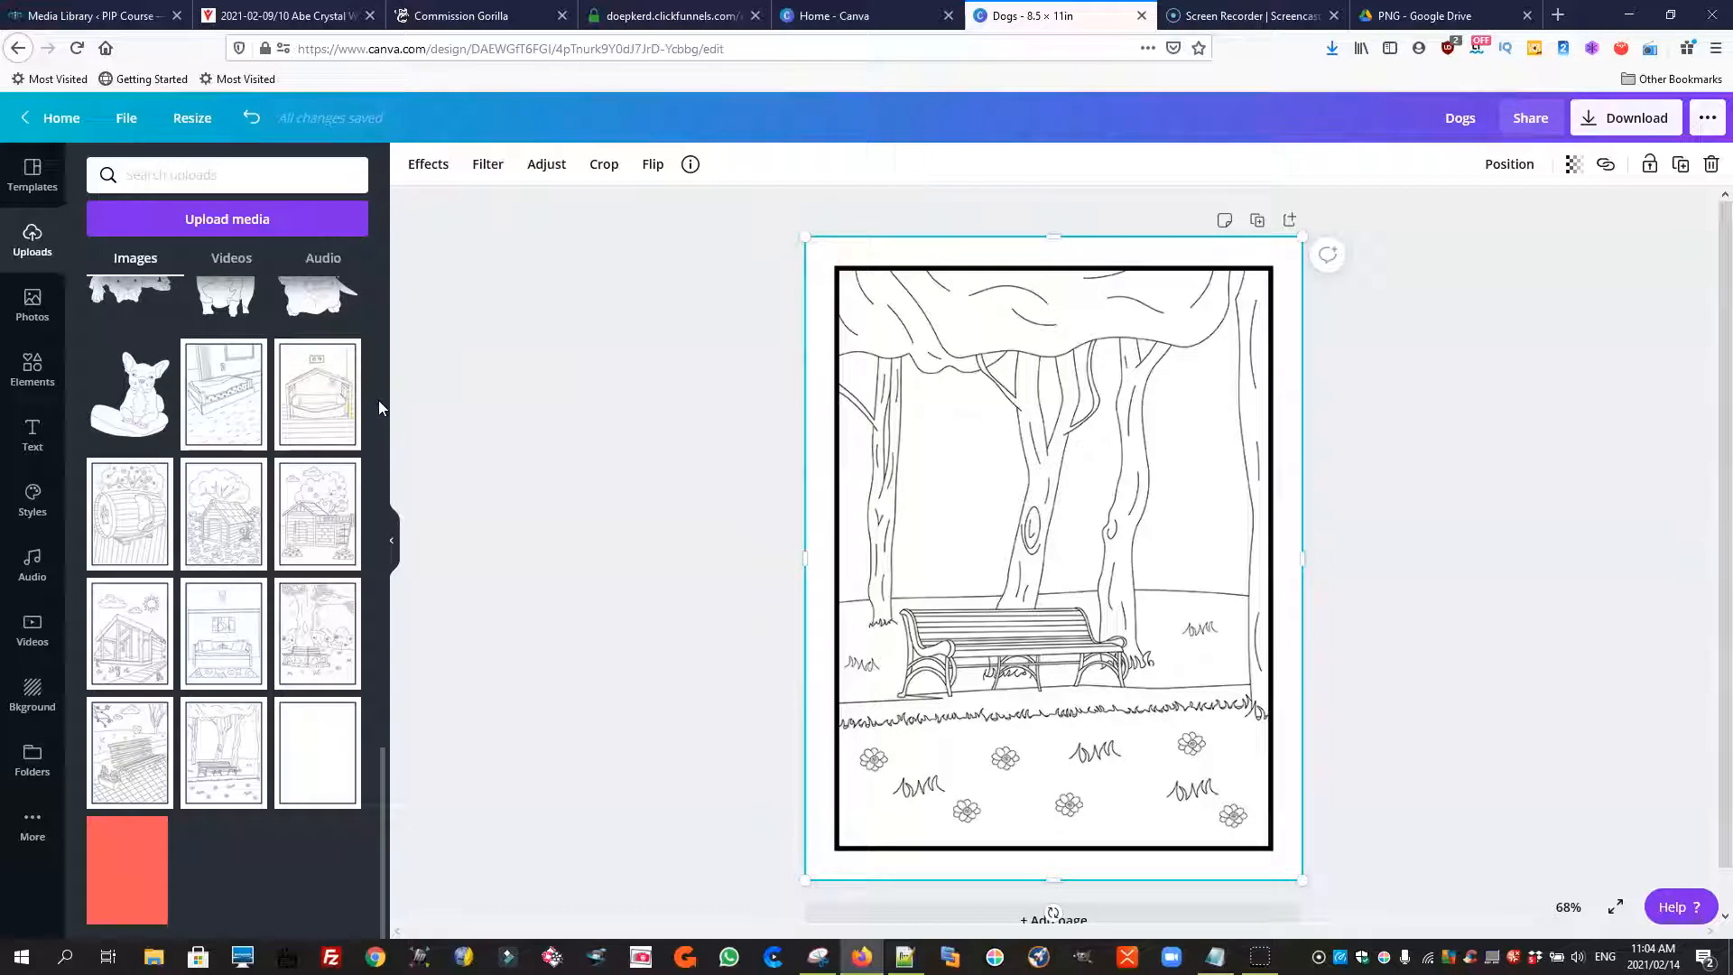
mouse_move(639, 363)
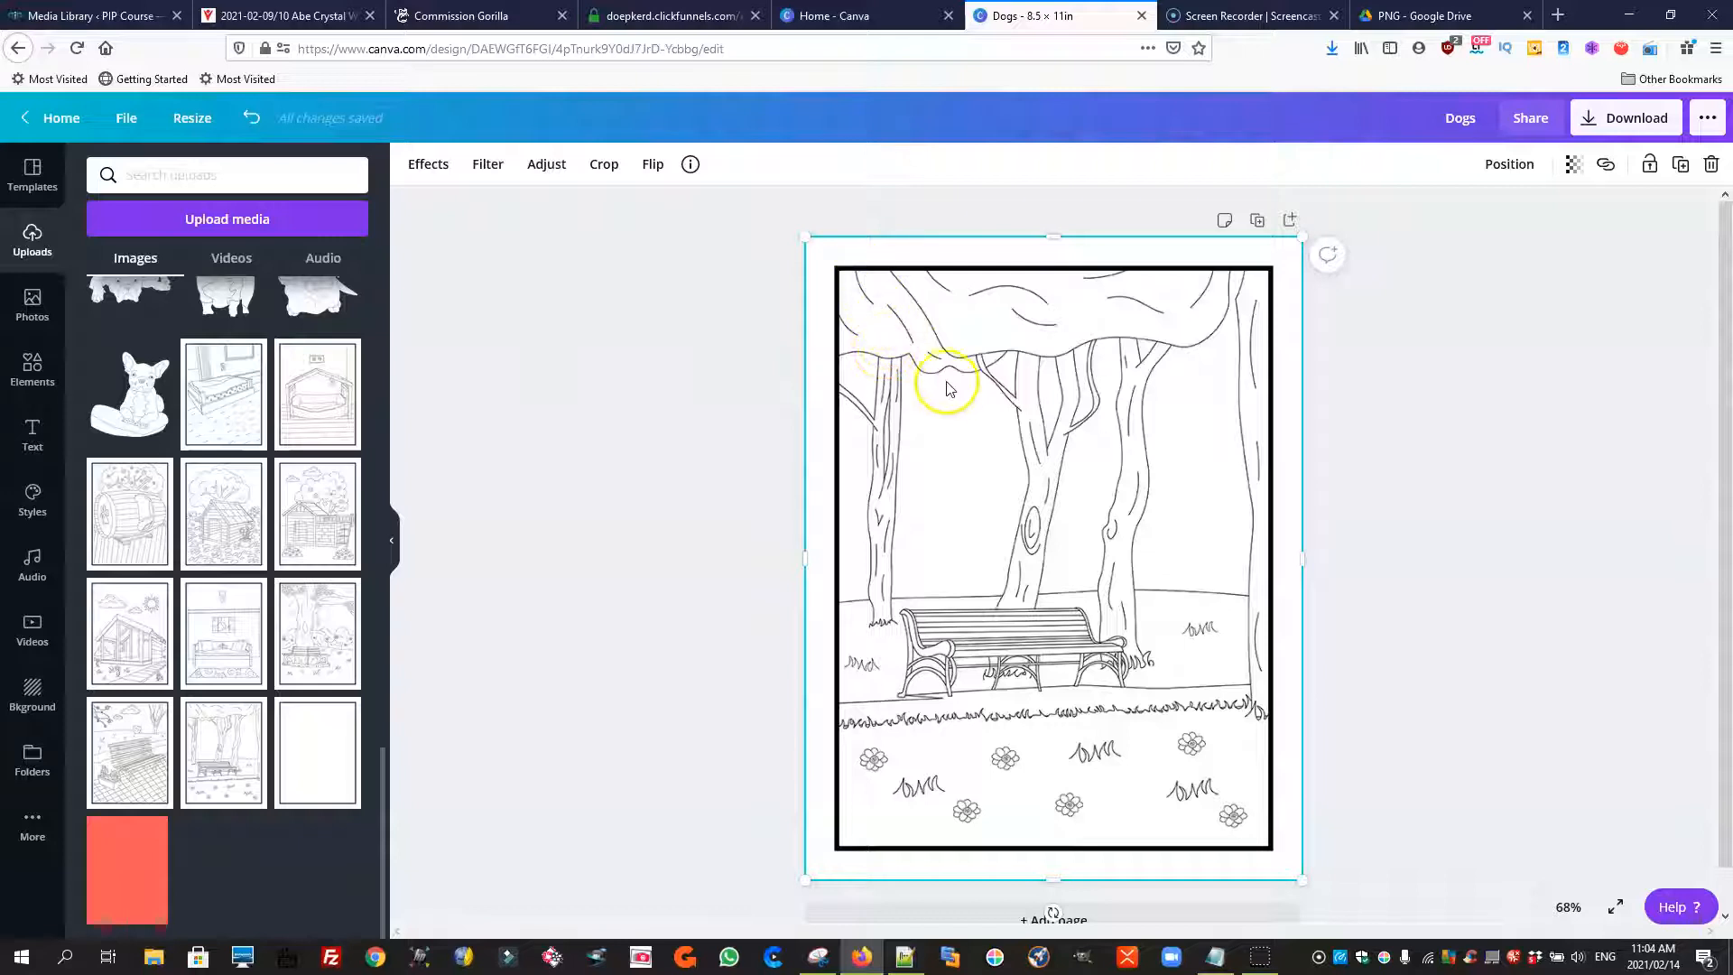
mouse_move(995, 421)
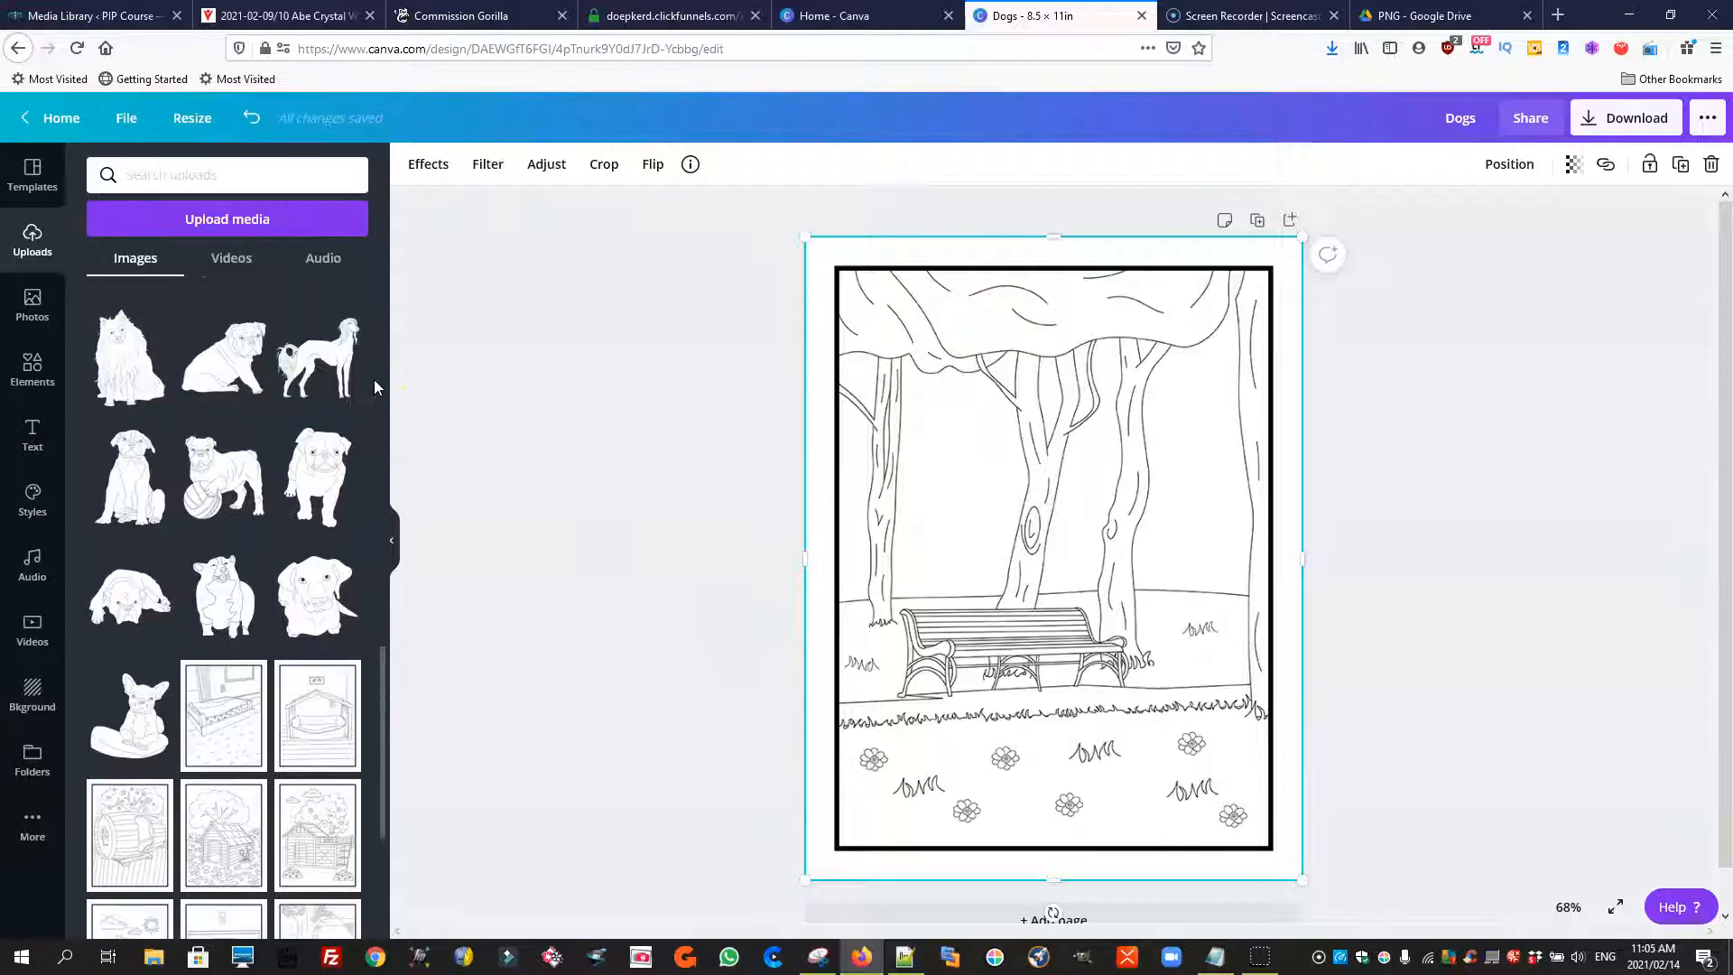
Add the fluffy sitting dog, shrink it and place it right of the bench
scroll("down", 3)
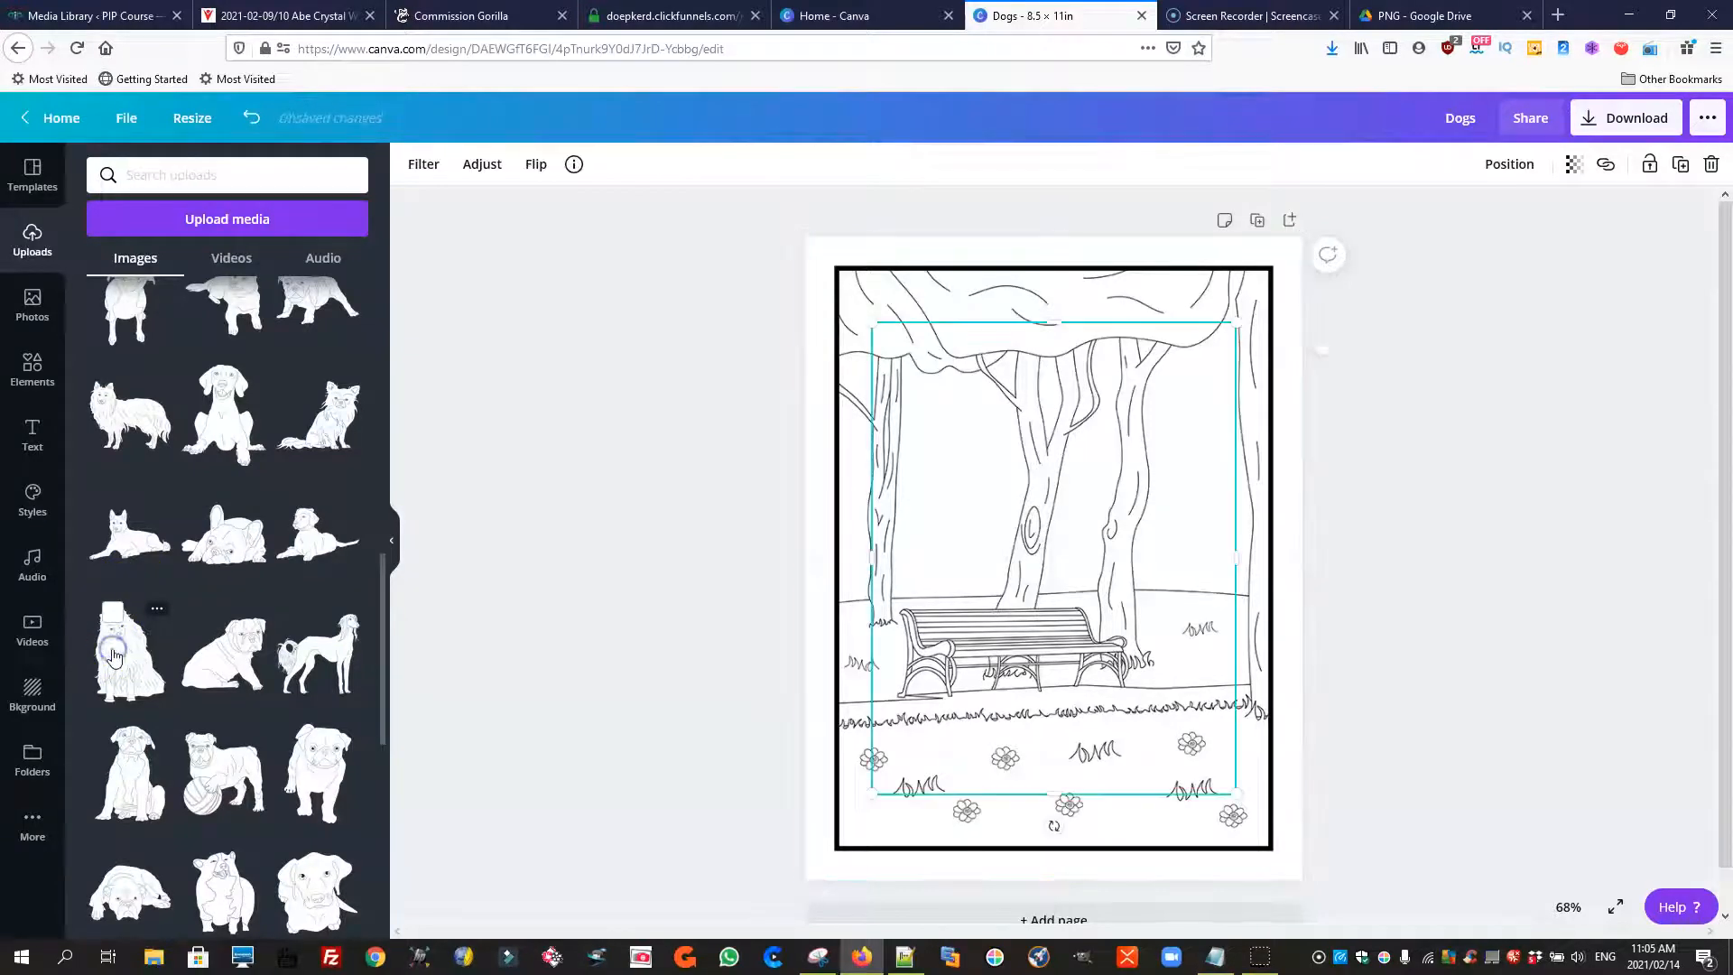
left_click(126, 650)
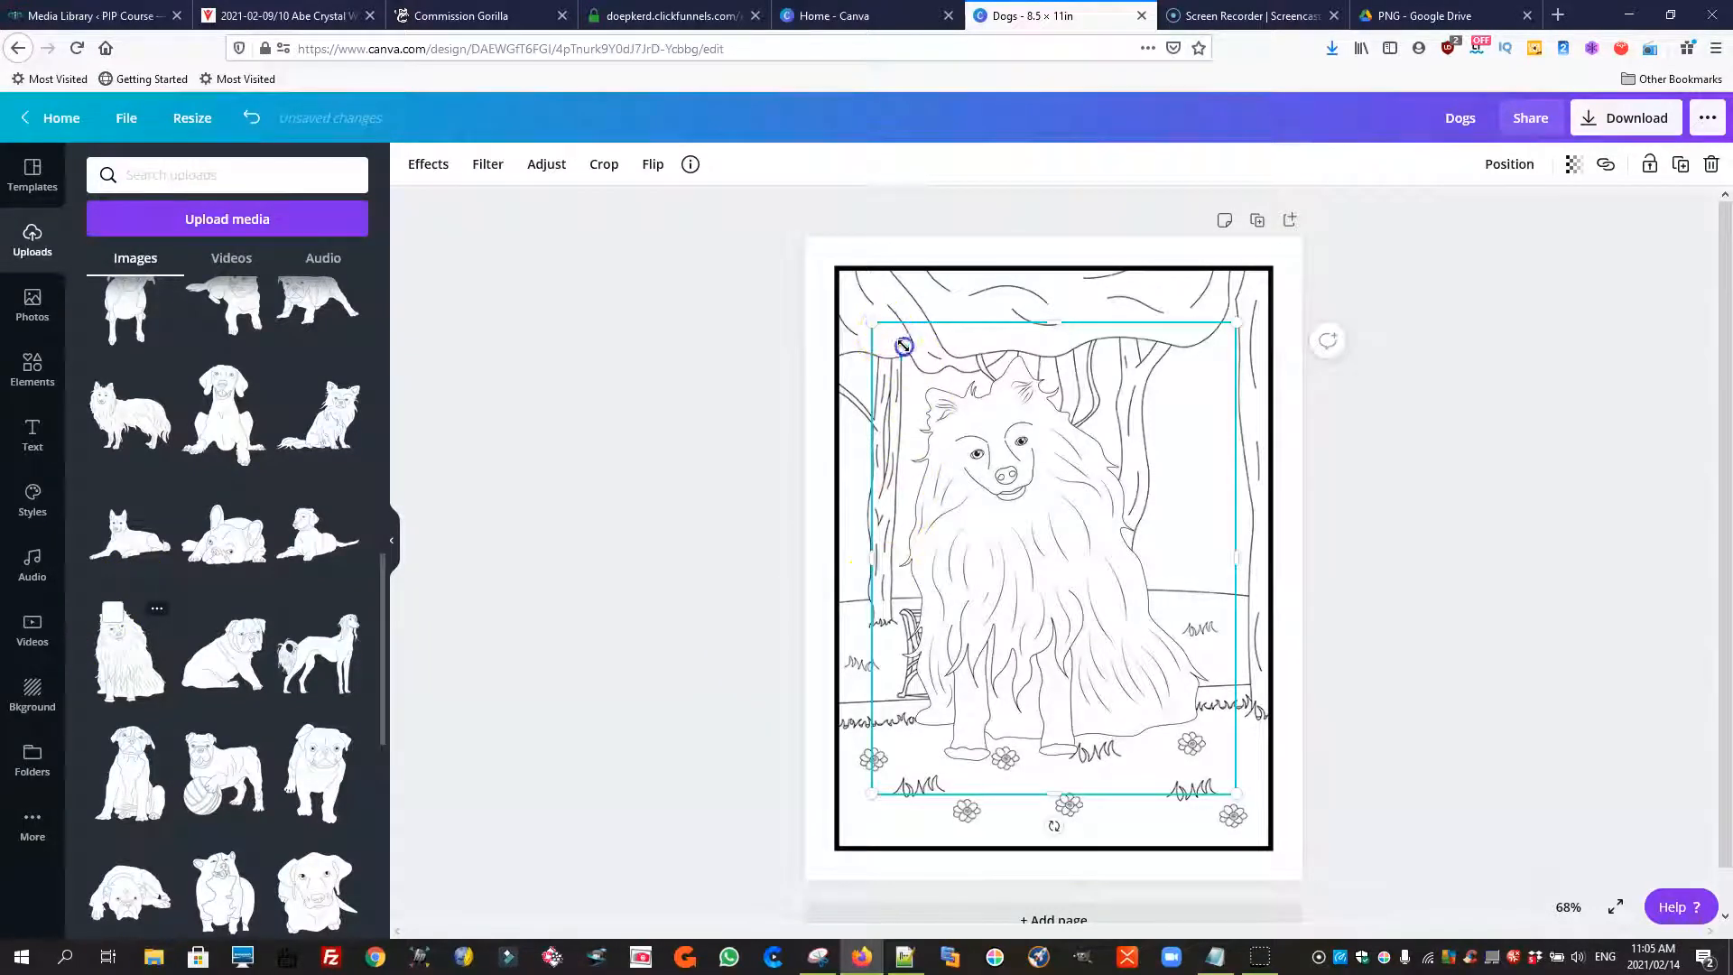
left_click_drag(904, 347, 1135, 589)
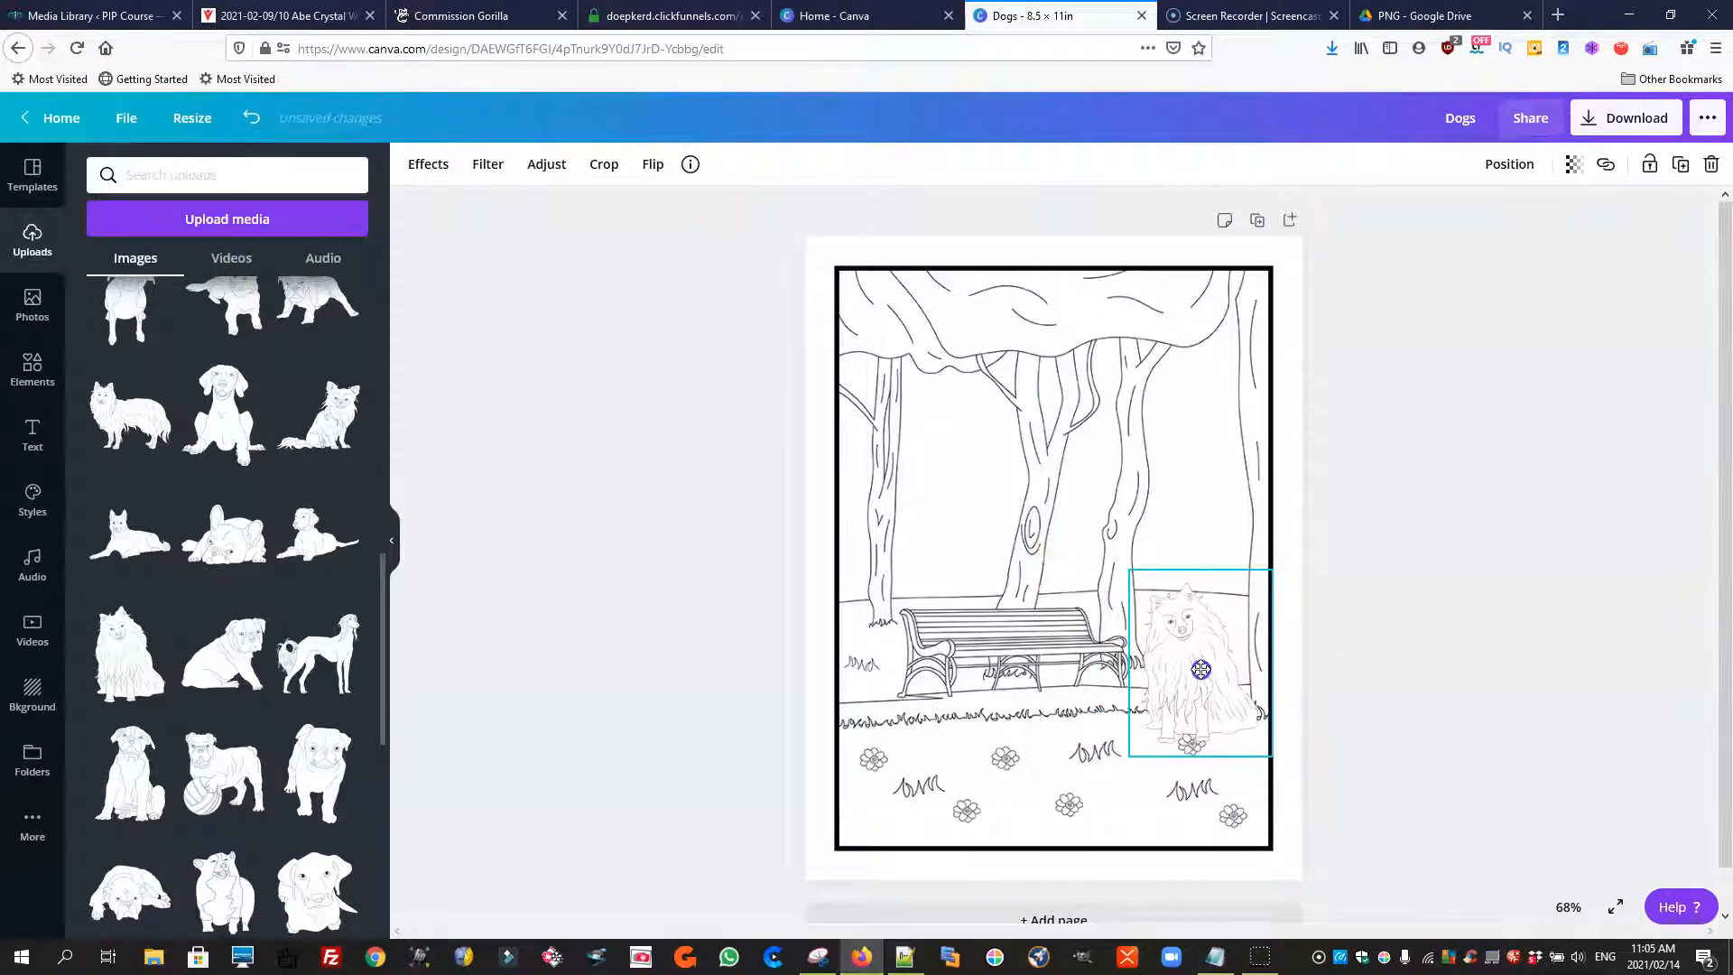
scroll("down", 3)
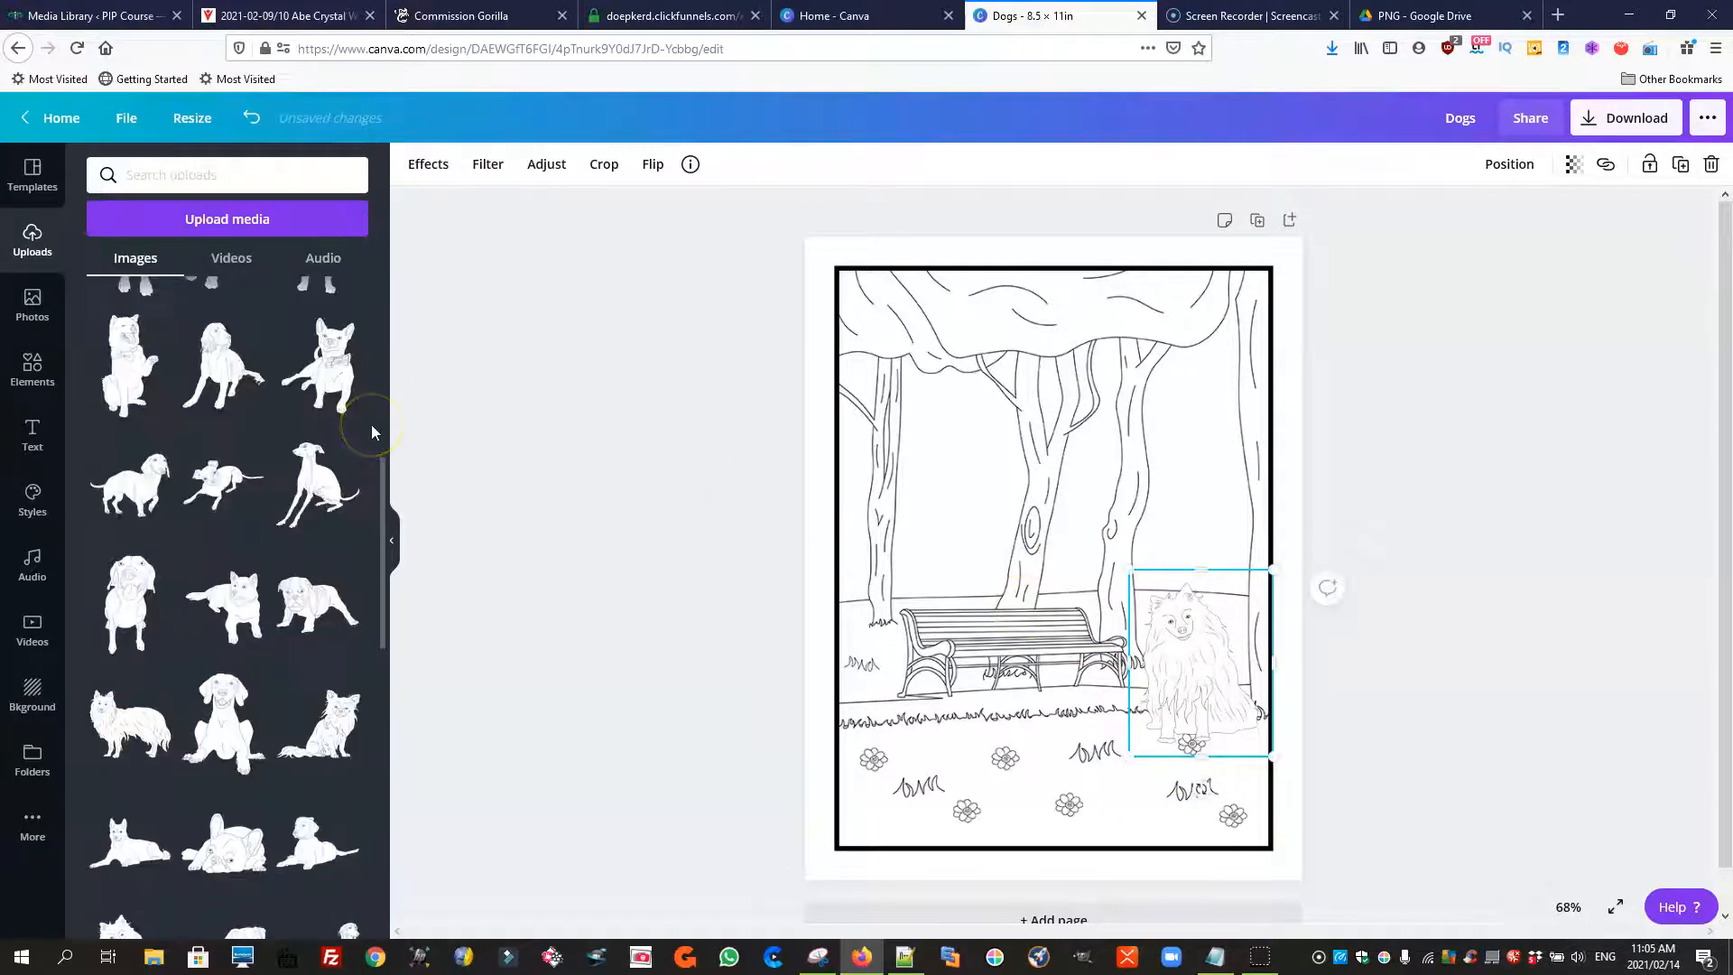
scroll("down", 3)
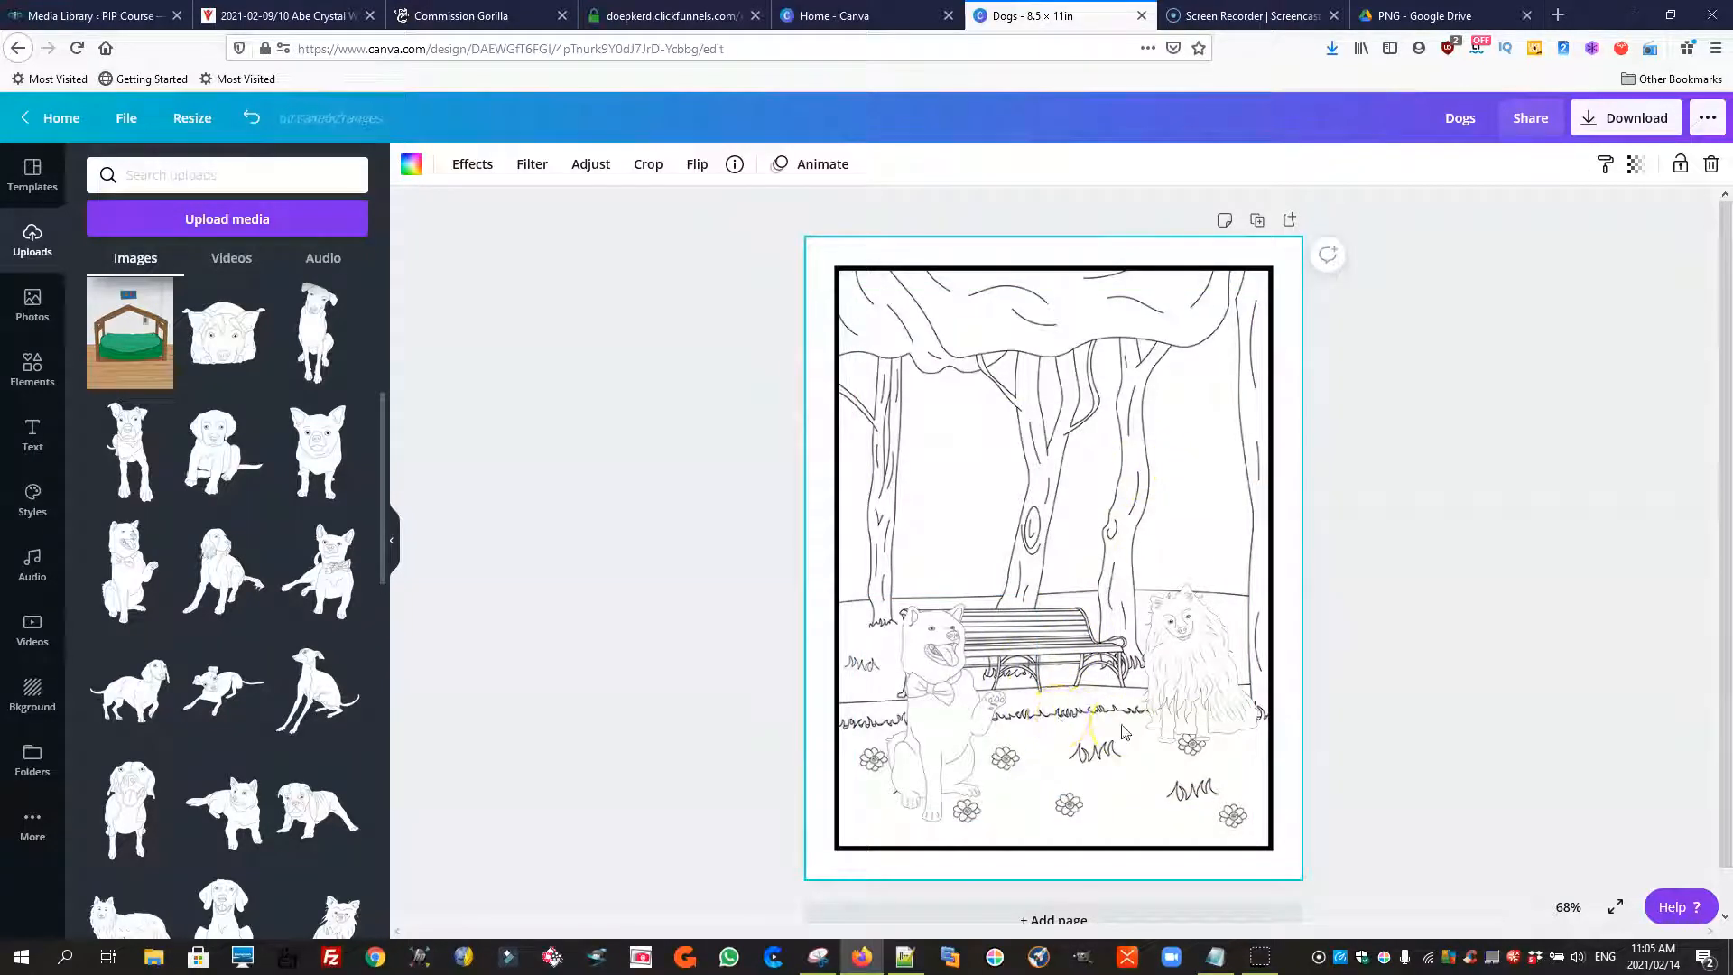
Duplicate the bow-tied dog and flip the copy horizontally to face the first
left_click(1188, 662)
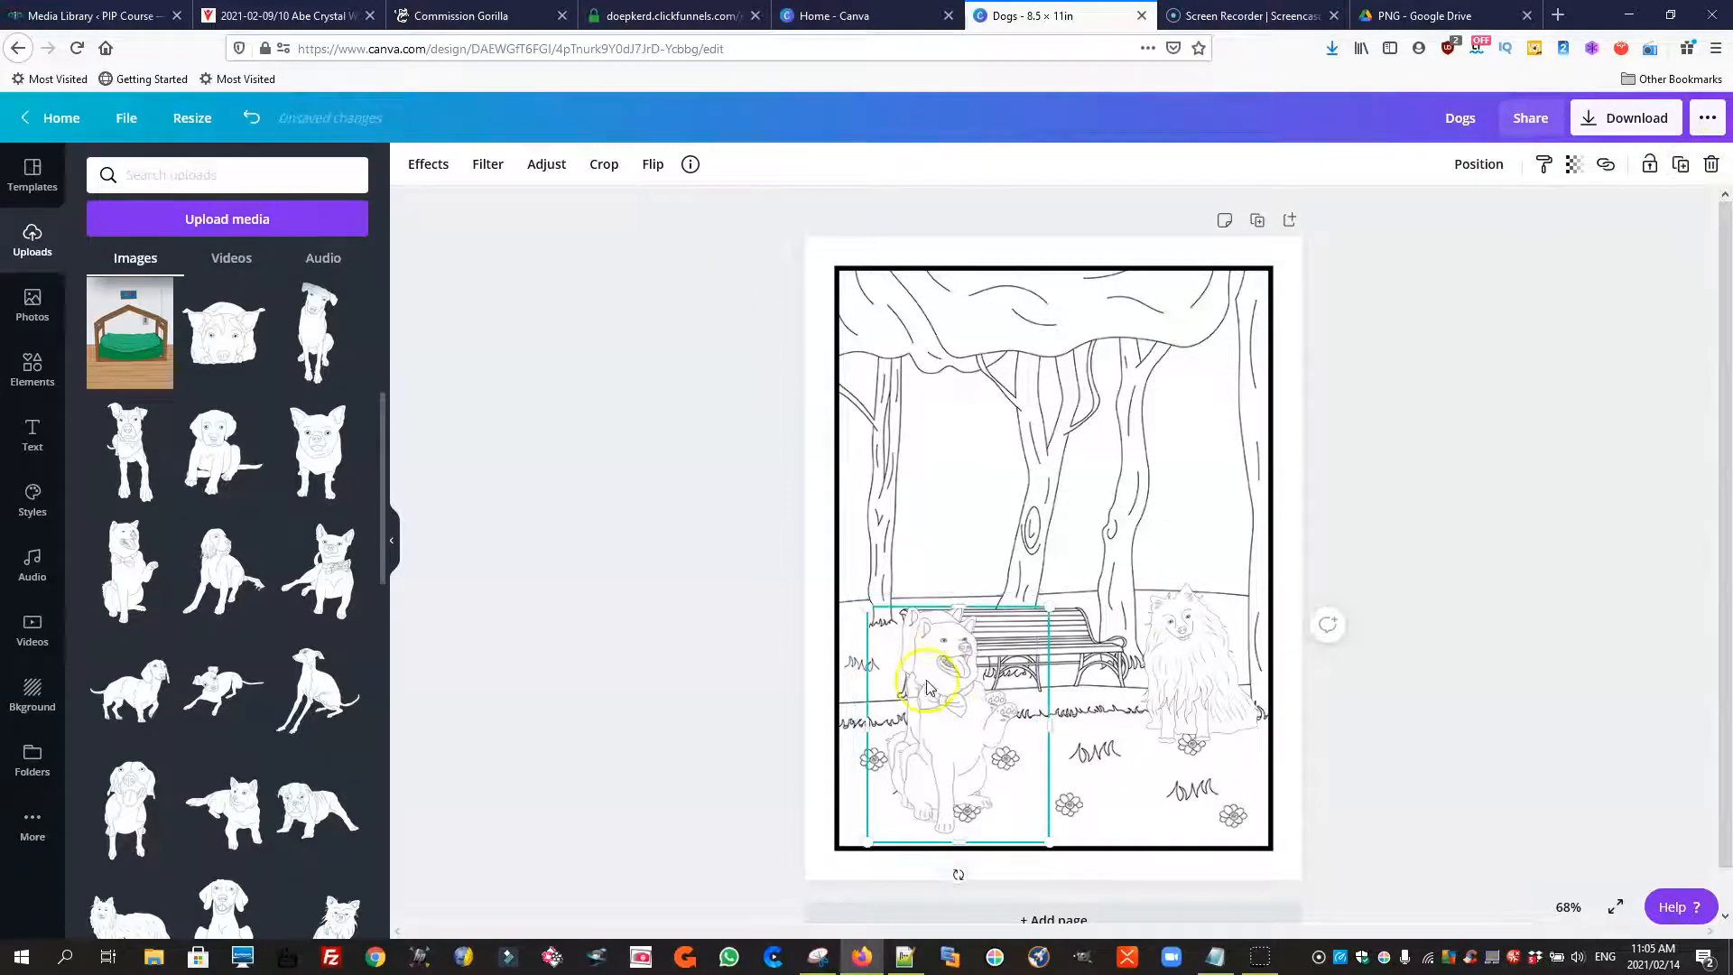
left_click(652, 164)
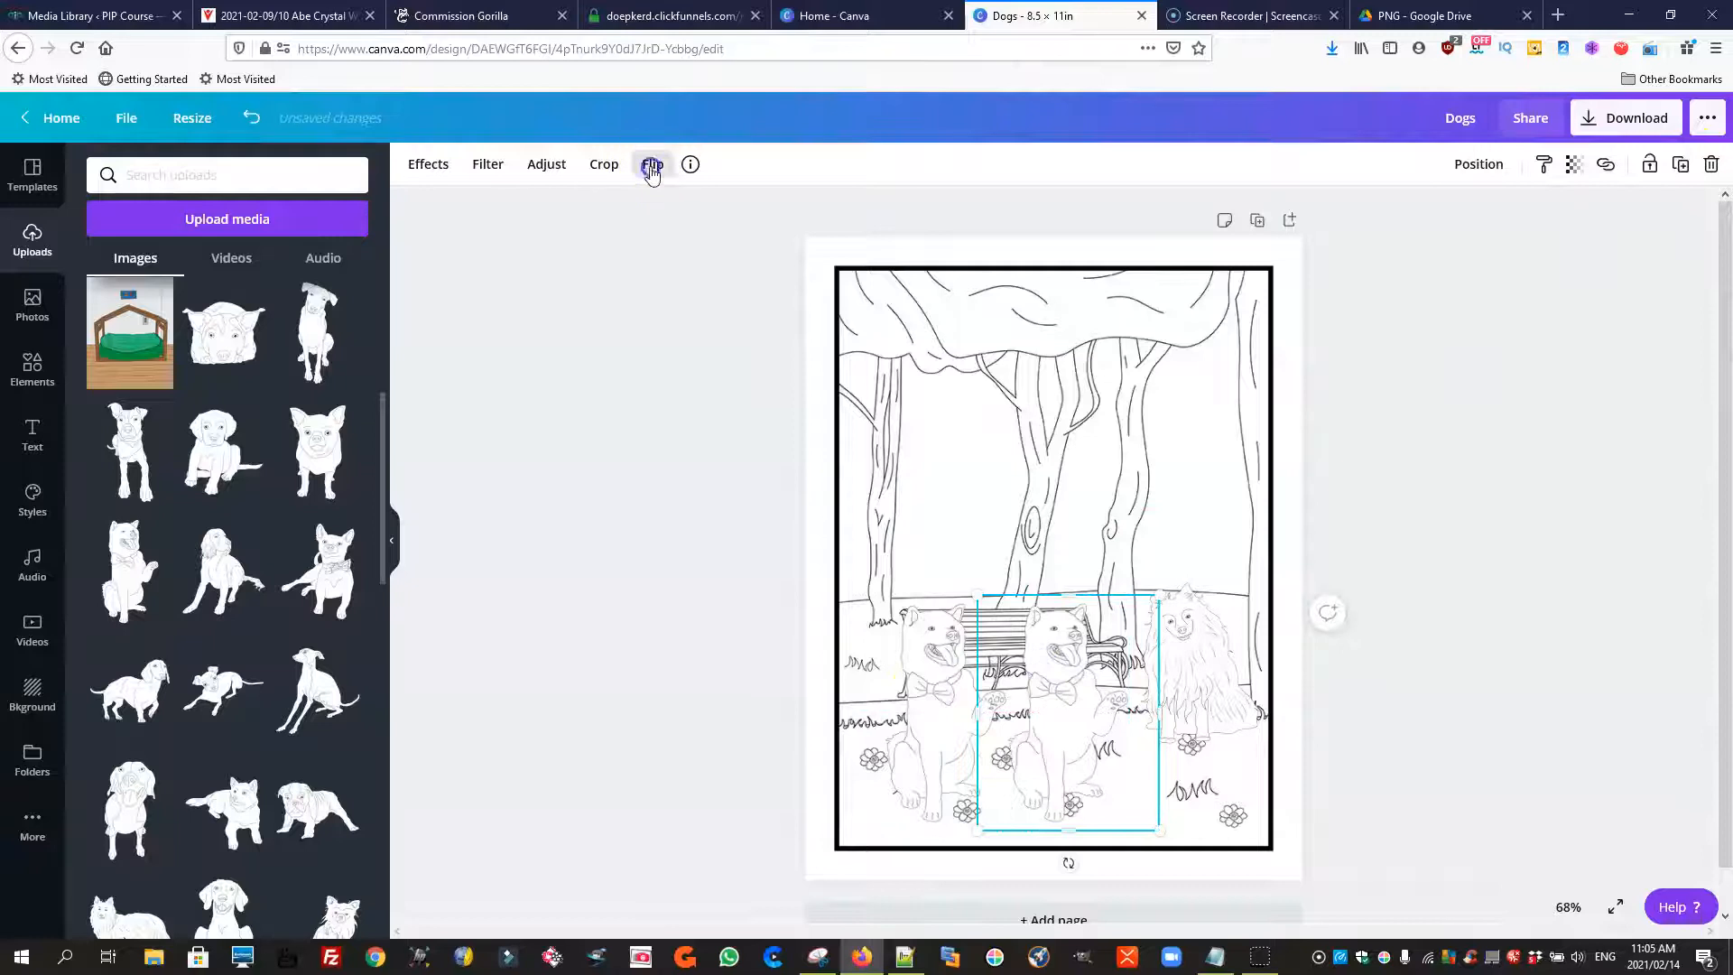
left_click(652, 164)
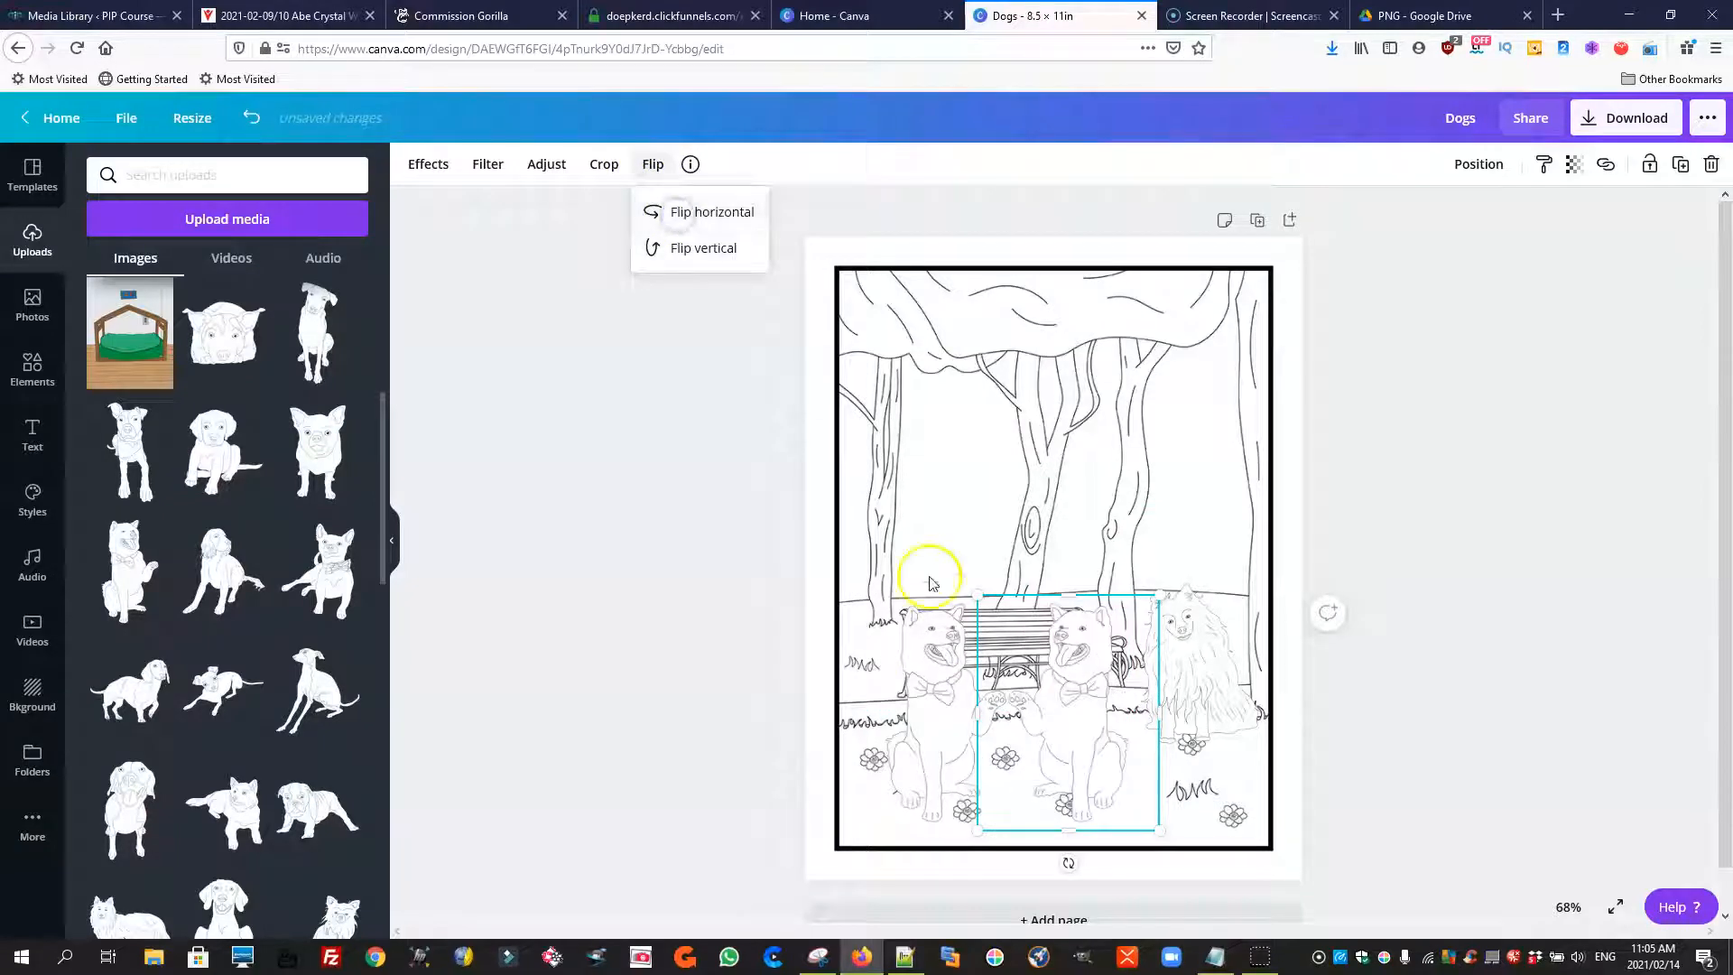
left_click(711, 211)
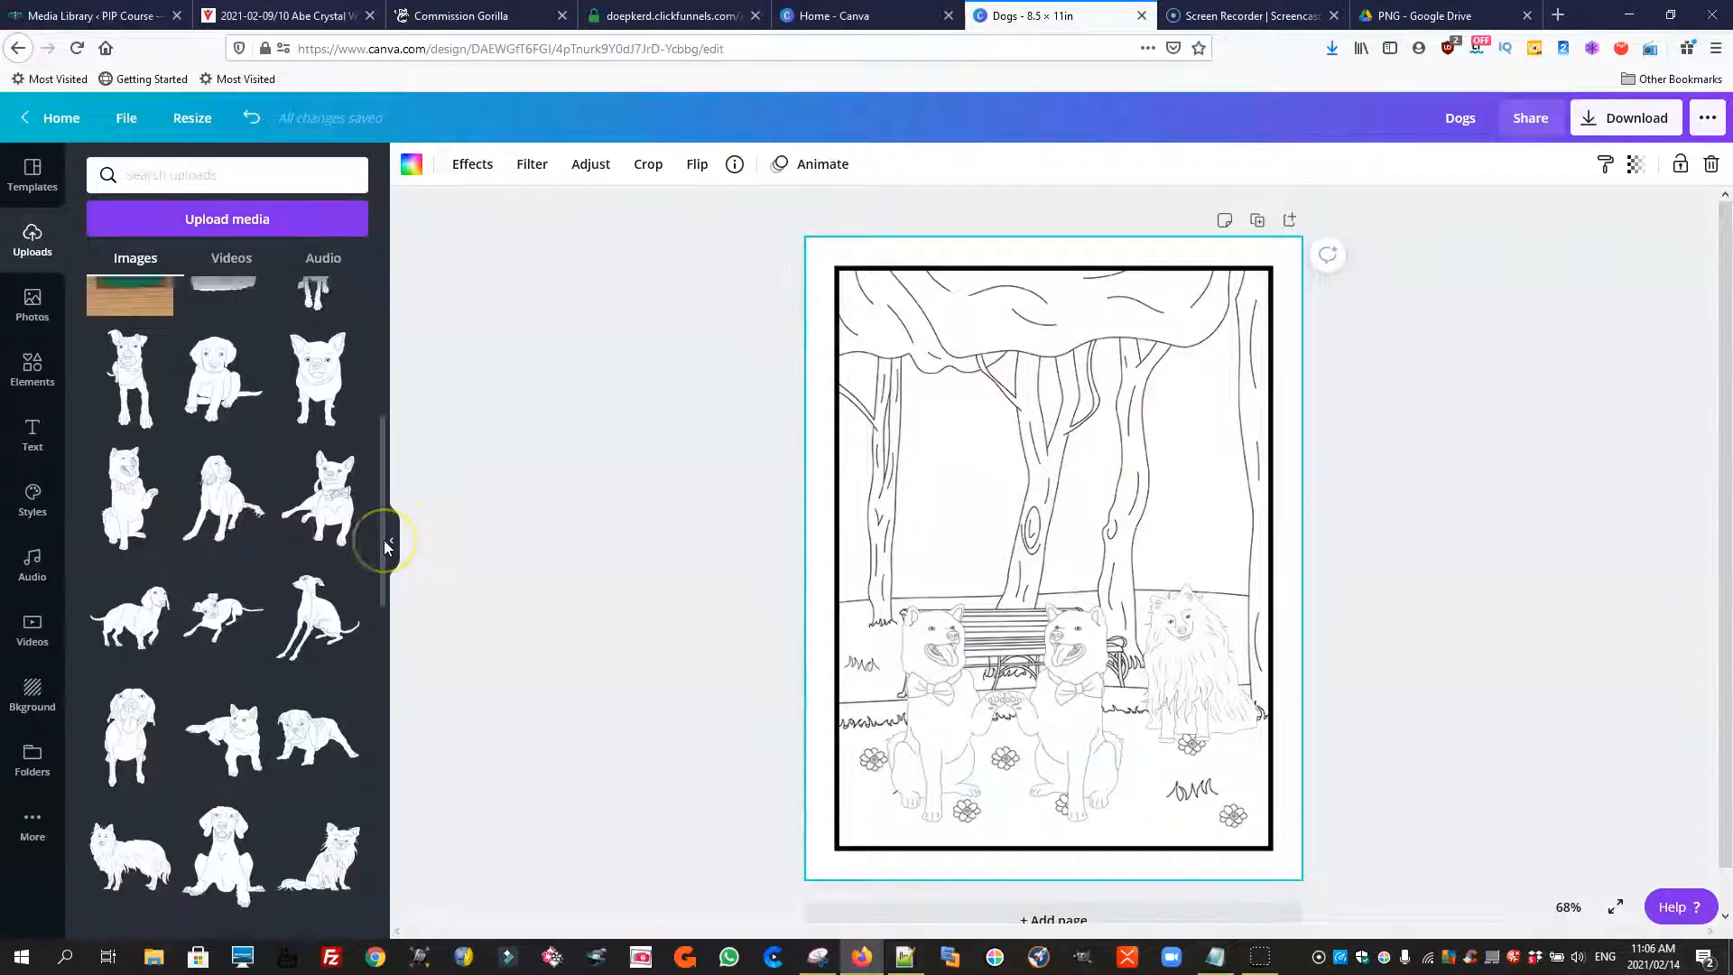
scroll("down", 3)
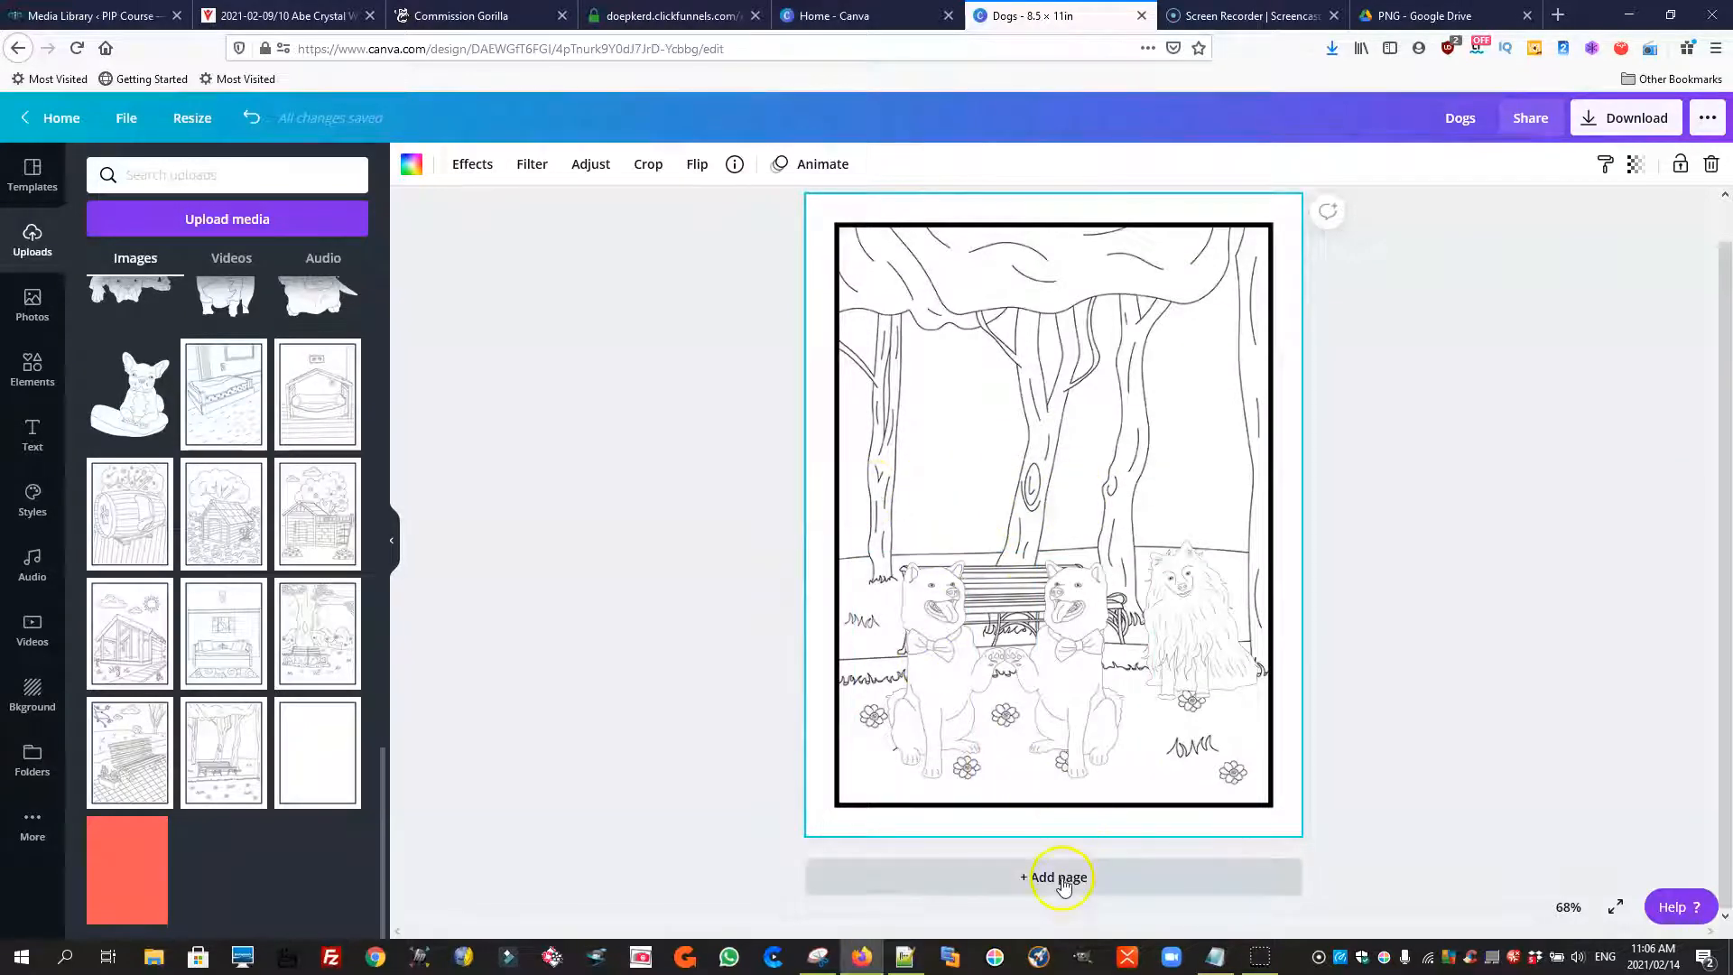
Add page 2 and place the standing and sitting bulldogs across its top
left_click(1060, 878)
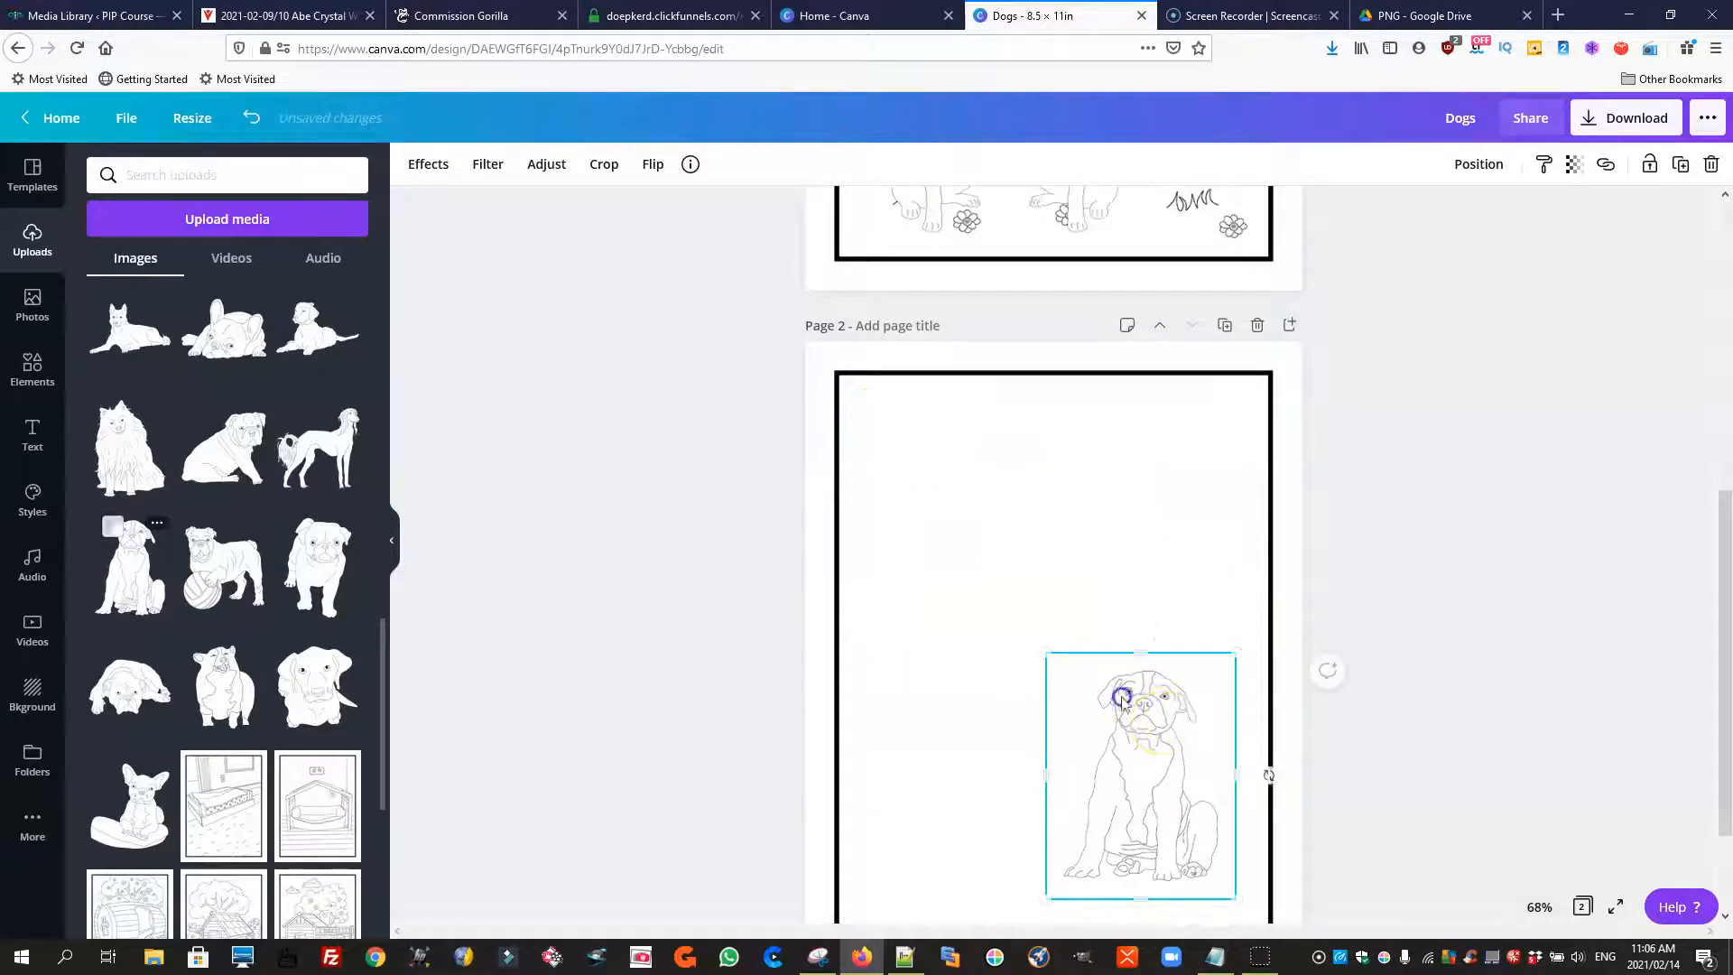
left_click_drag(1141, 775, 931, 495)
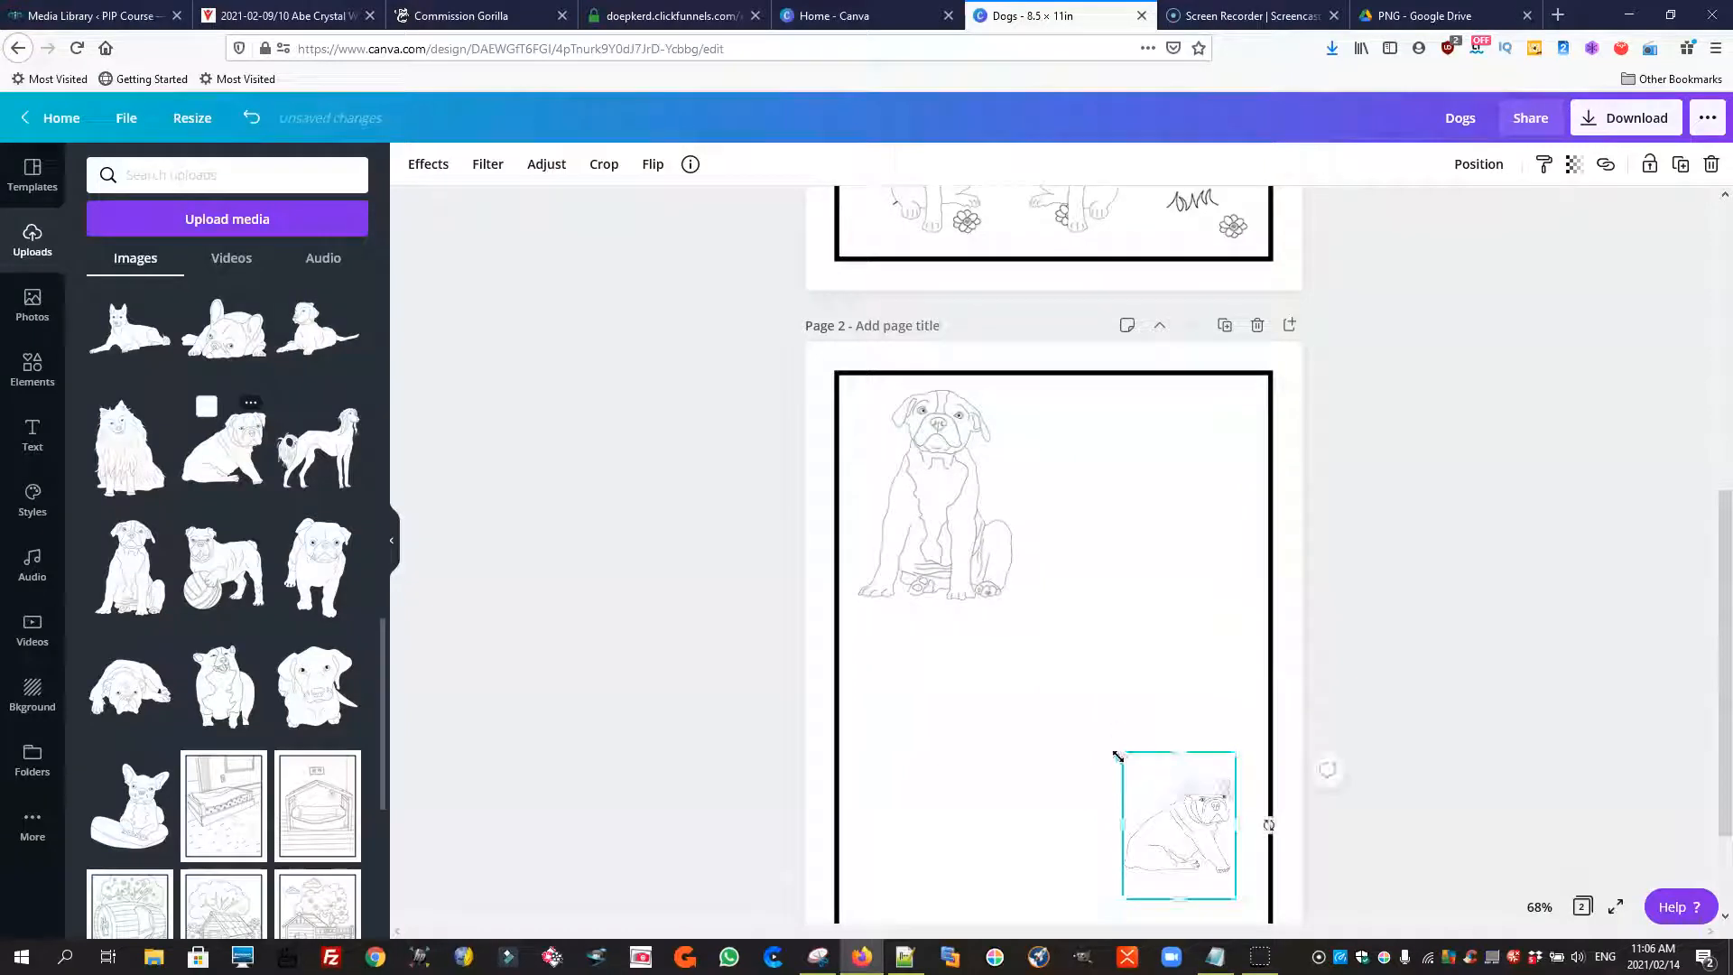
left_click_drag(1179, 823, 1120, 639)
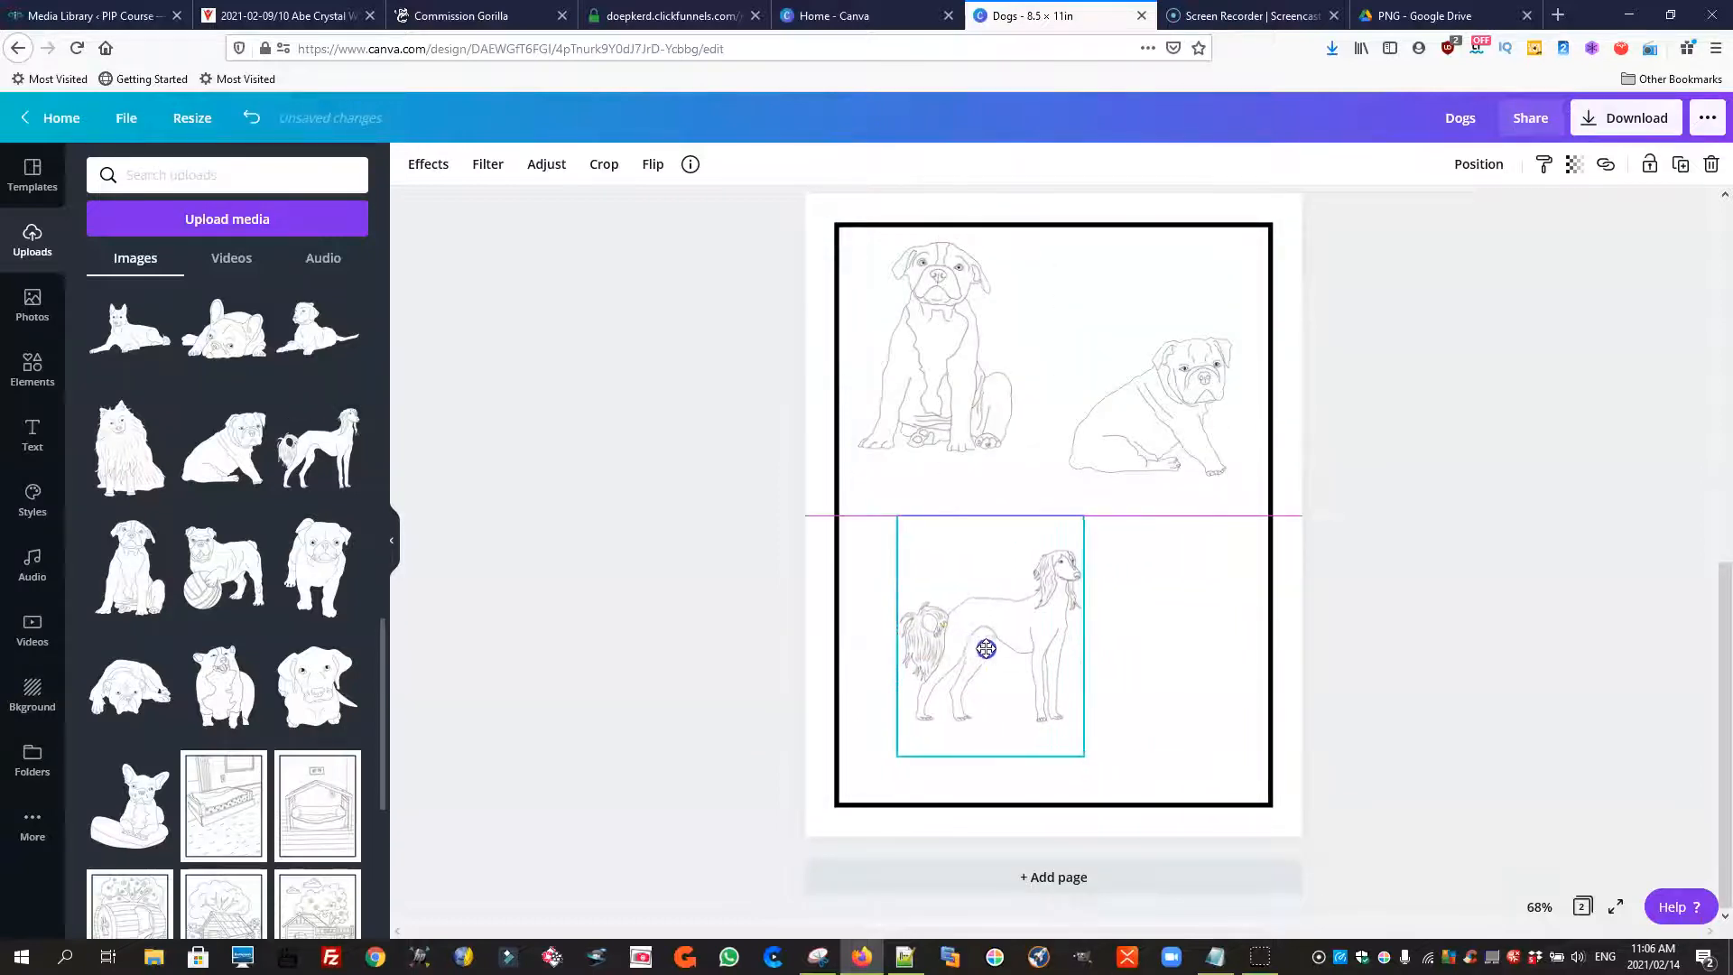
Place the long-eared slim dog lower left and the enlarged lying French bulldog lower right
left_click_drag(986, 648, 1017, 647)
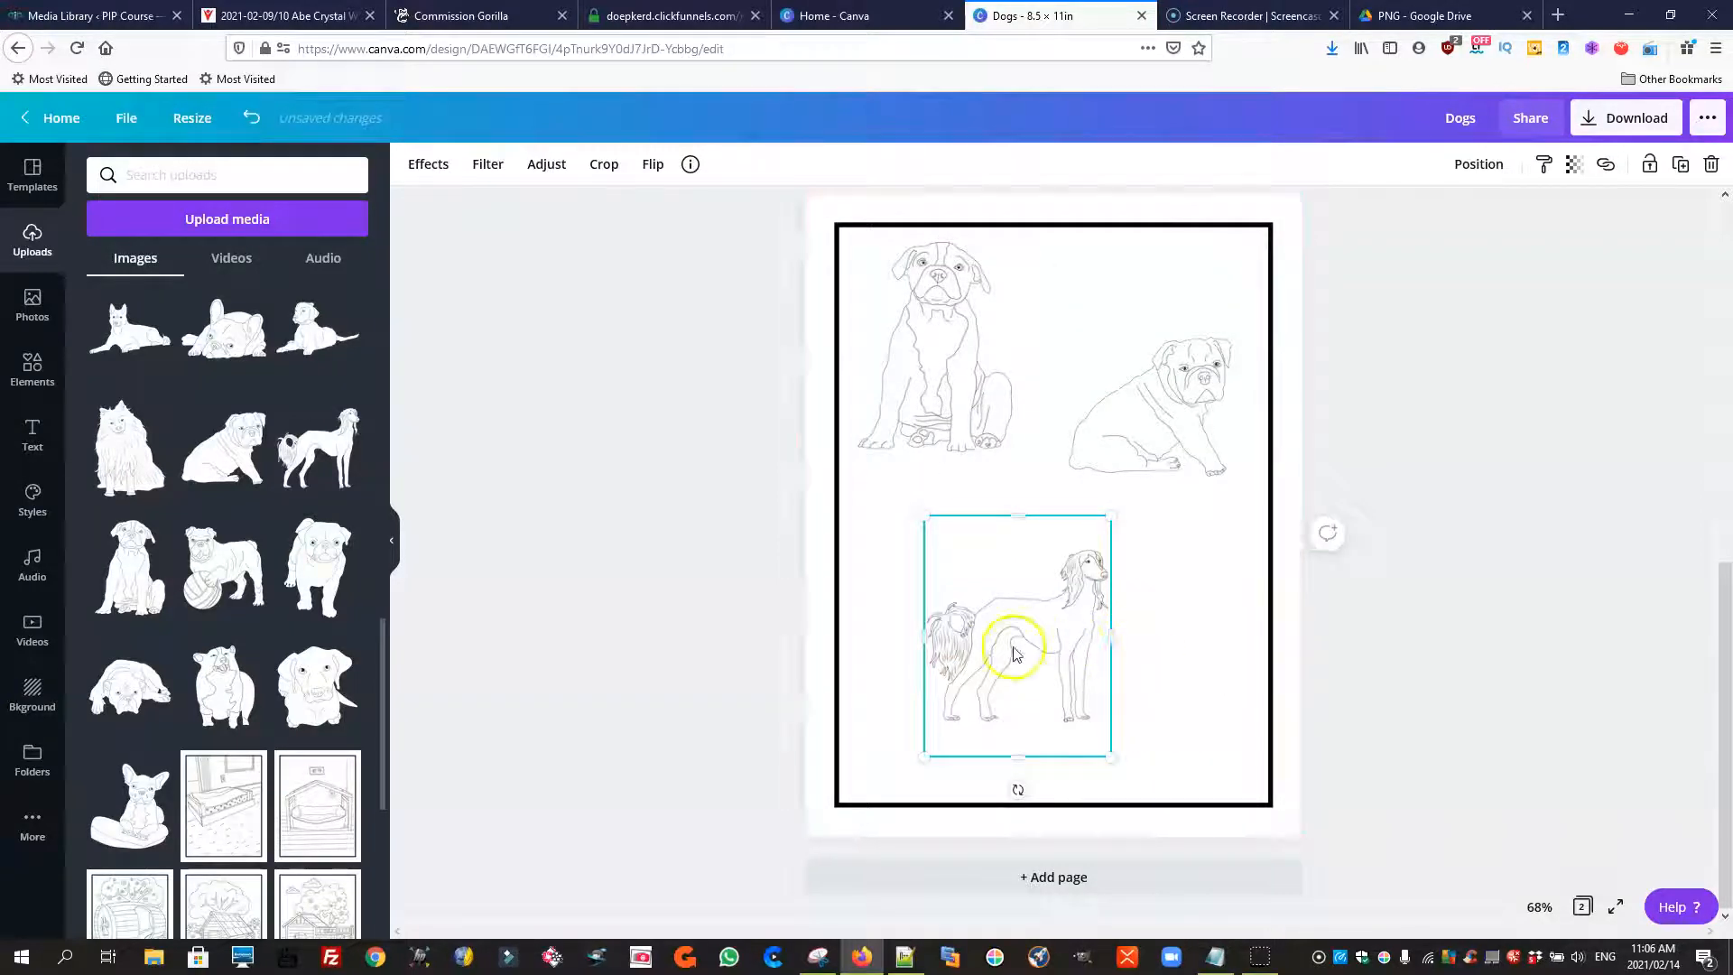
left_click_drag(1015, 652, 948, 584)
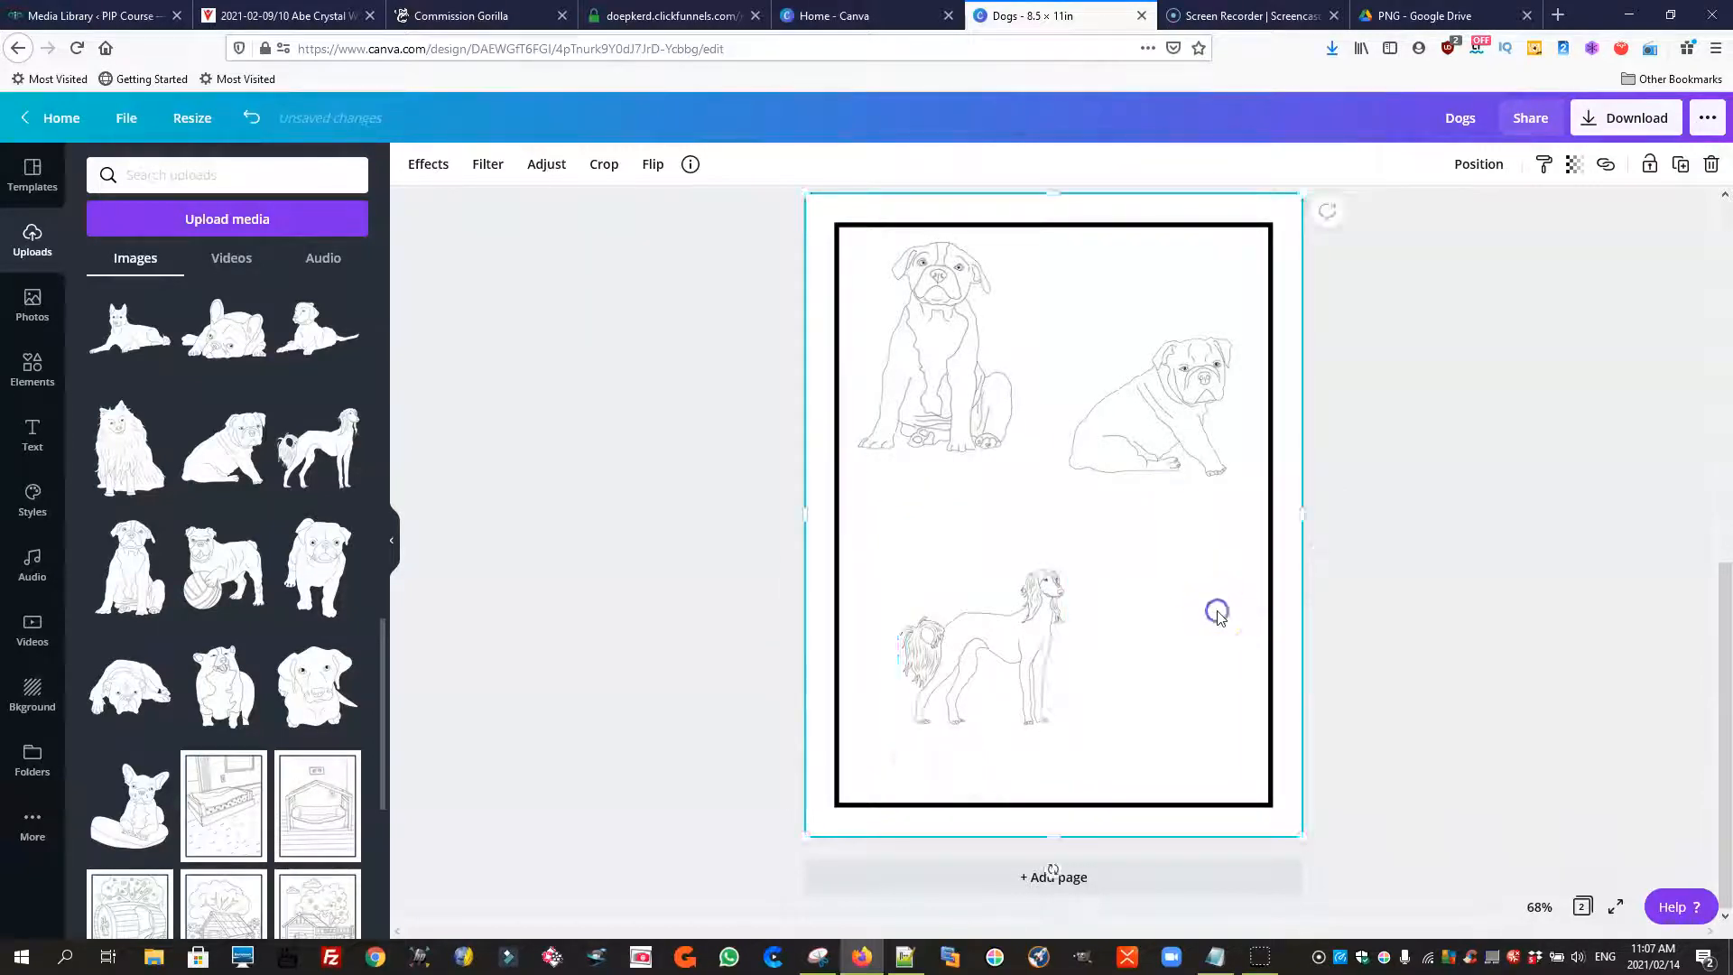
left_click(984, 641)
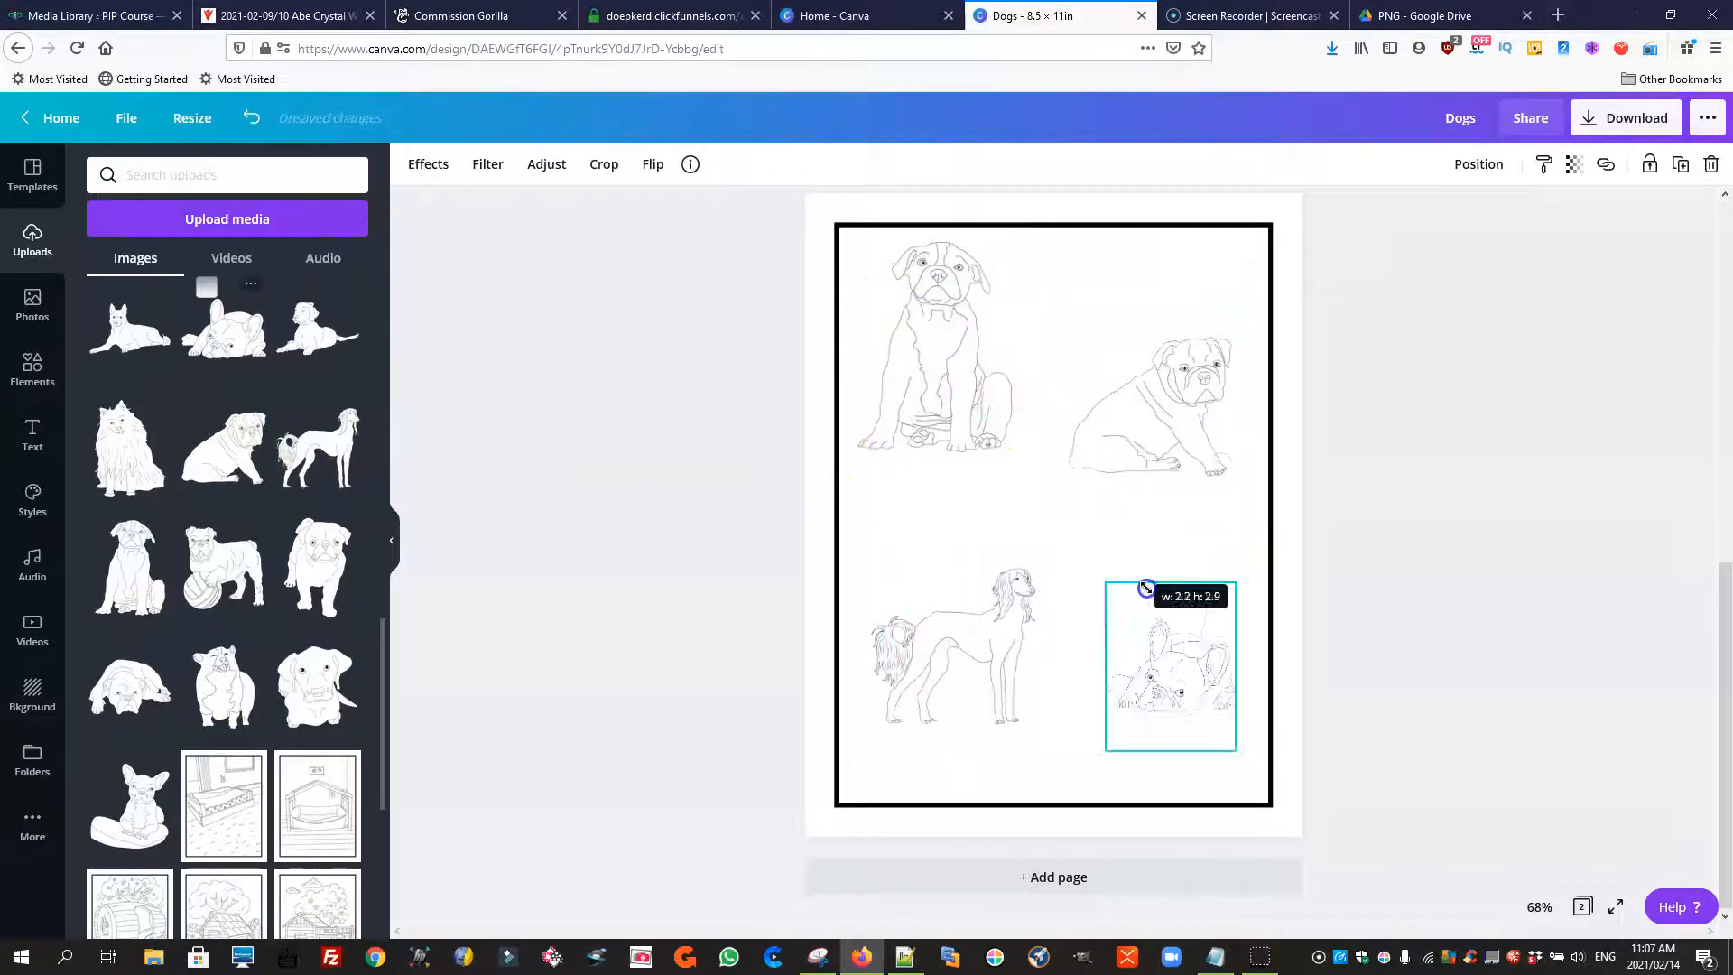
left_click_drag(1145, 587, 1060, 535)
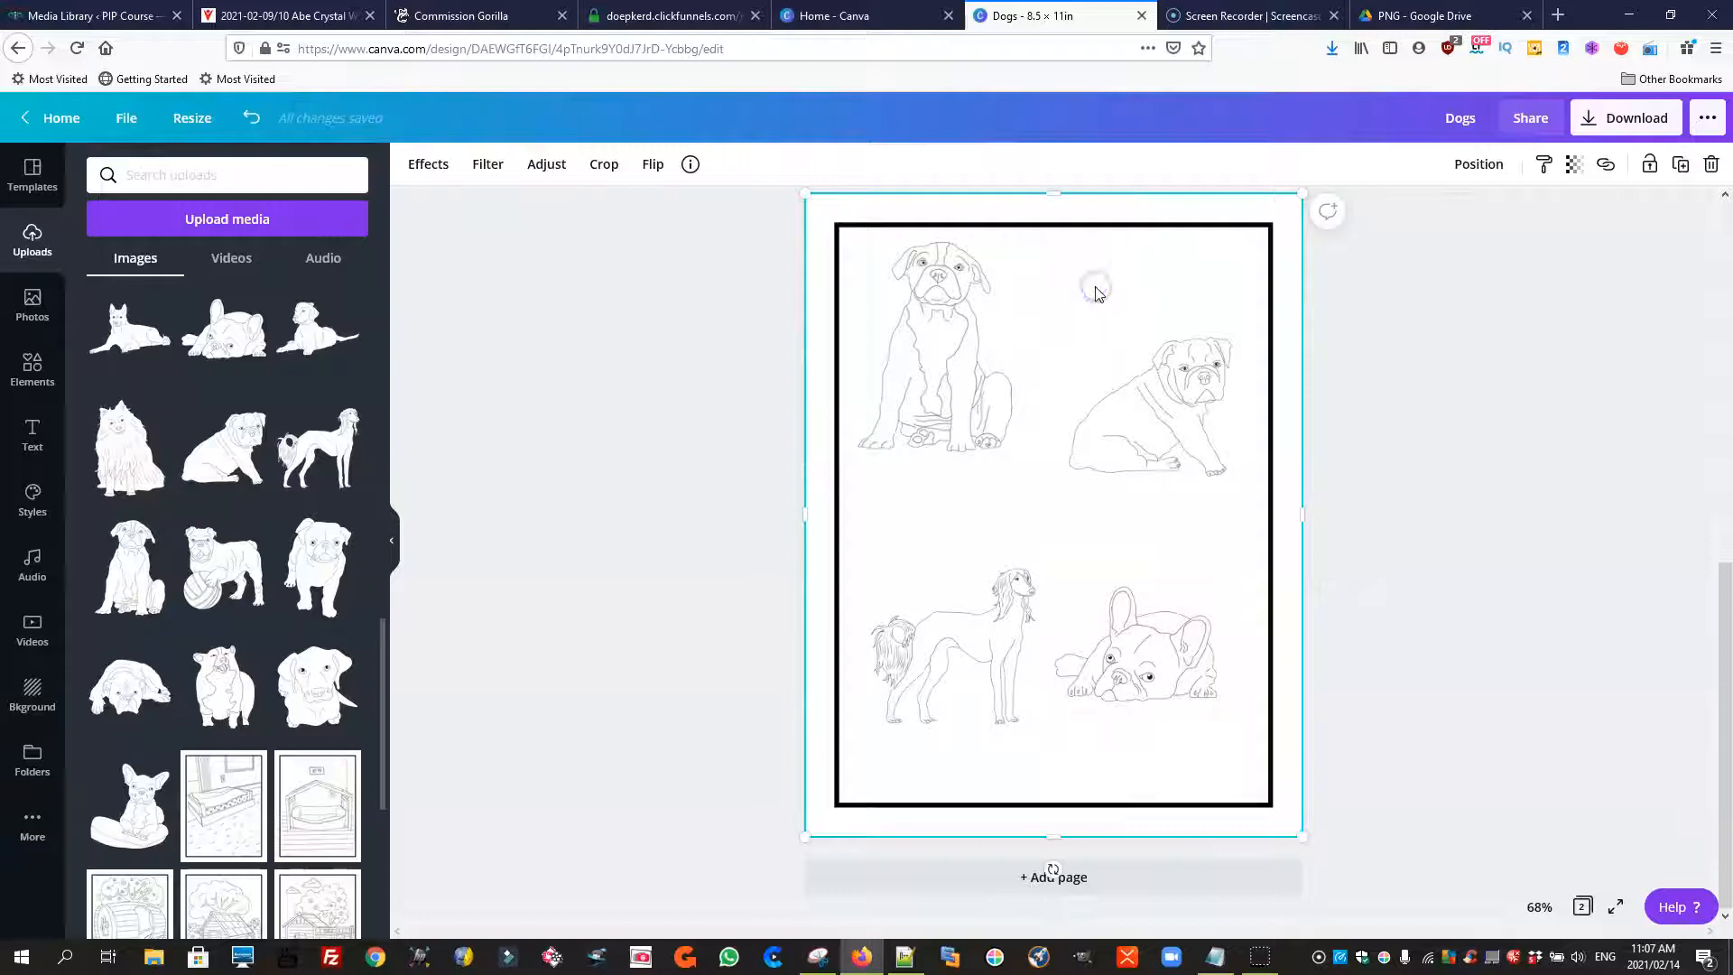
left_click(1115, 420)
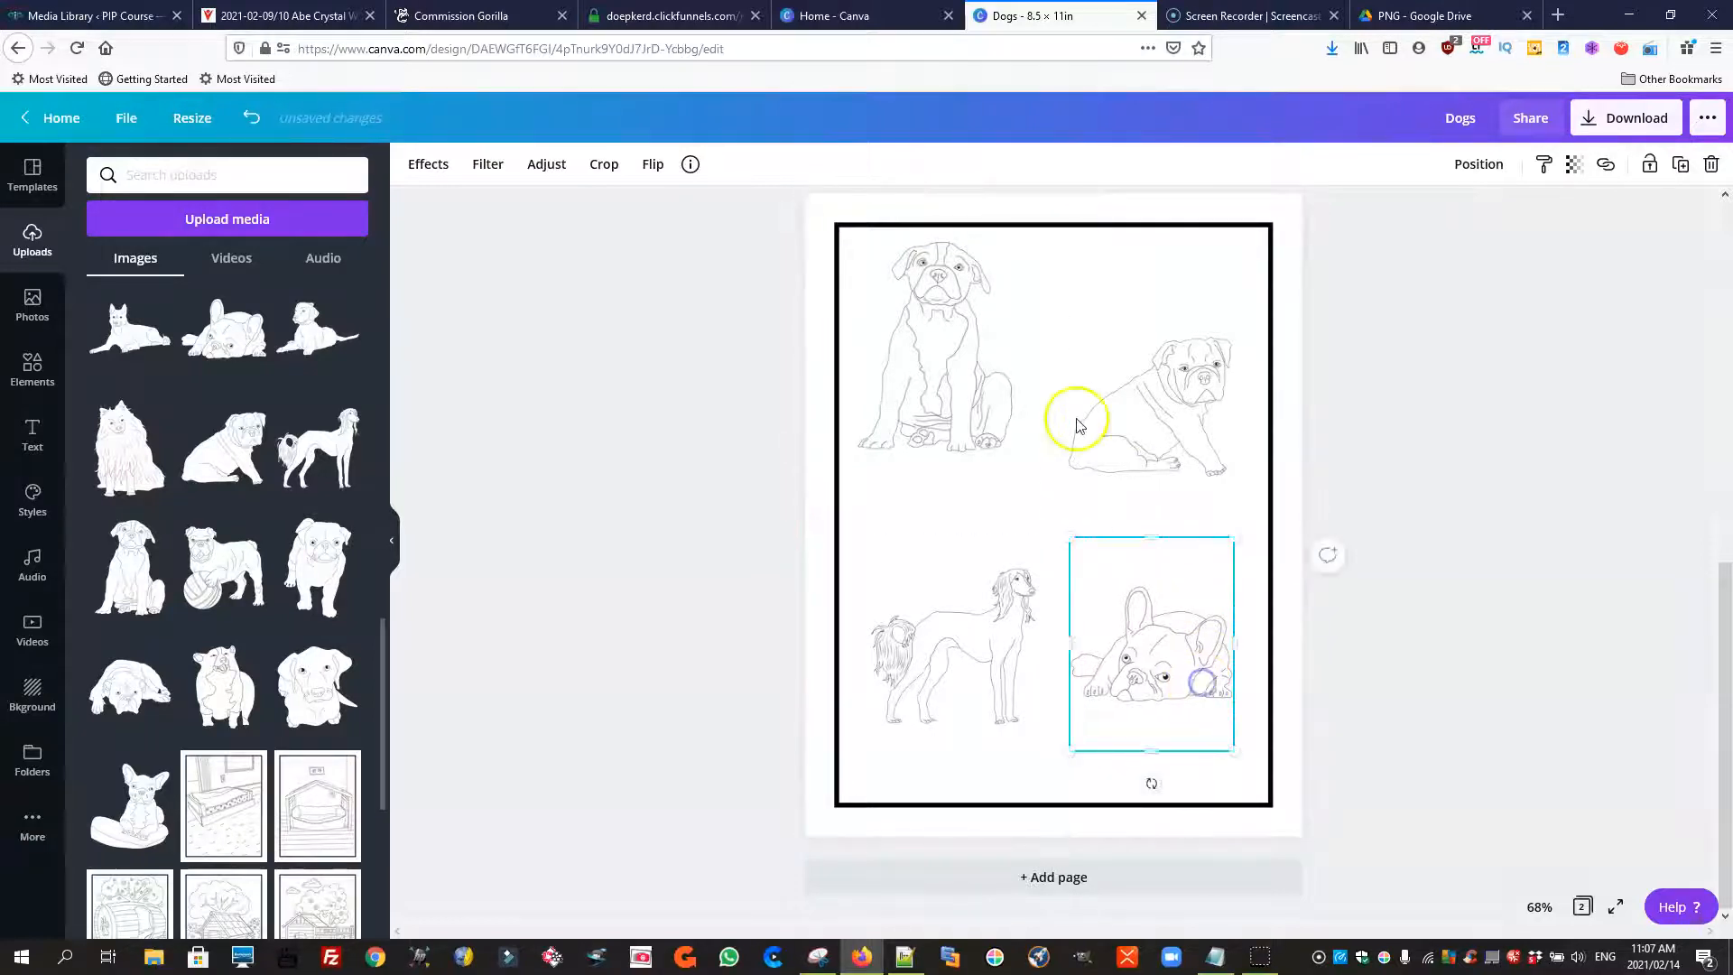
left_click(1053, 292)
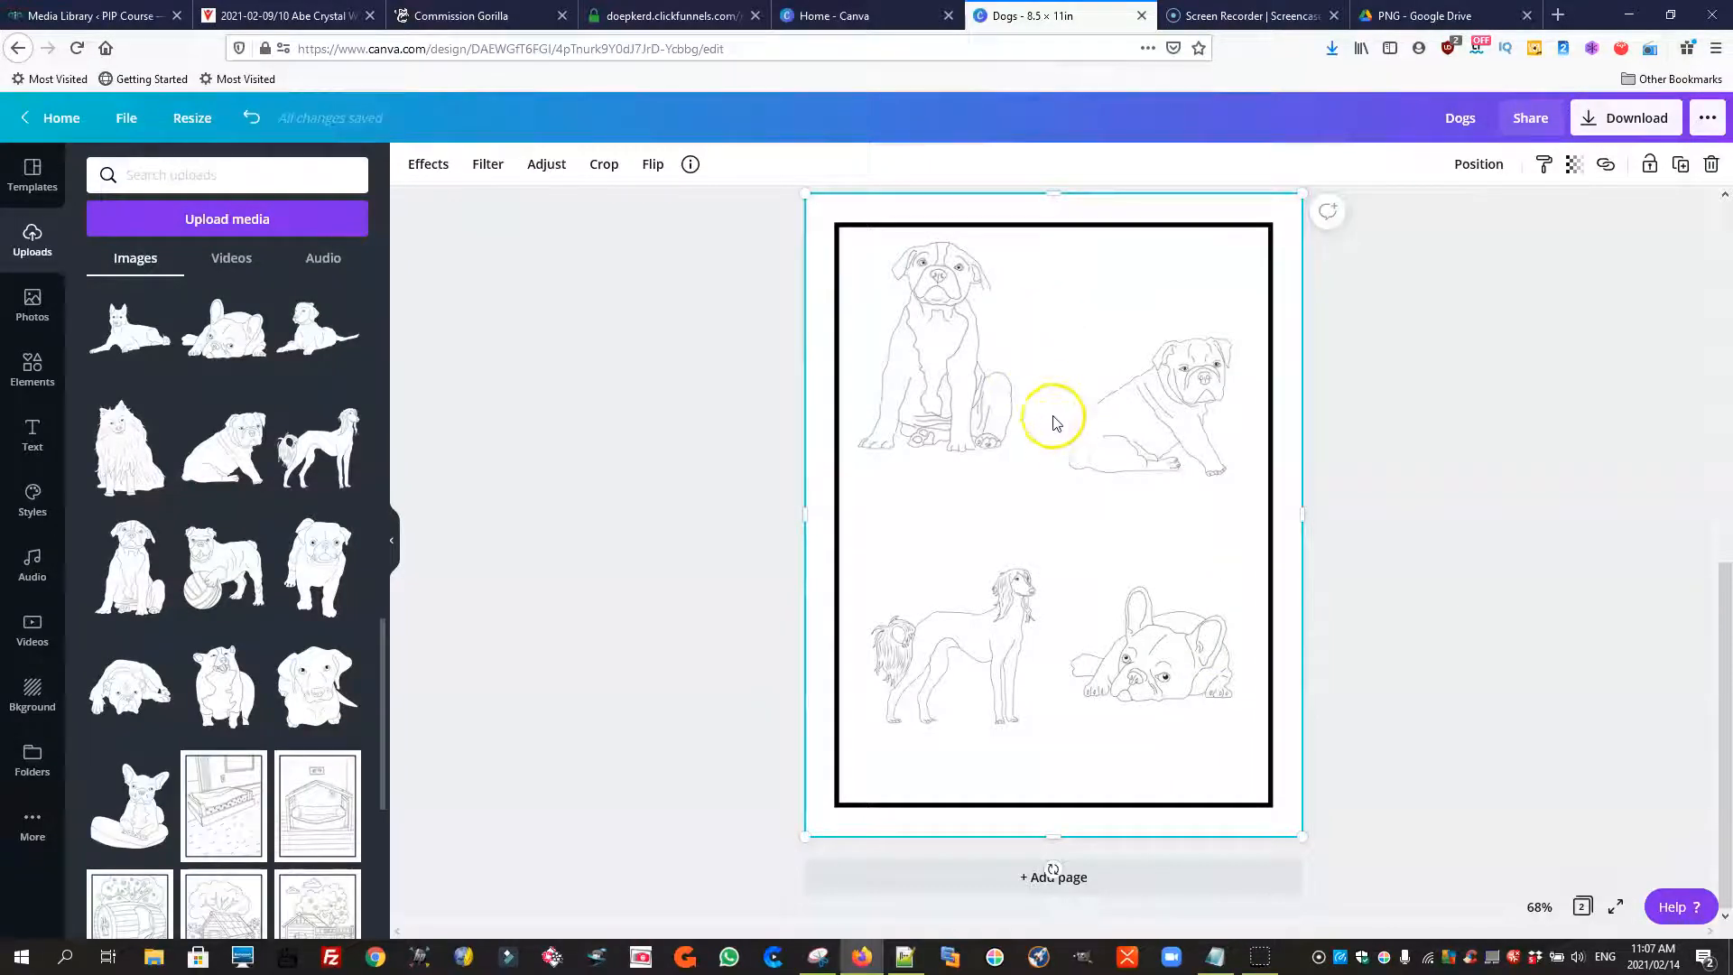
scroll("down", 3)
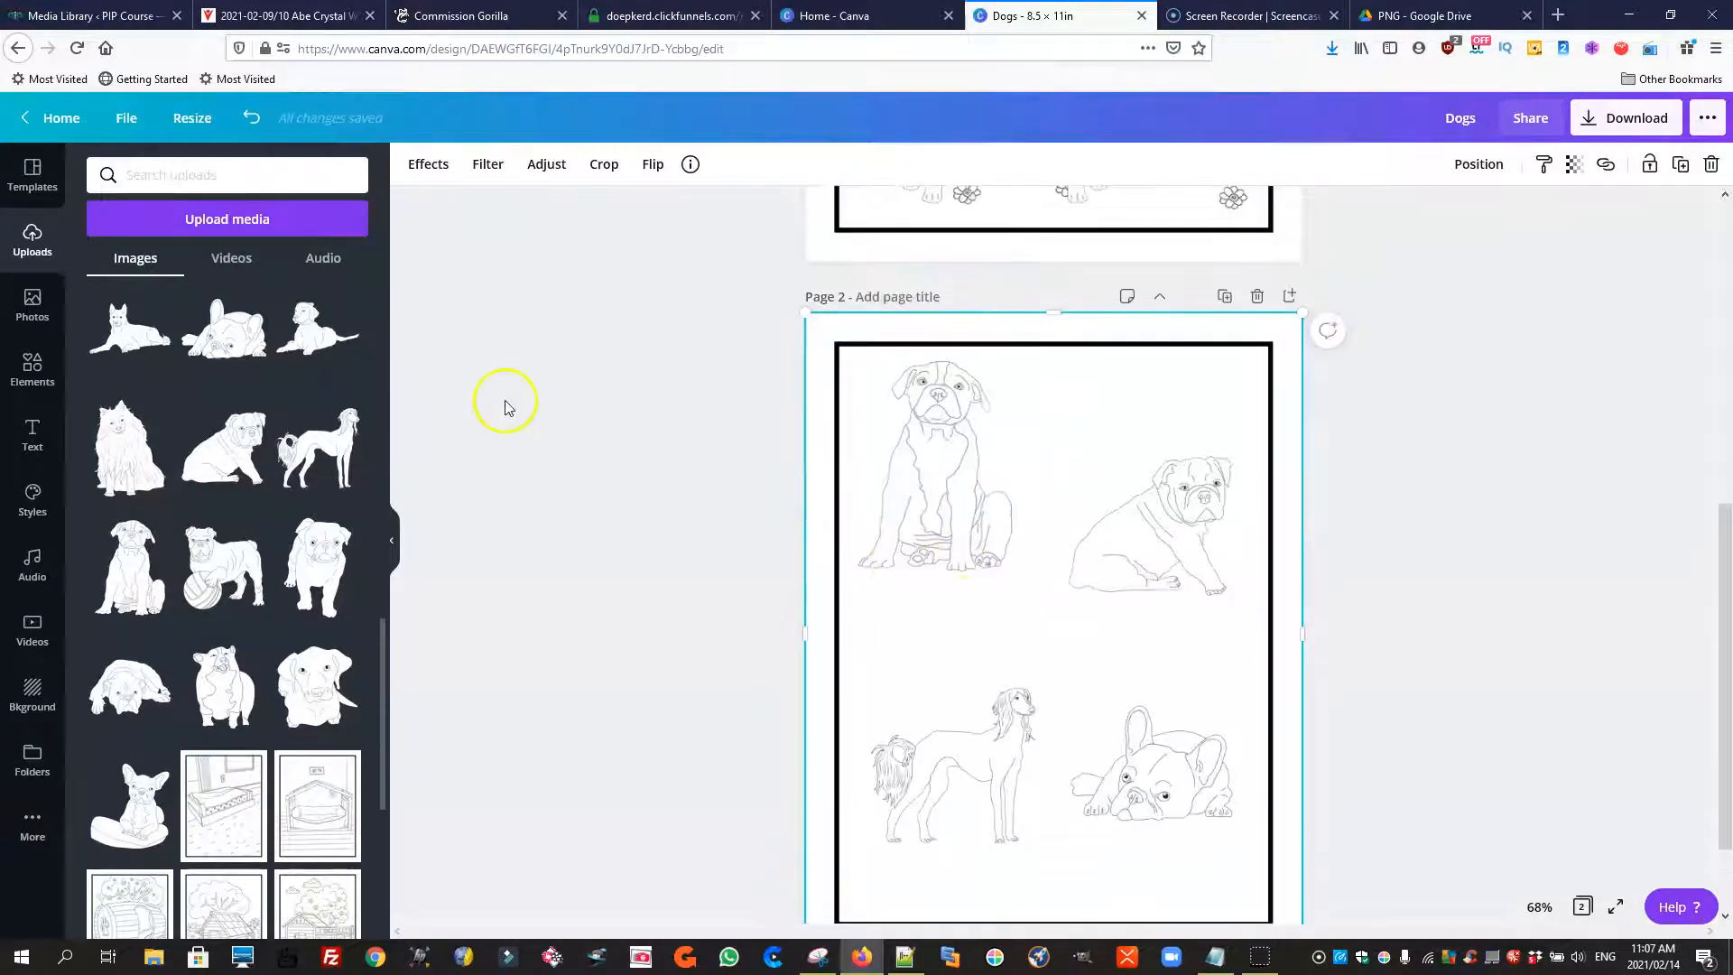
scroll("down", 3)
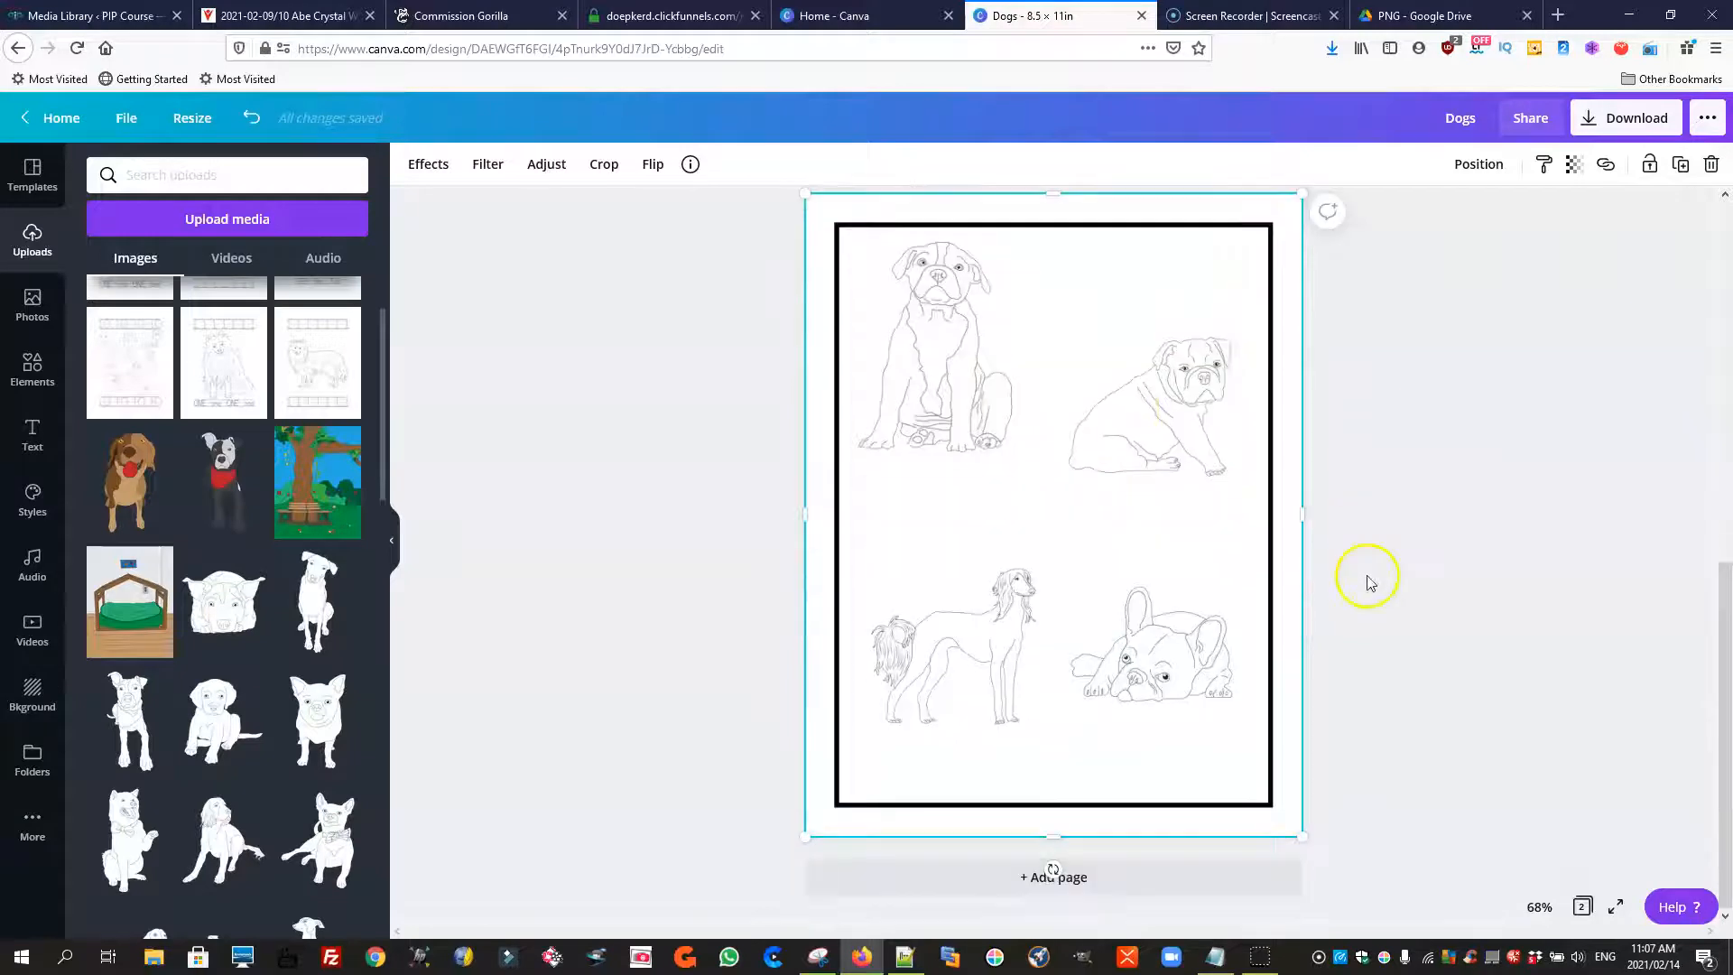
Add page 3 and place the brown dog with the red ball, shrunk to fit right of the bench
left_click(1051, 877)
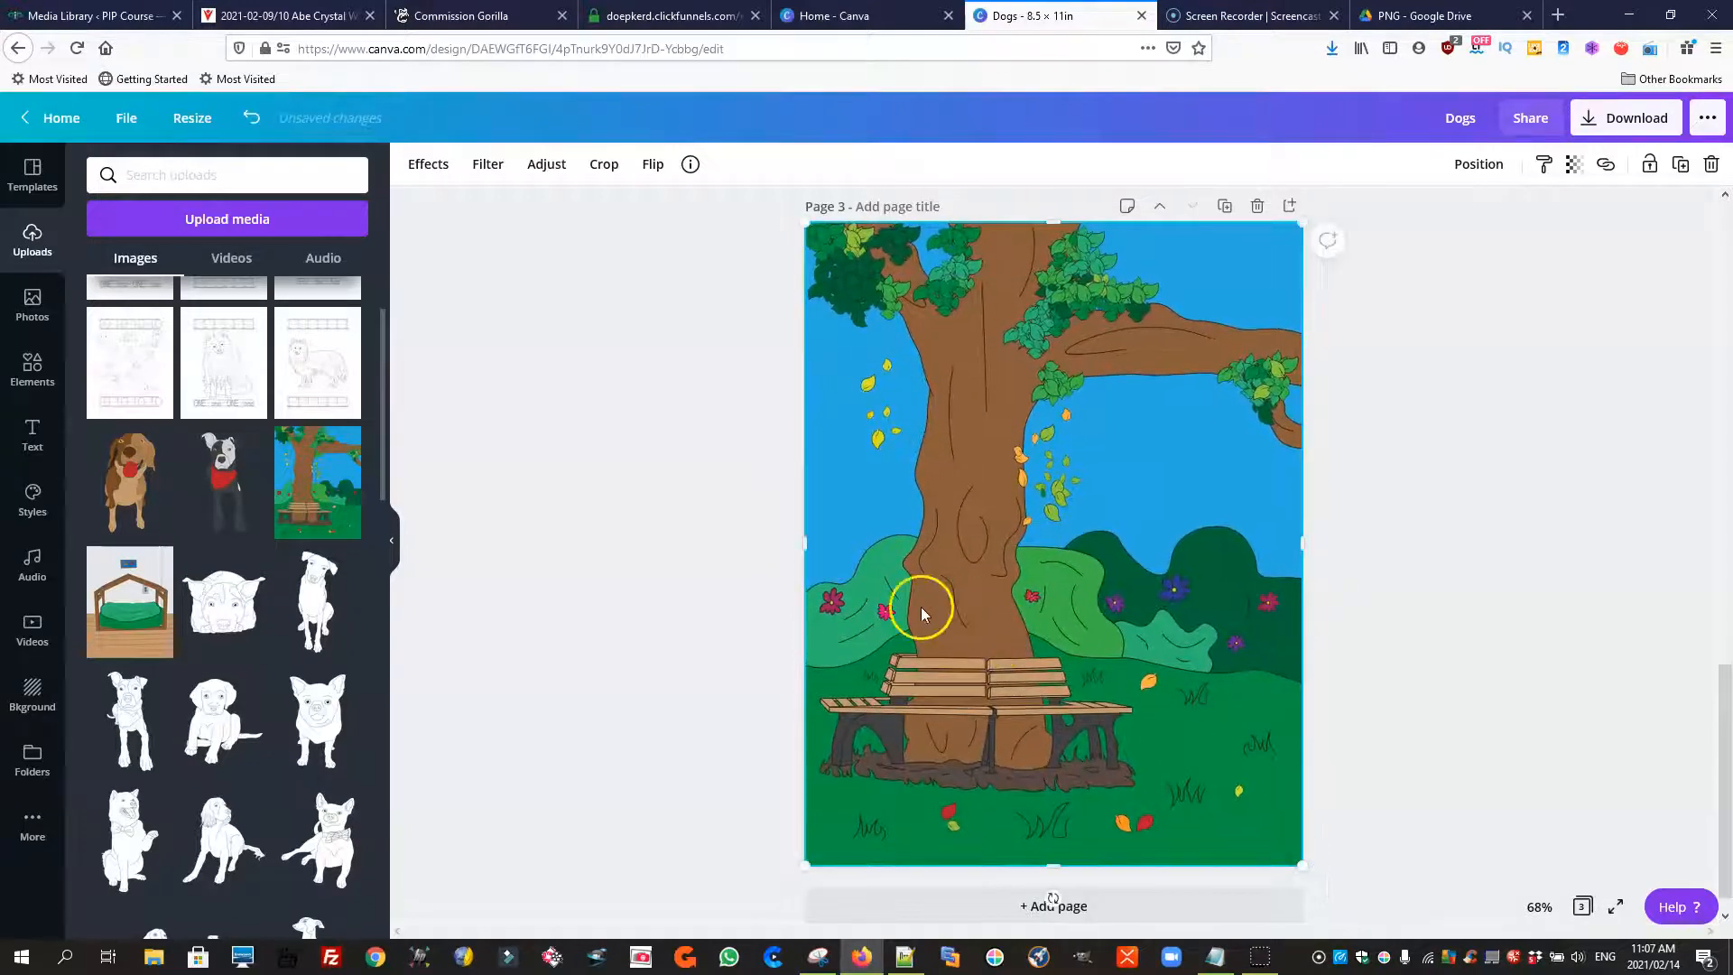
left_click(922, 614)
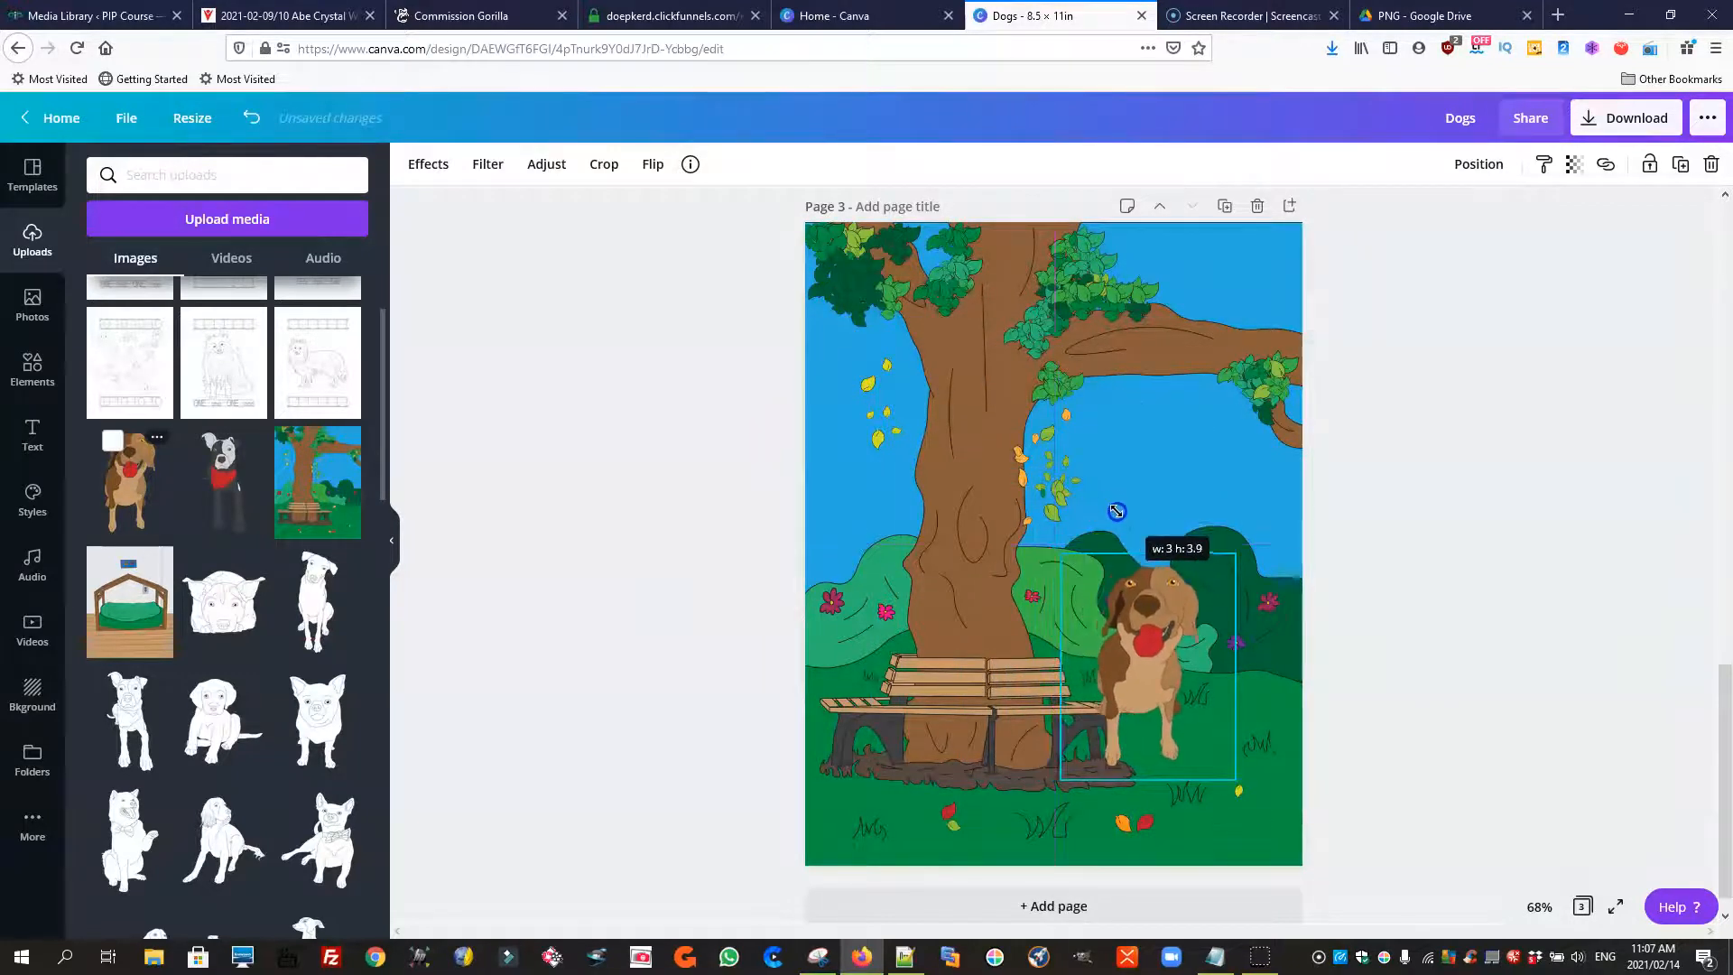
left_click_drag(1116, 663, 1205, 686)
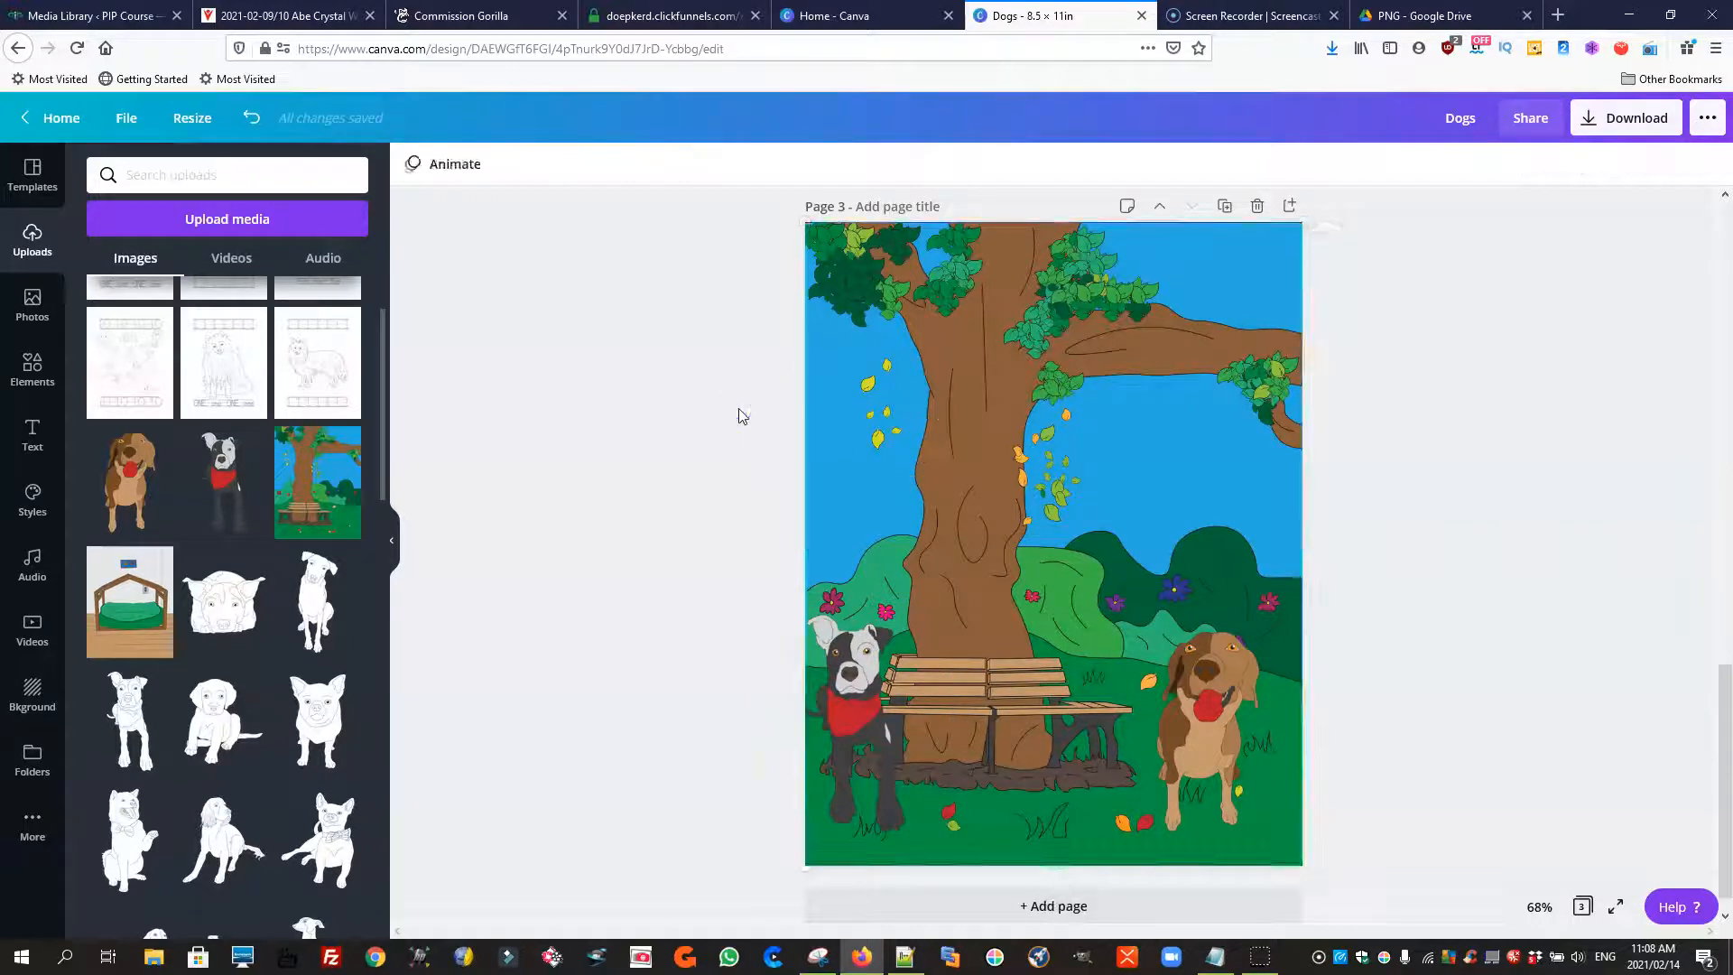
Stretch the 1s and ONE tracing sheet to exactly 8.5 × 11 in and add a blank page
left_click(845, 719)
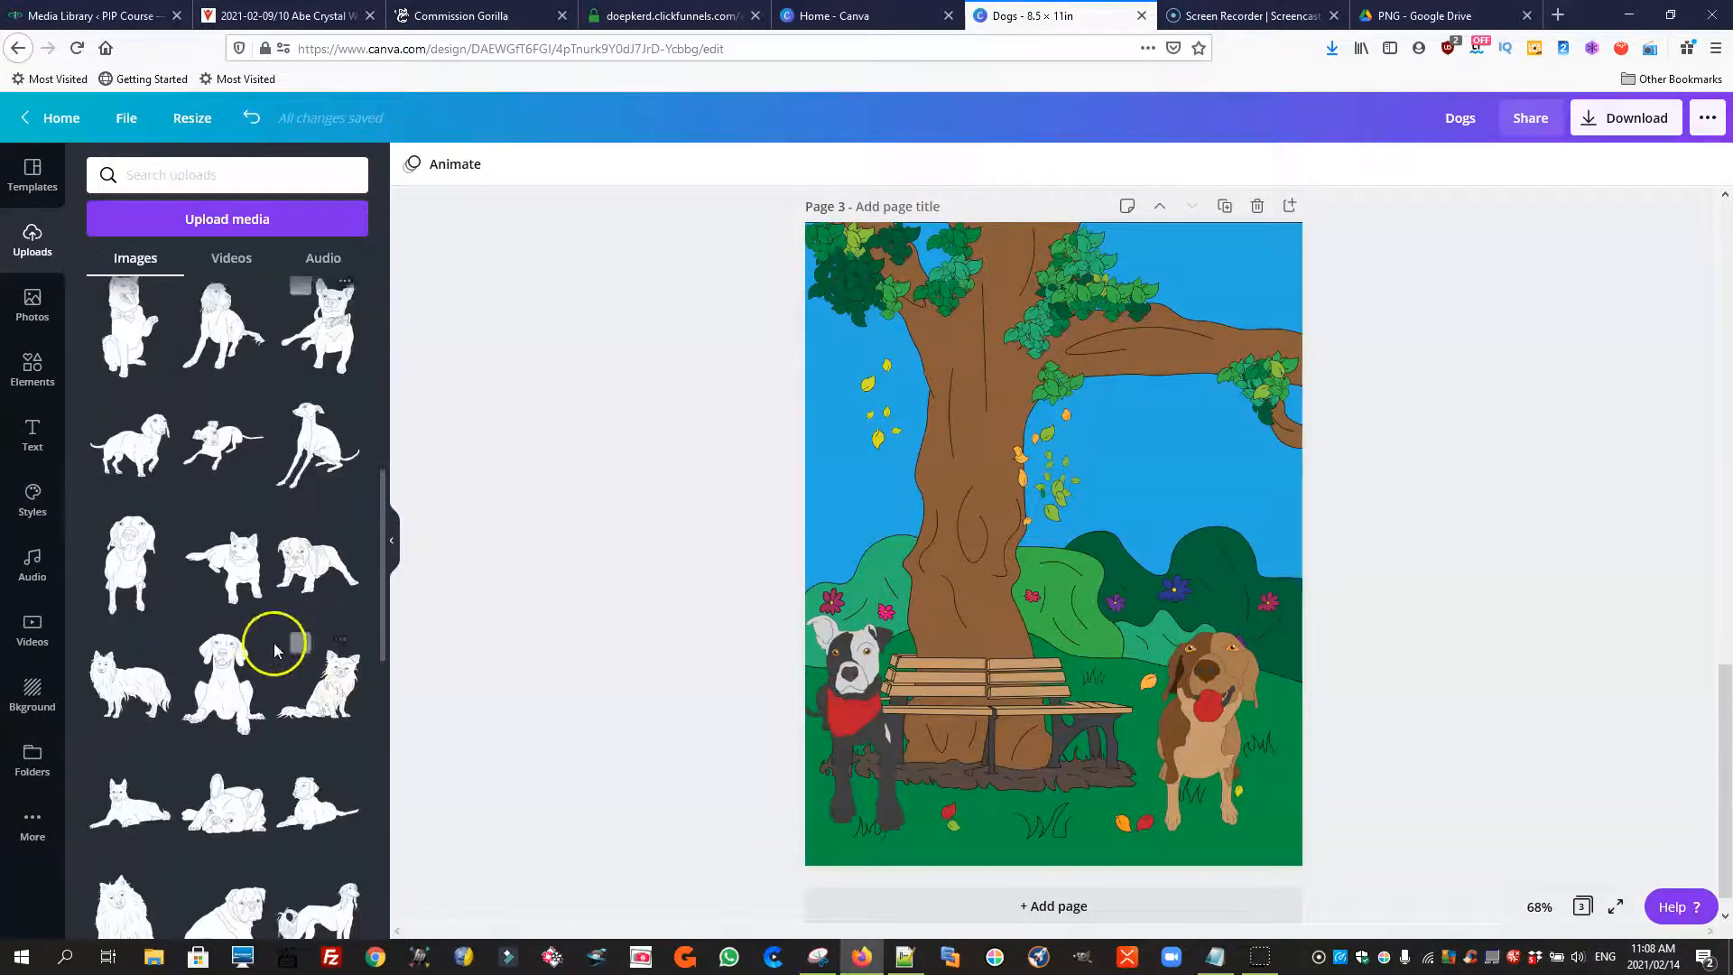
scroll("down", 3)
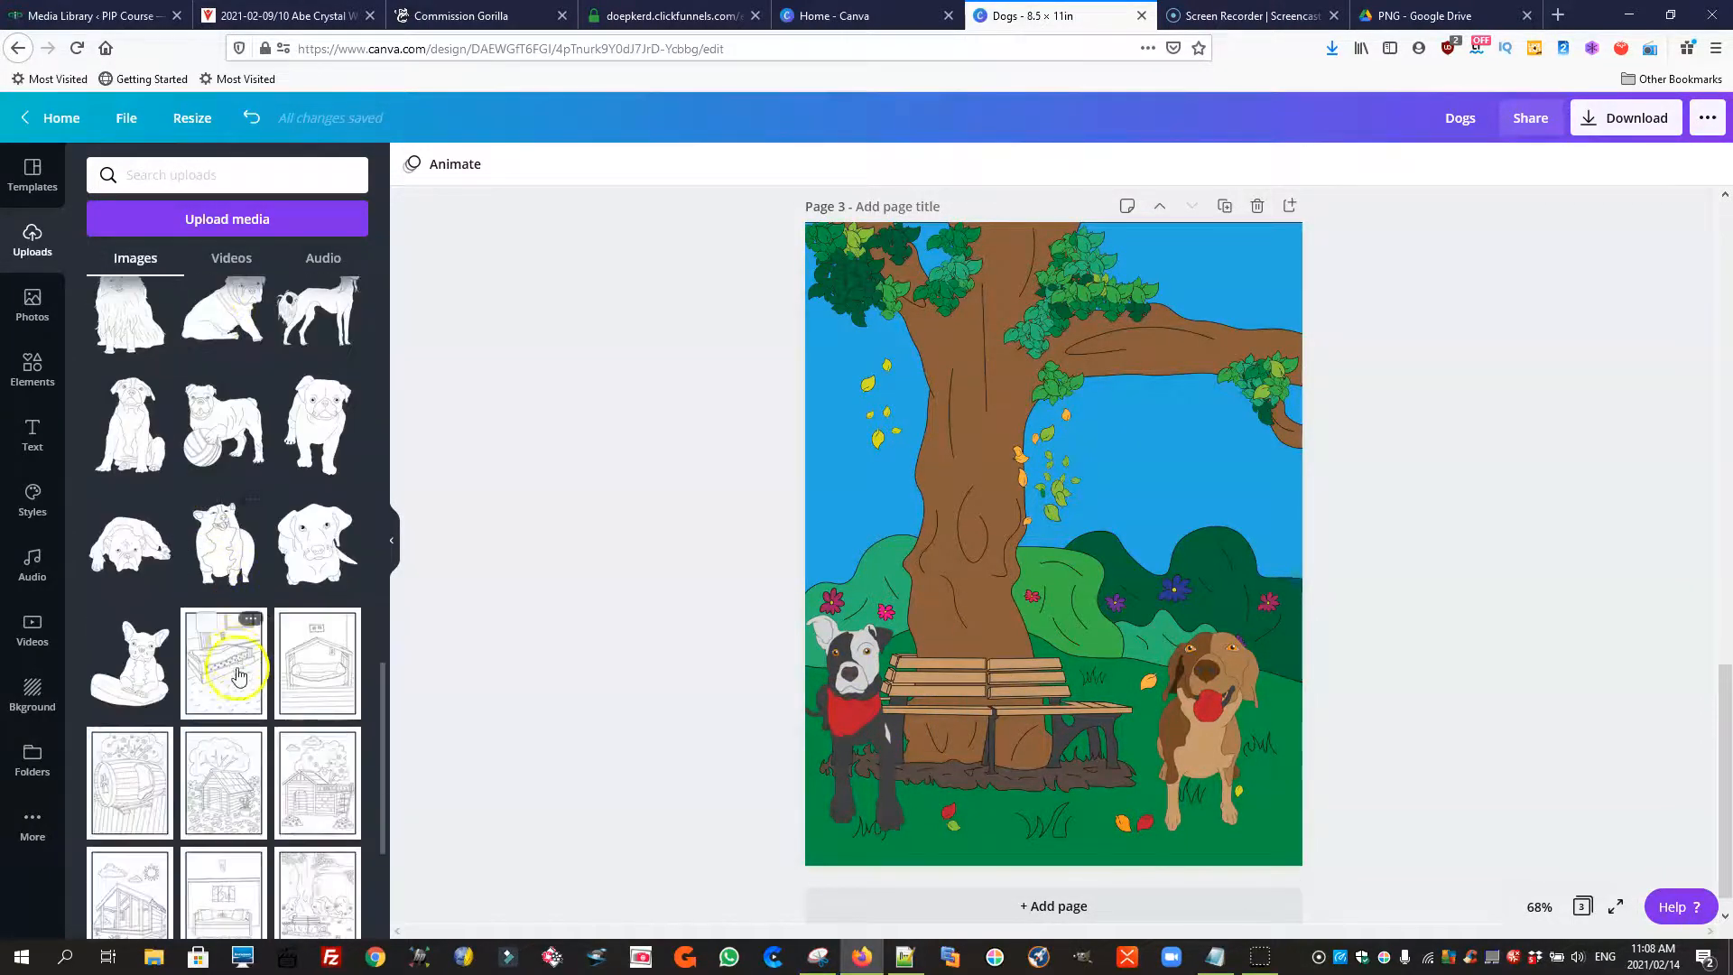
scroll("down", 3)
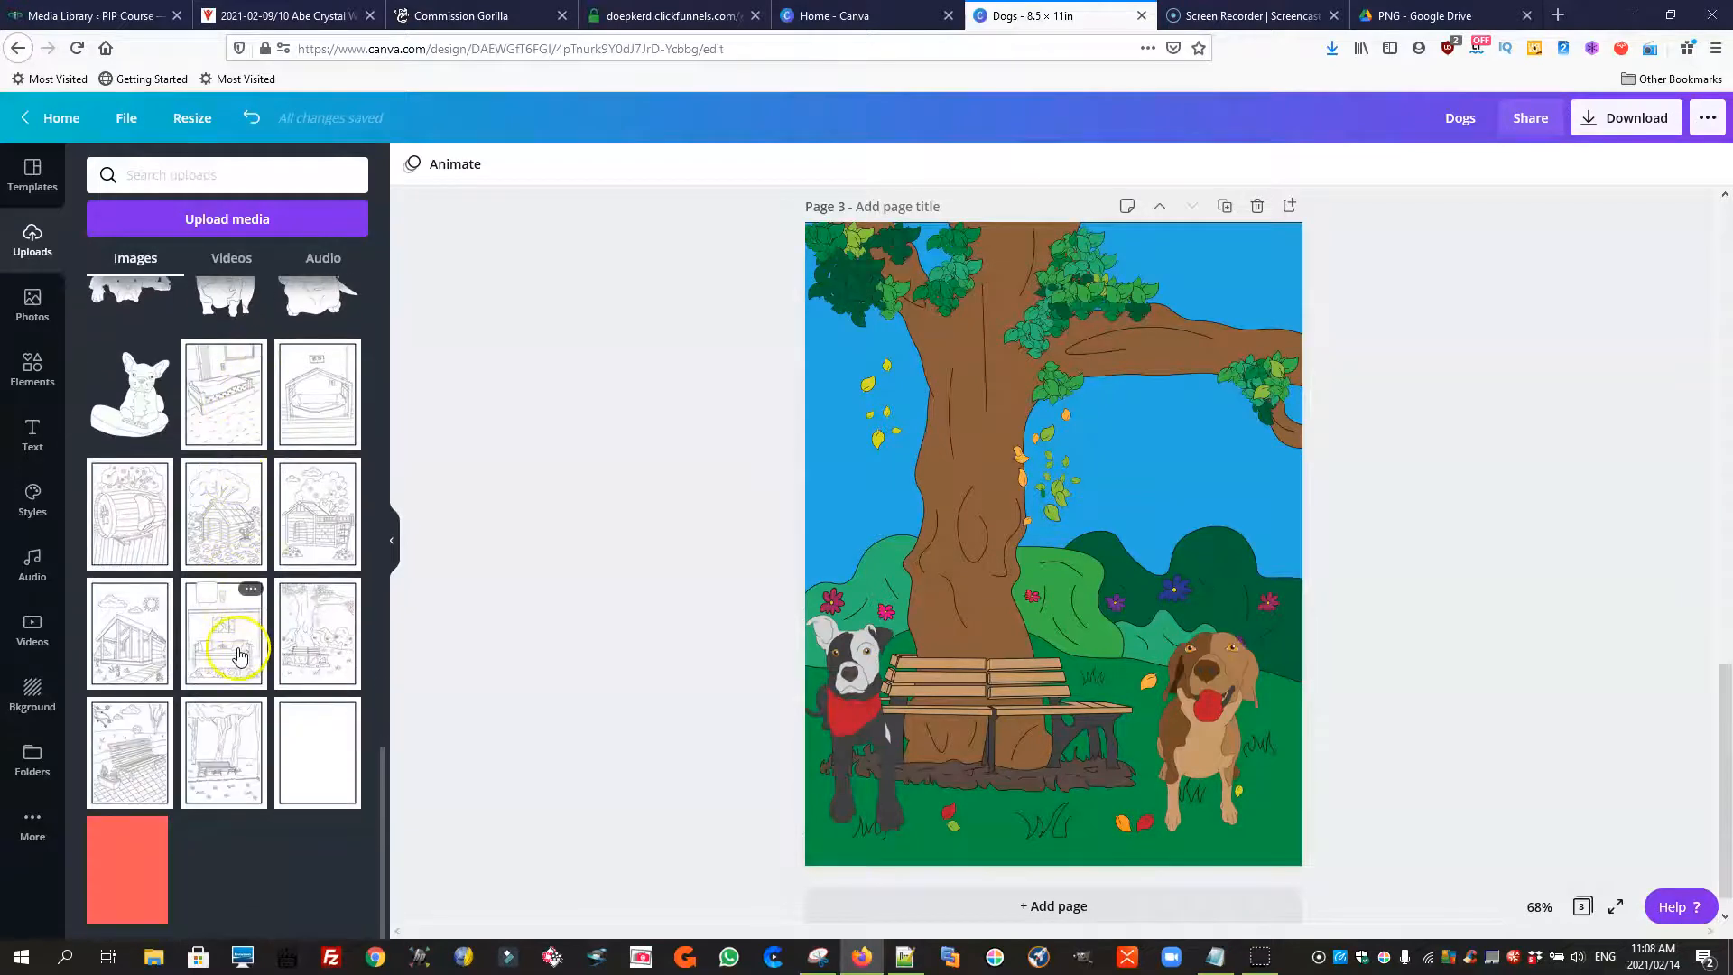
scroll("down", 3)
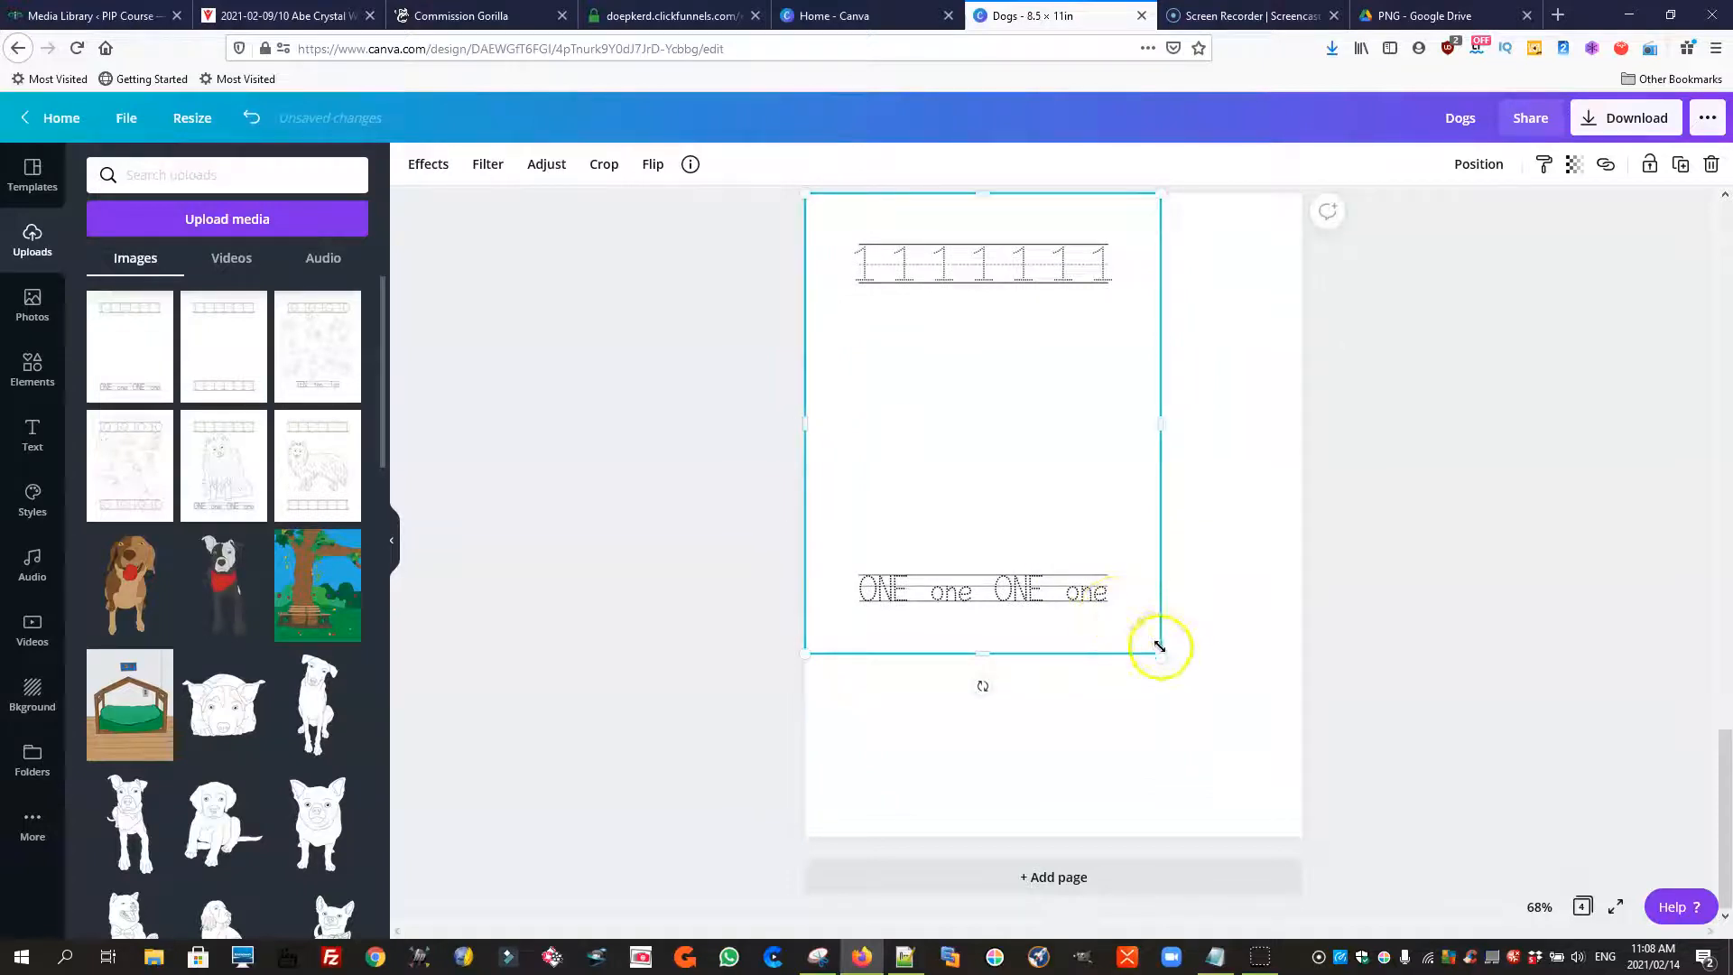
left_click_drag(1161, 650, 1297, 827)
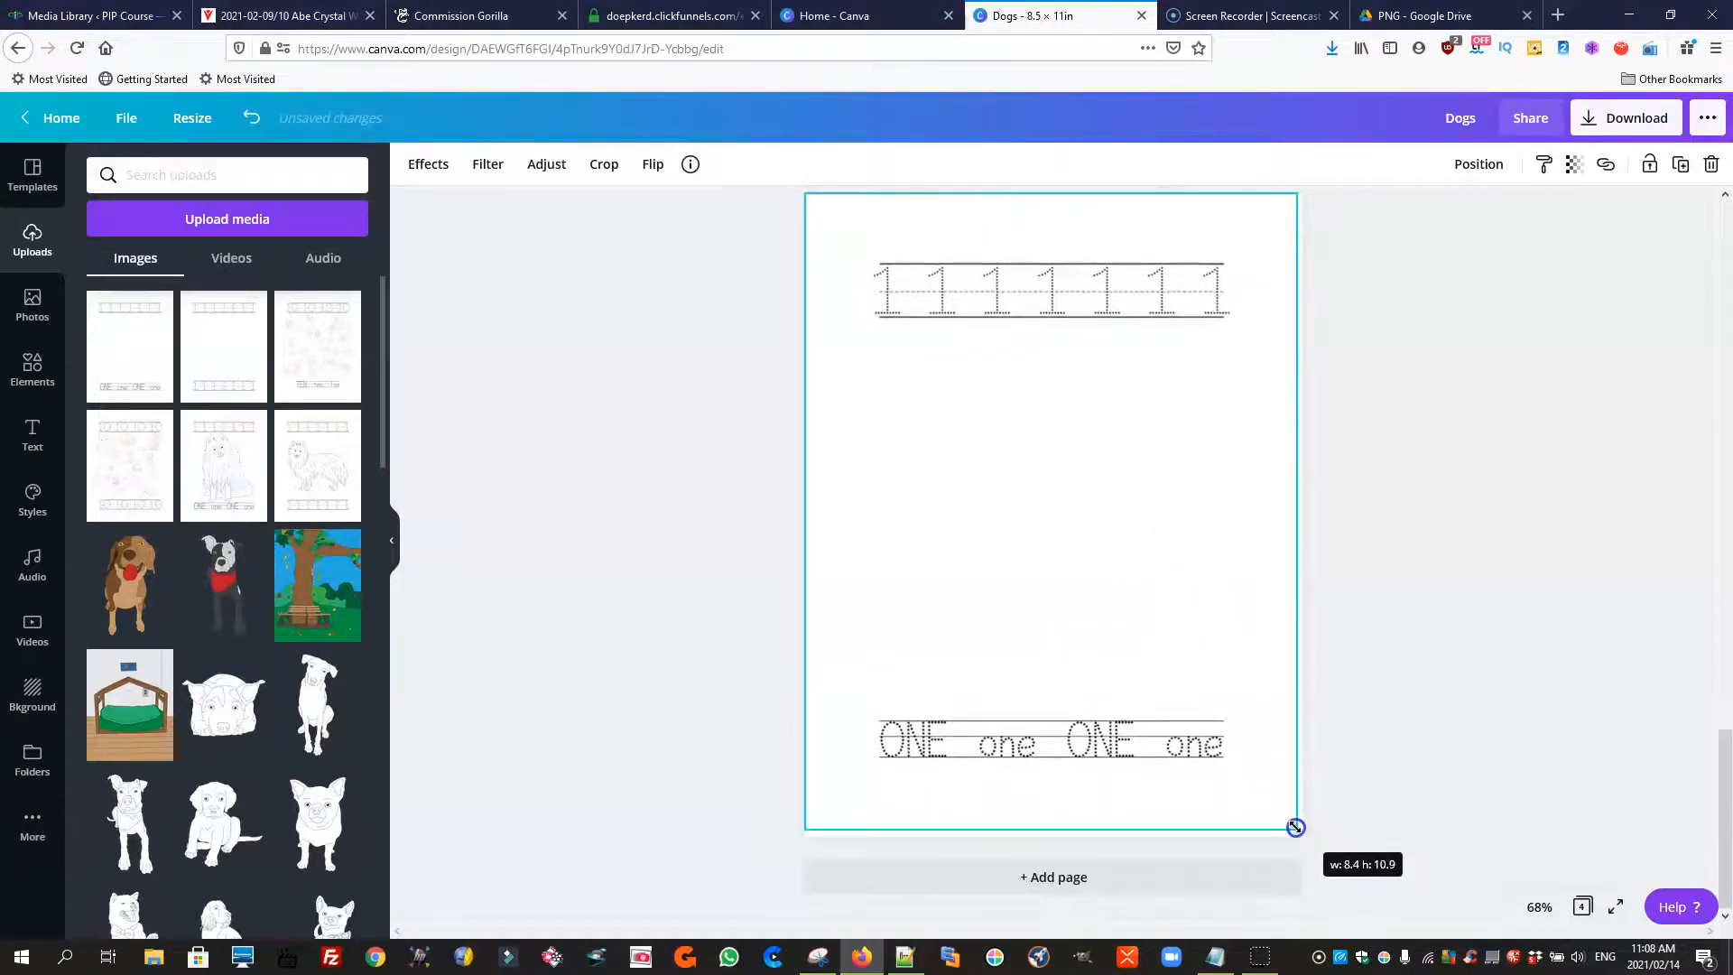
left_click_drag(1294, 827, 1296, 831)
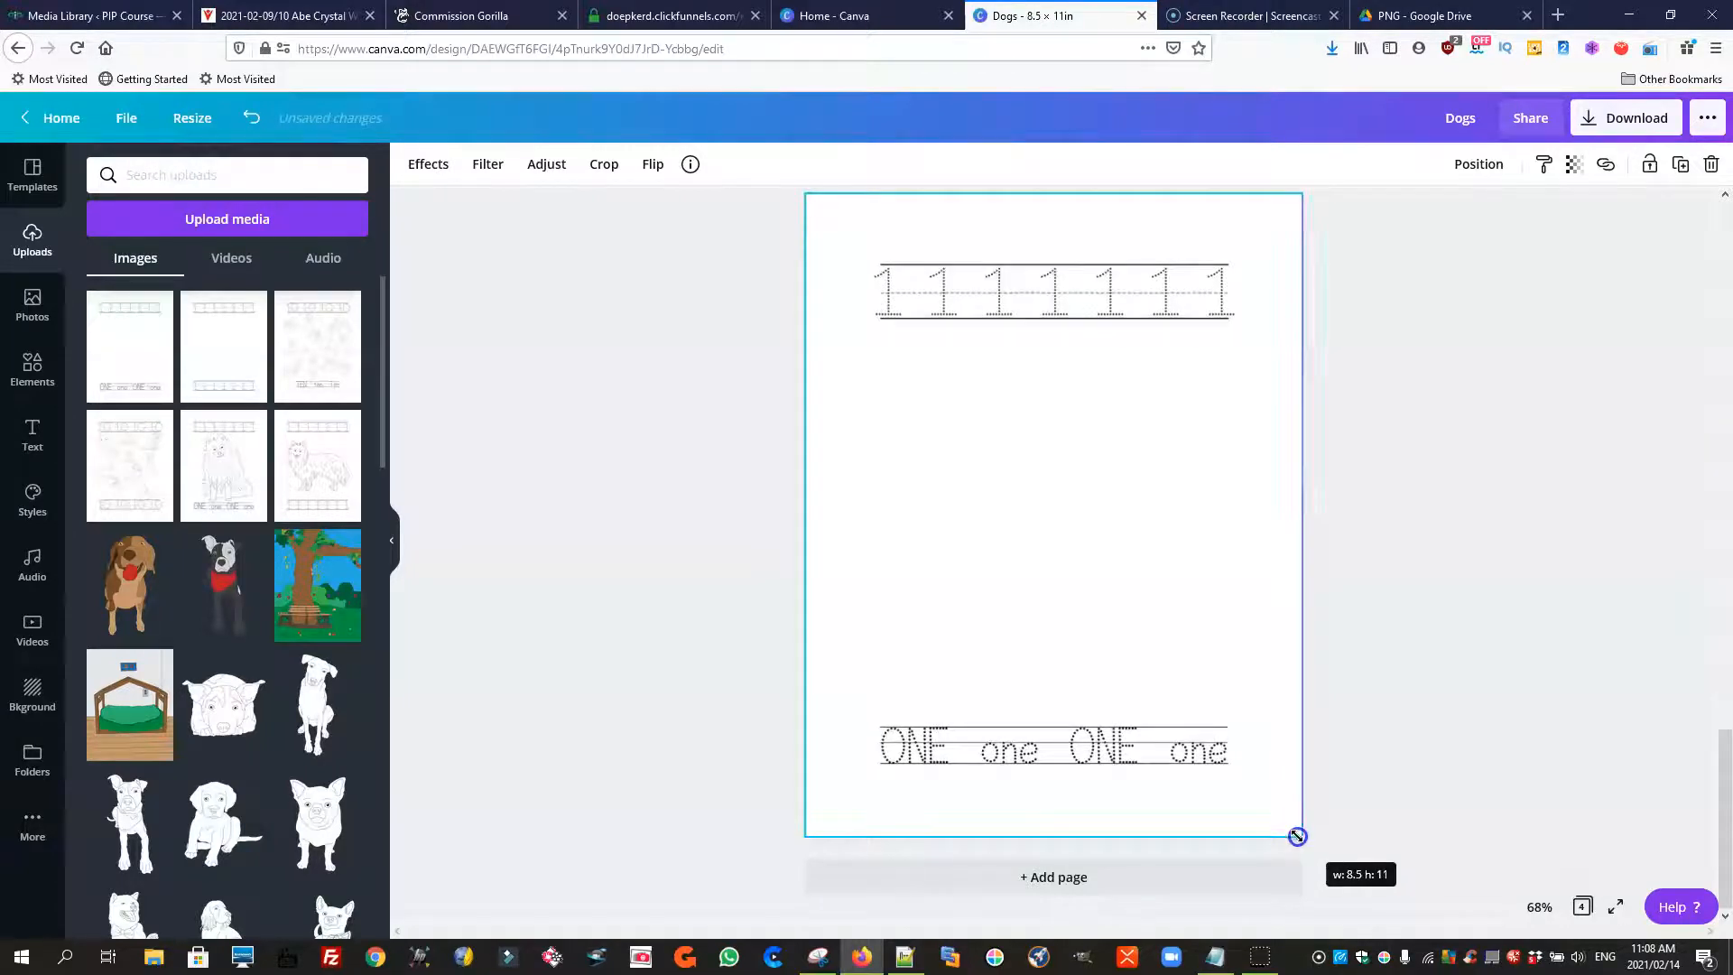
left_click(944, 525)
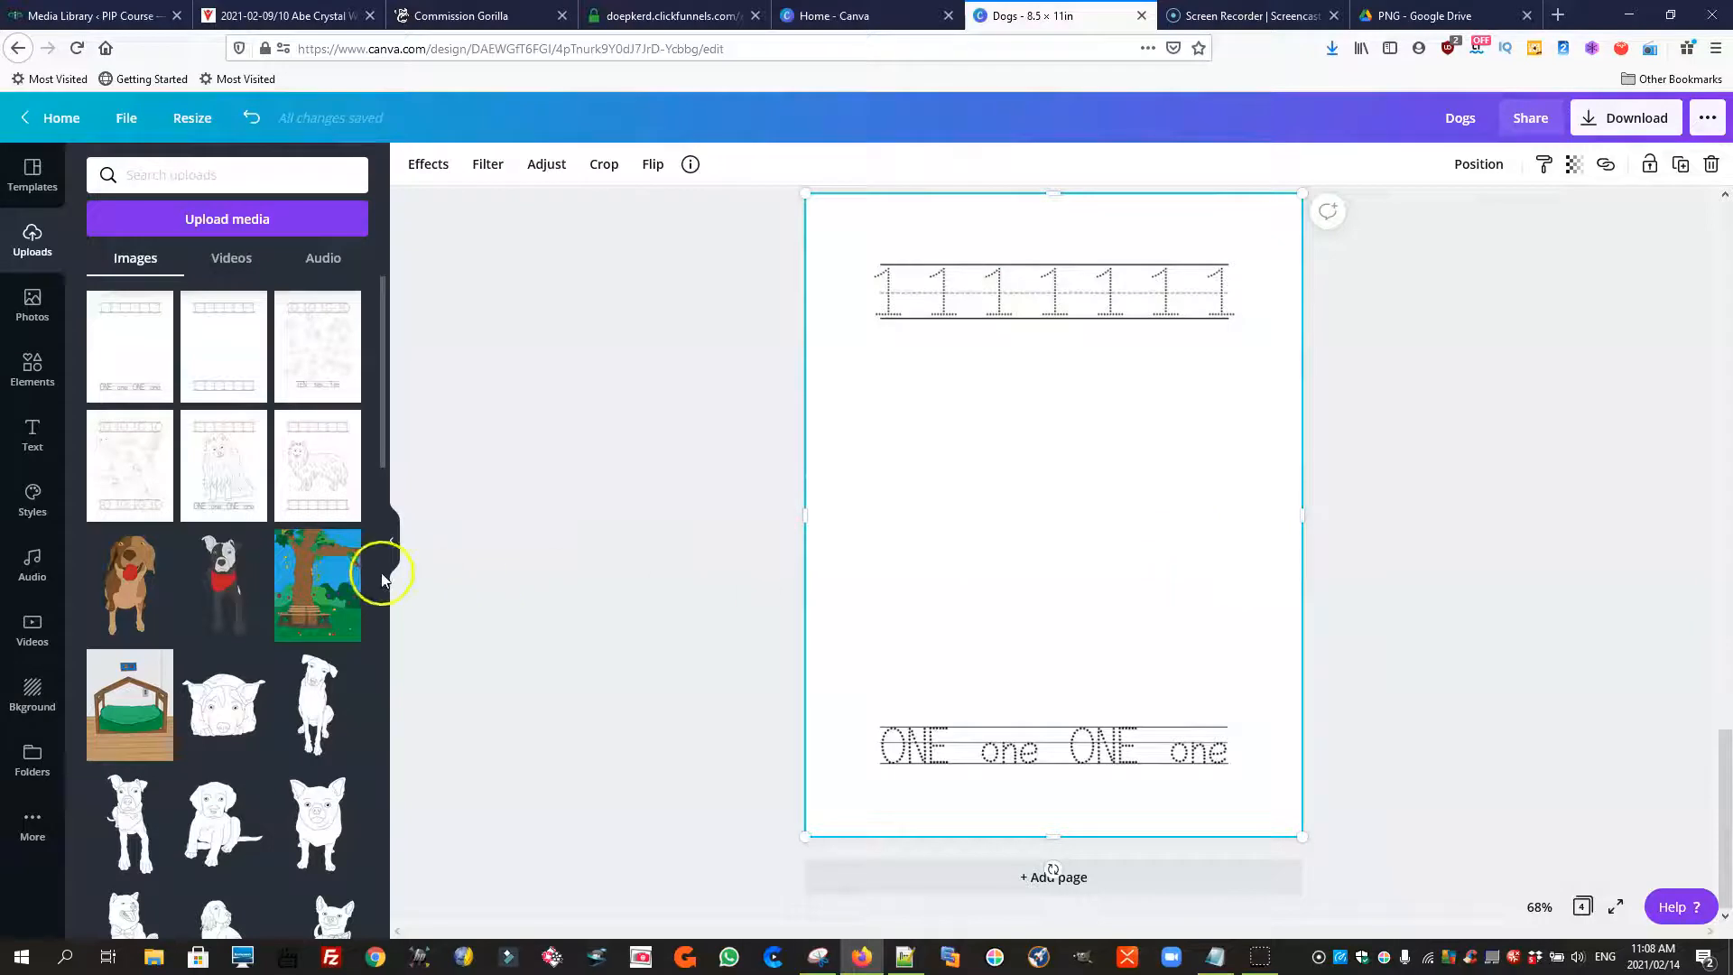
scroll("down", 3)
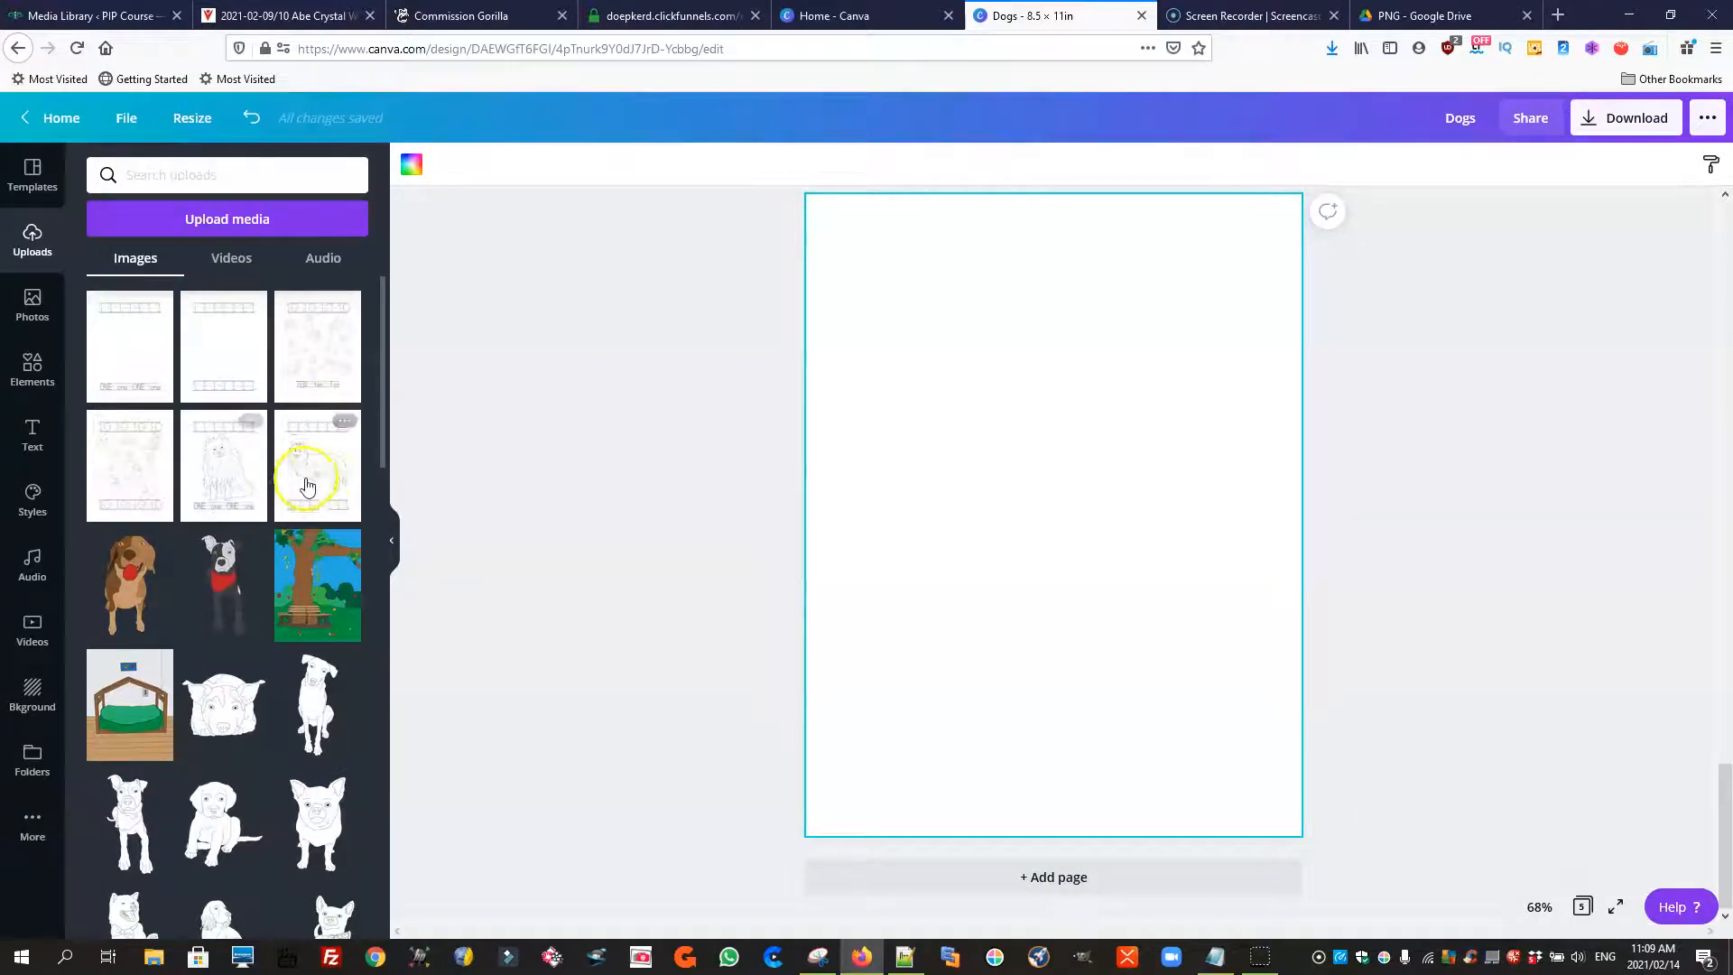
Place the fluffy-dog 1s and ONE tracing sheet at full page size, then add a blank page
left_click(318, 466)
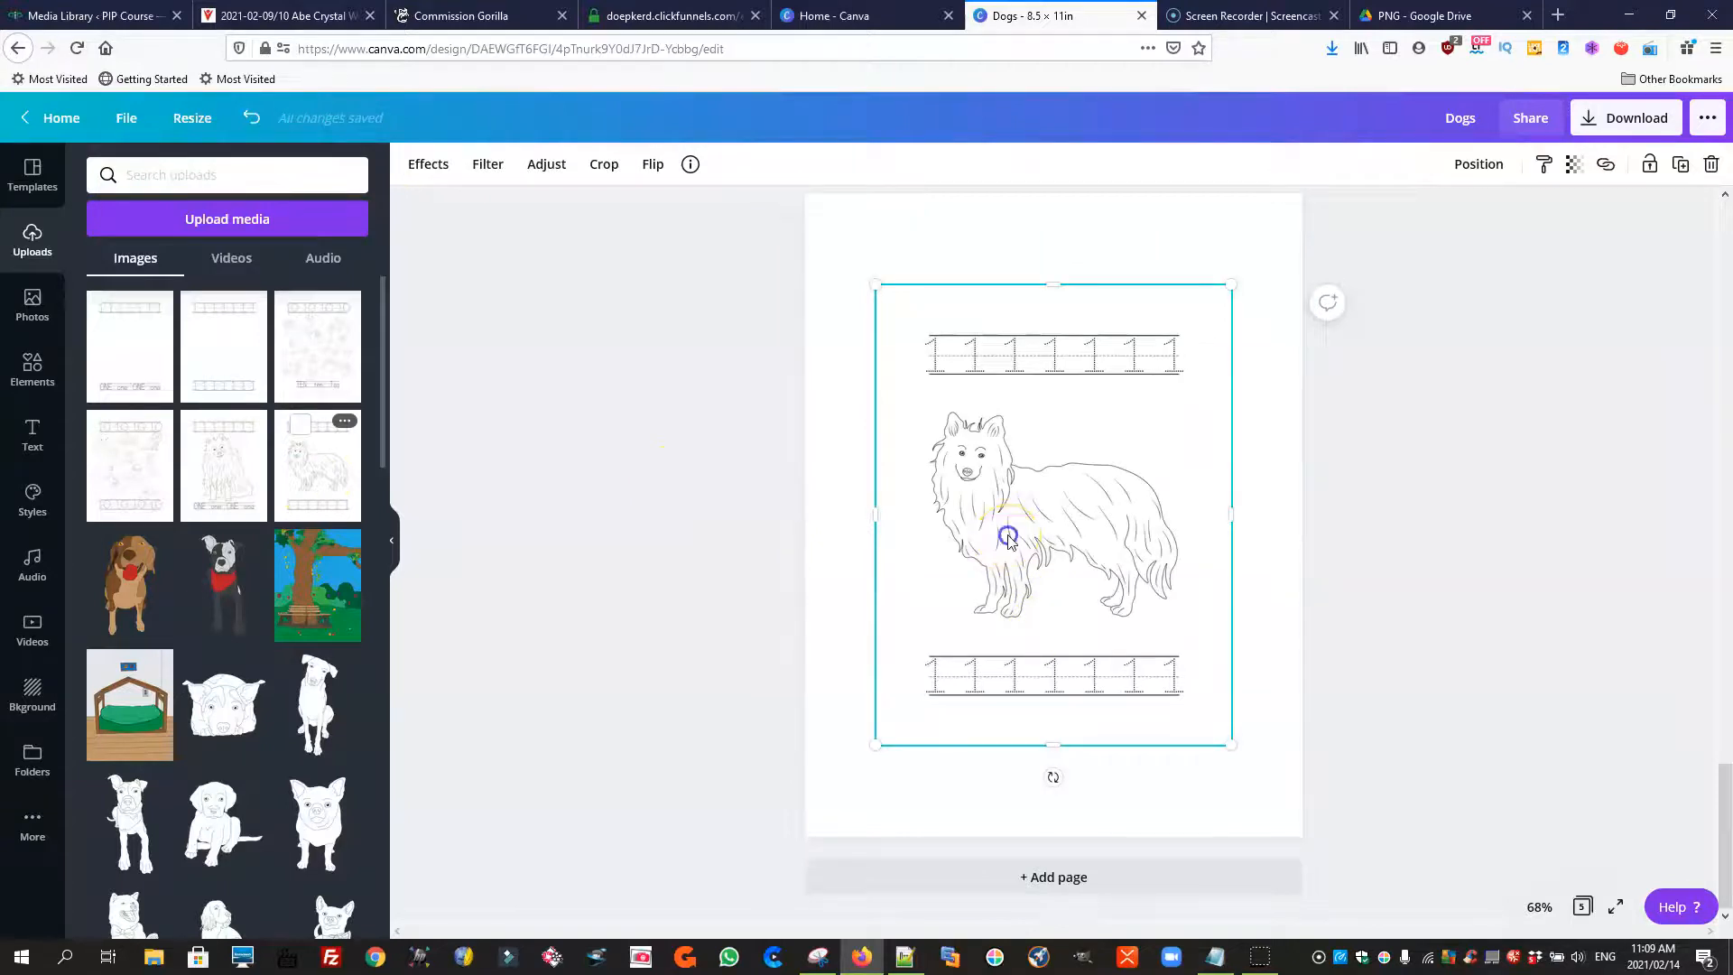
left_click_drag(1006, 536, 939, 448)
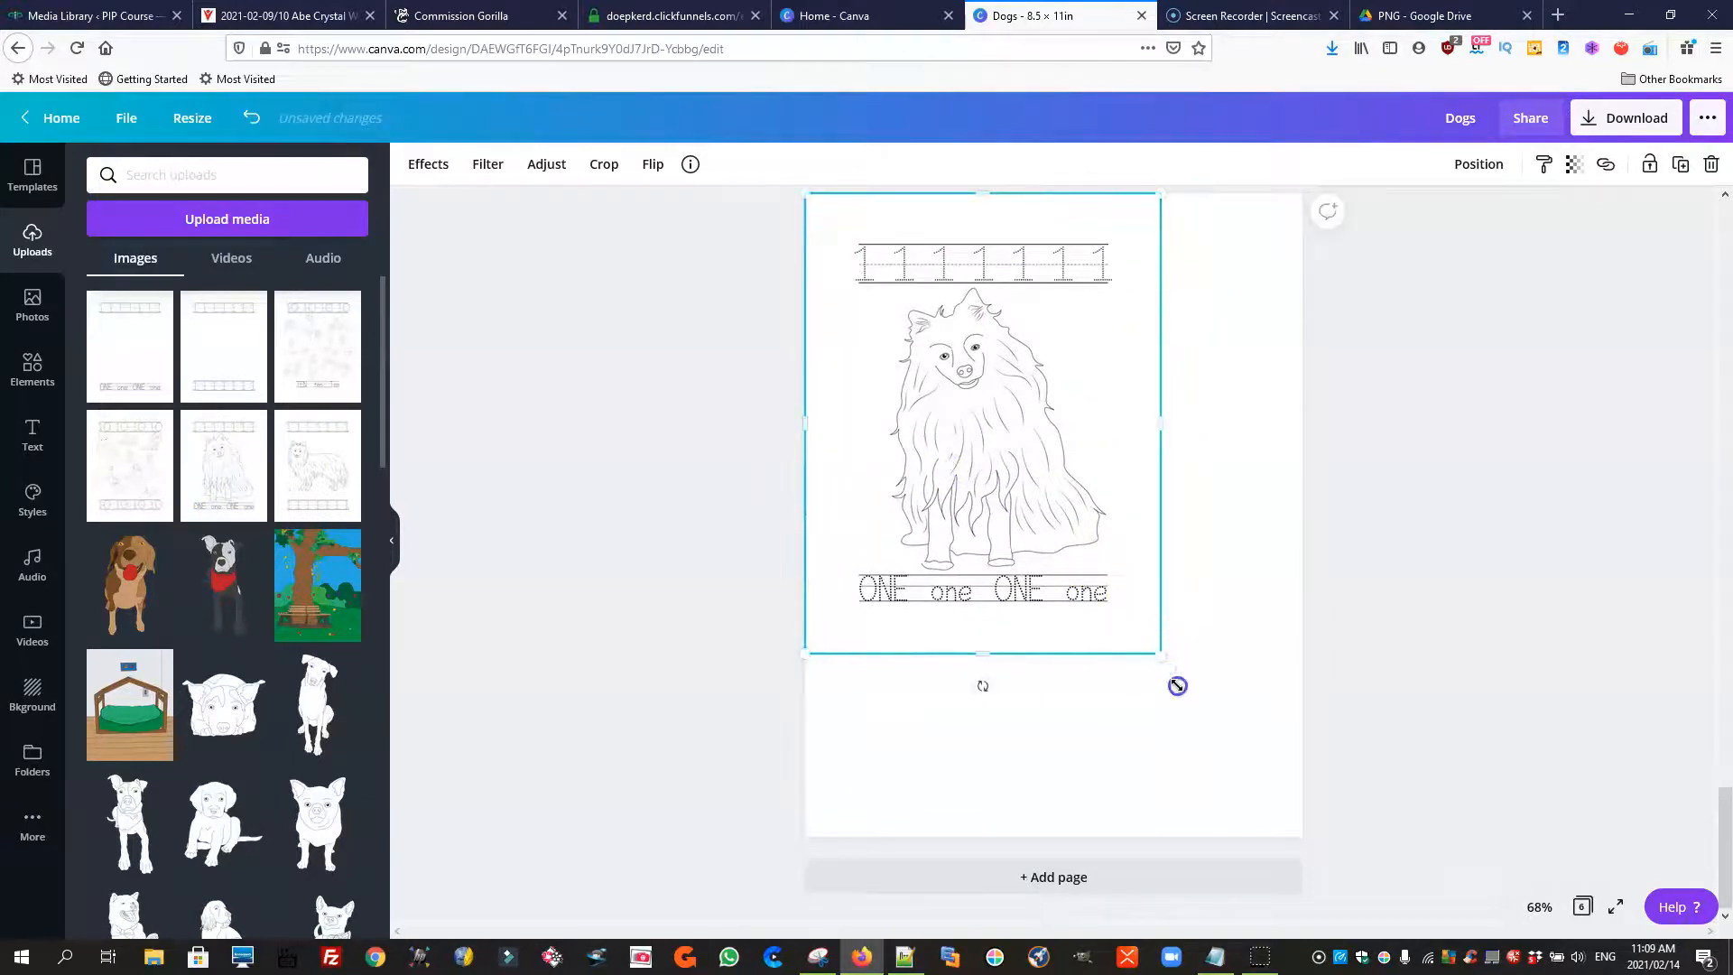
left_click_drag(1177, 686, 1297, 845)
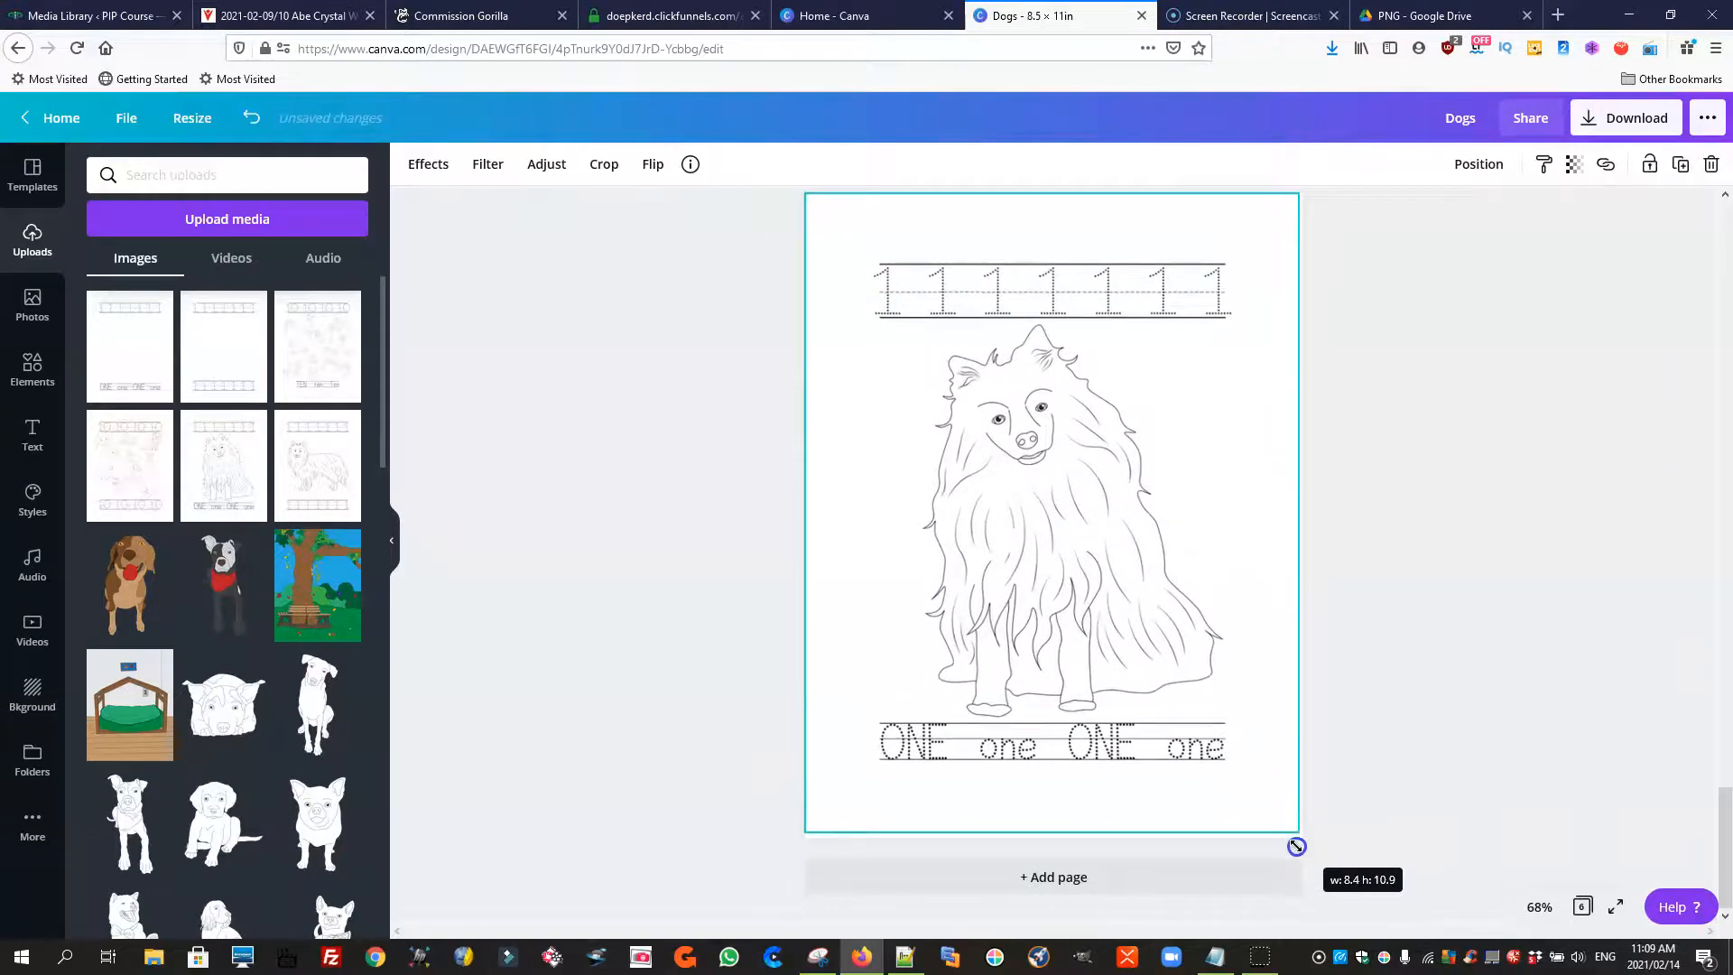
left_click(973, 485)
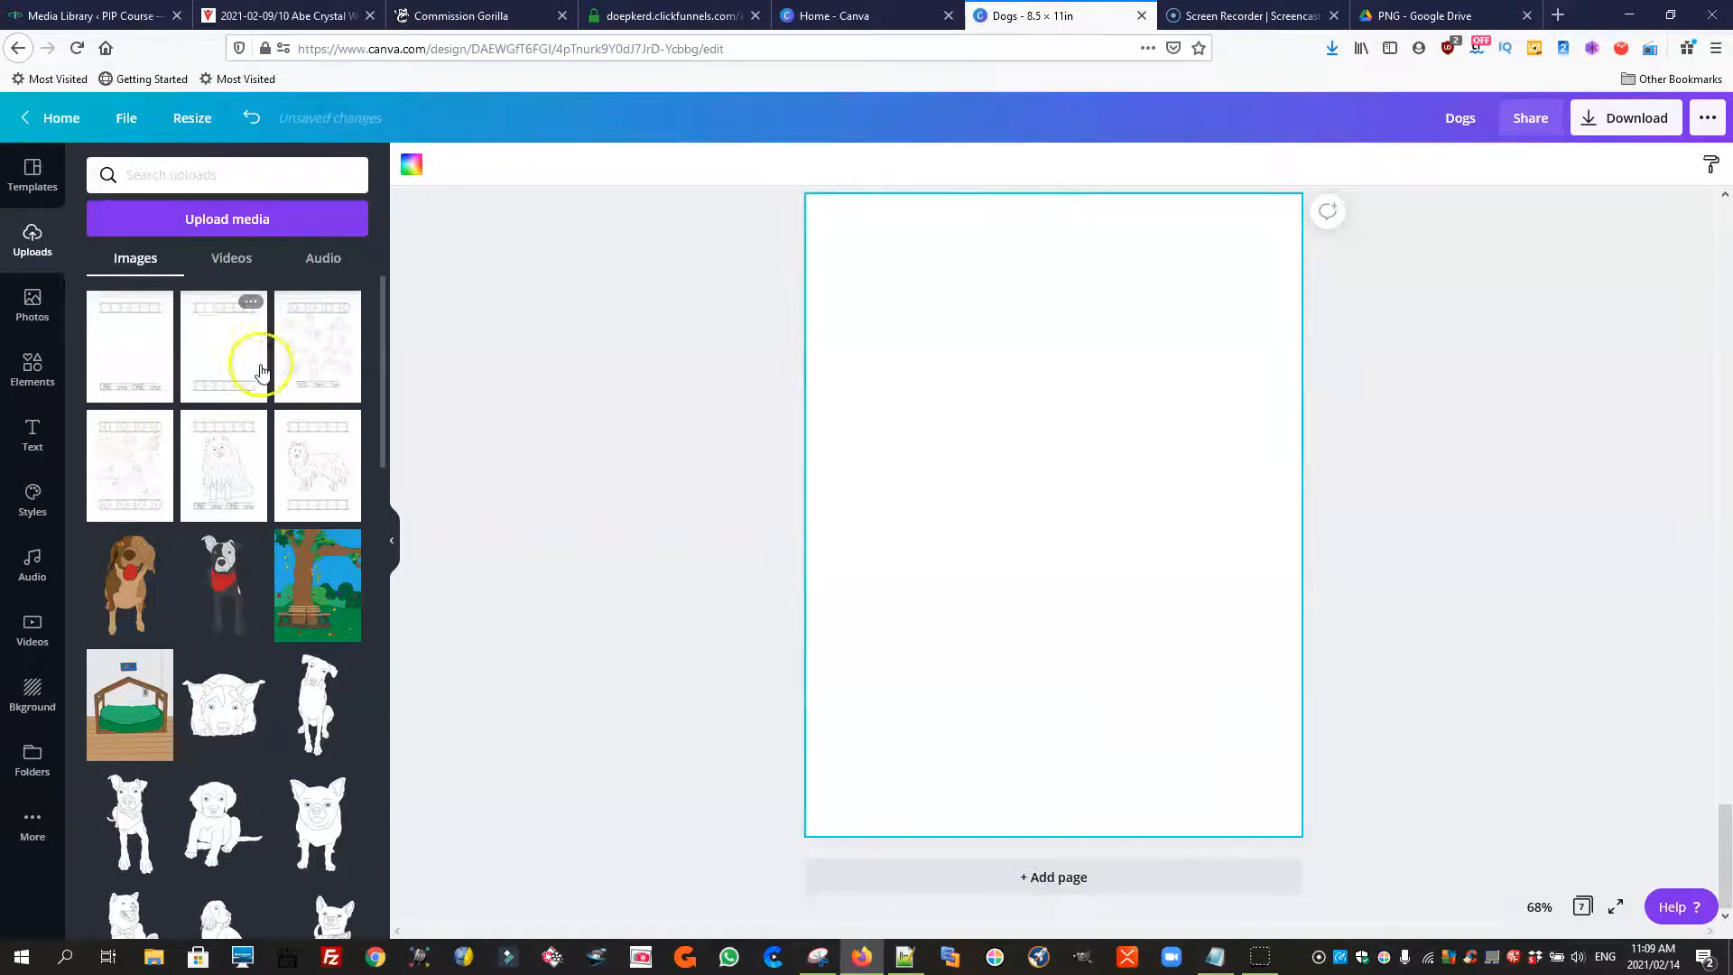
Add the ten-dogs TEN tracing sheet and enlarge it to fill the page
left_click(224, 346)
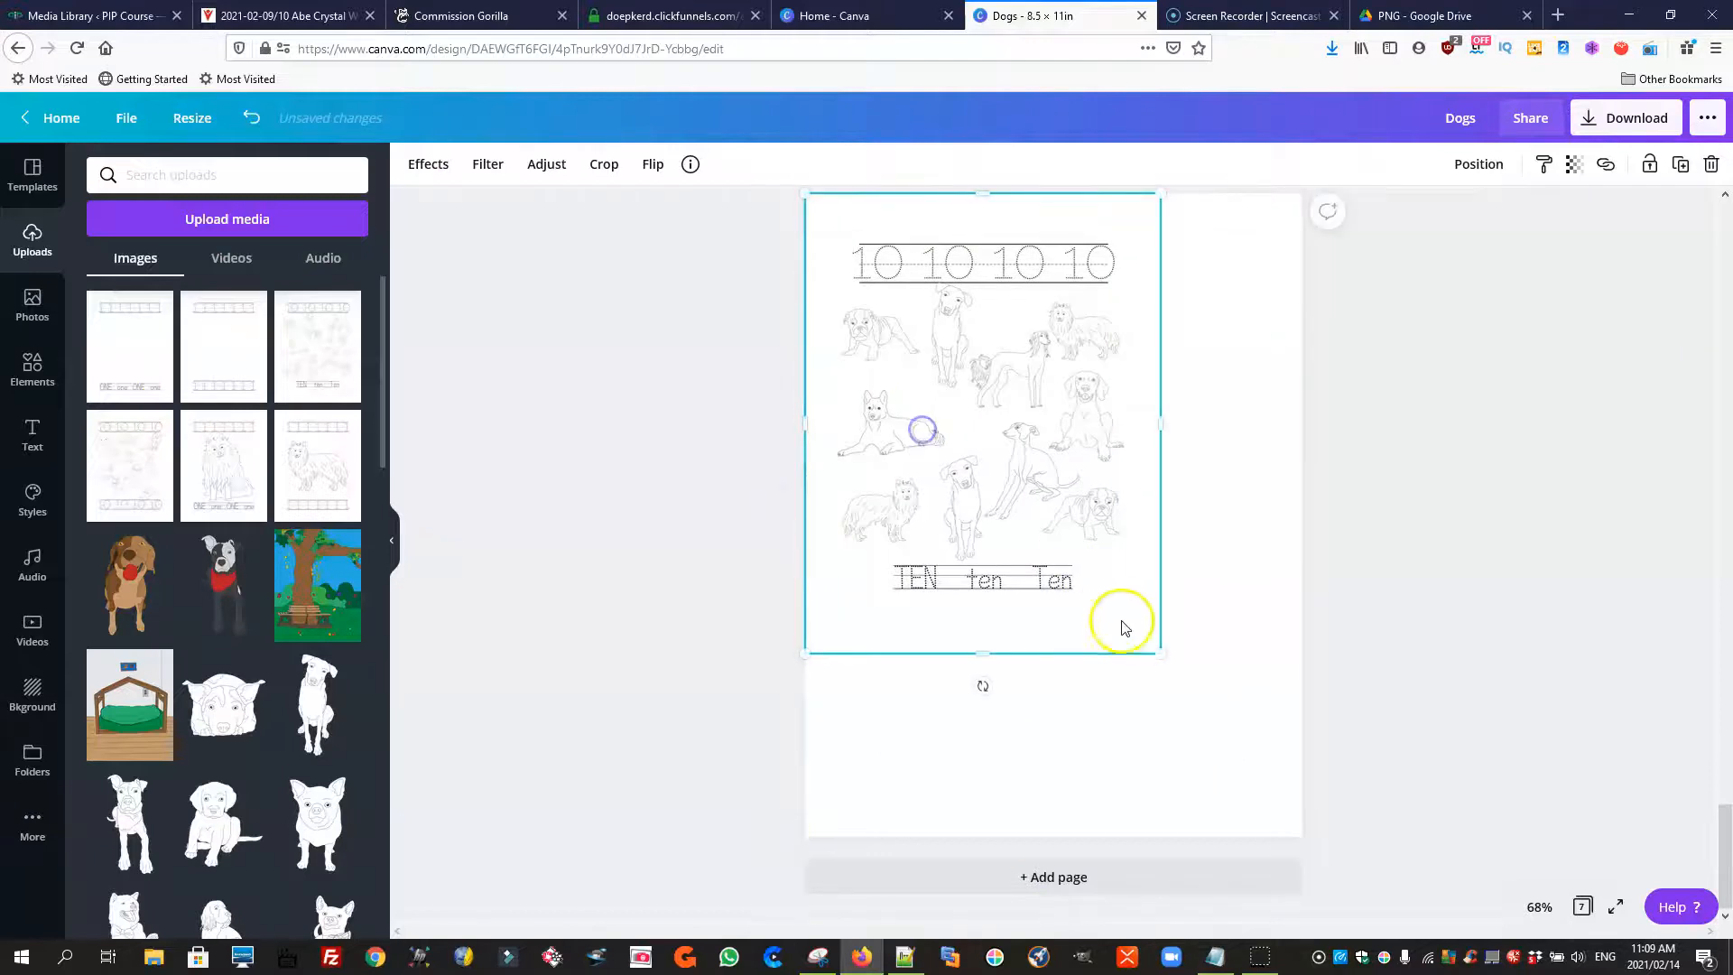
left_click_drag(1161, 652, 1296, 839)
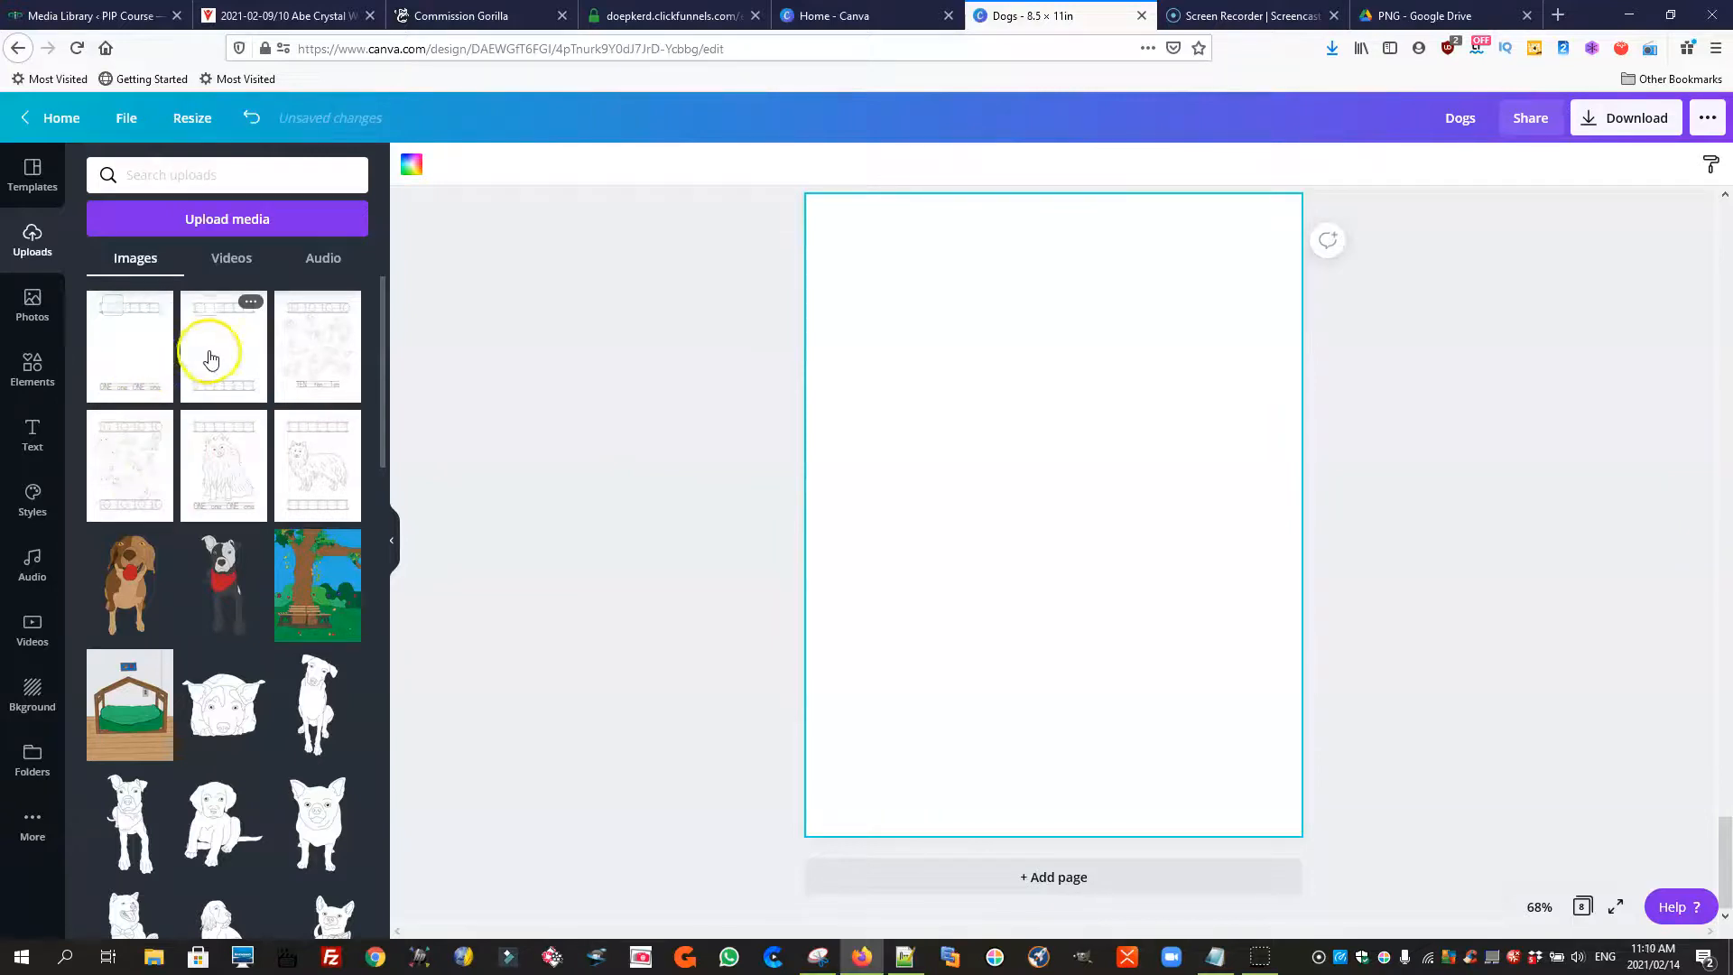
Insert the two-rows-of-1s tracing sheet from Uploads onto page 8 and deselect it
left_click(222, 347)
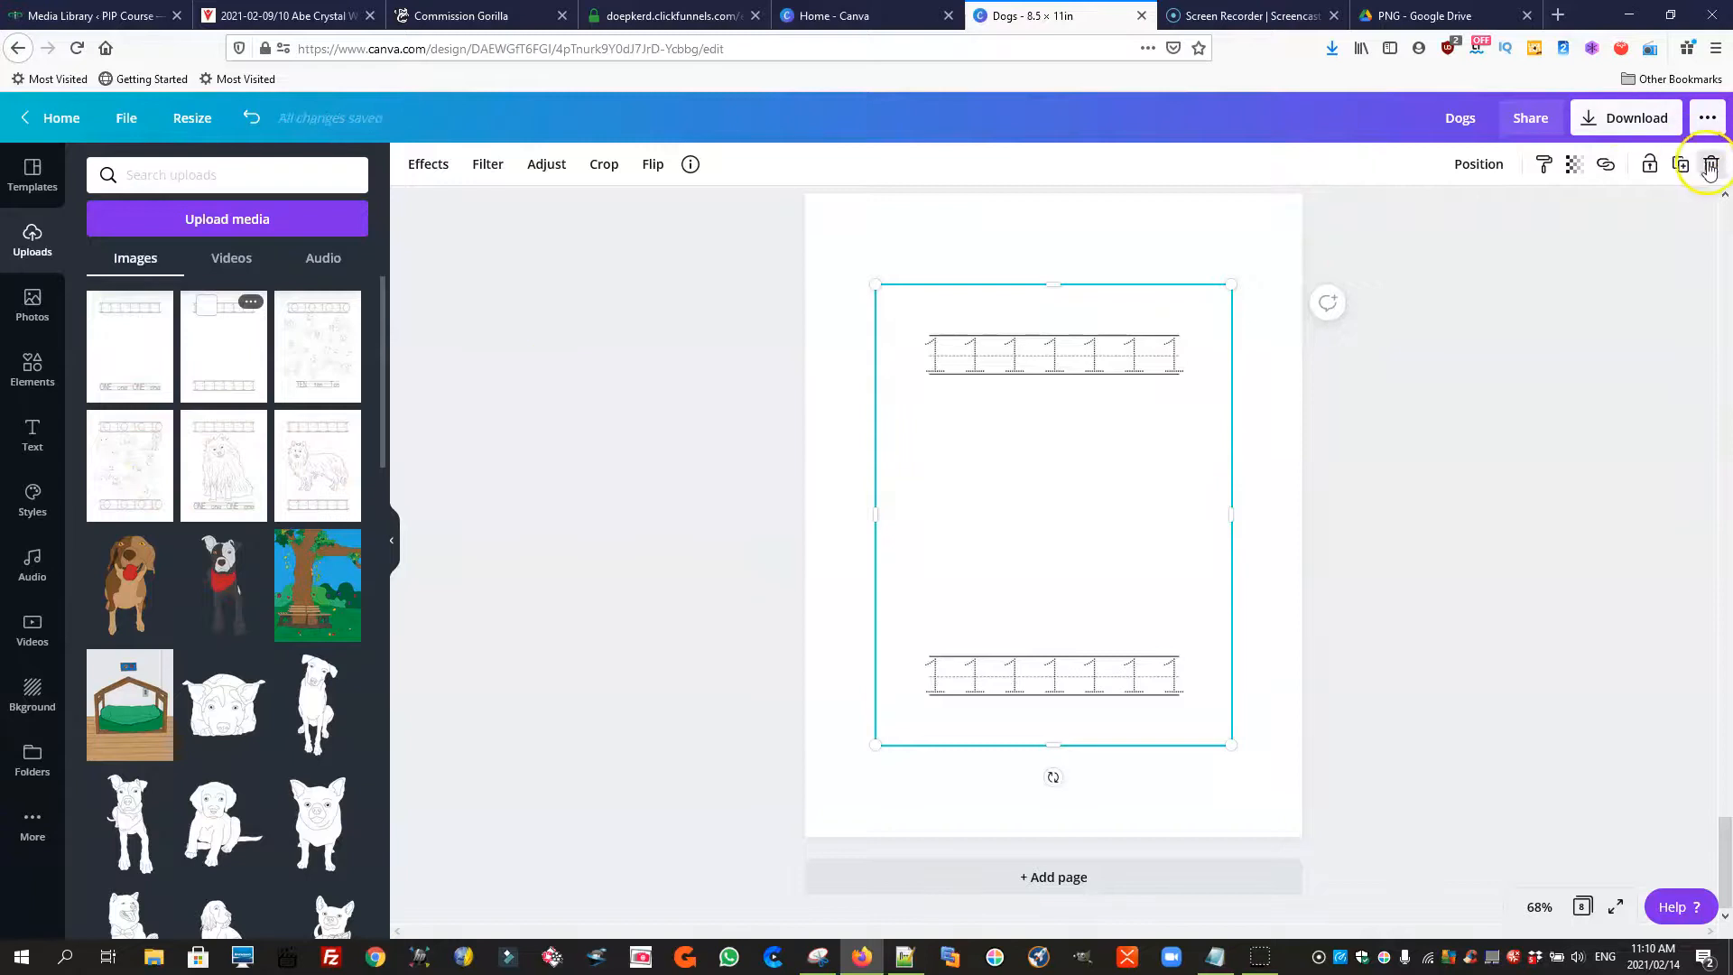
left_click(1710, 165)
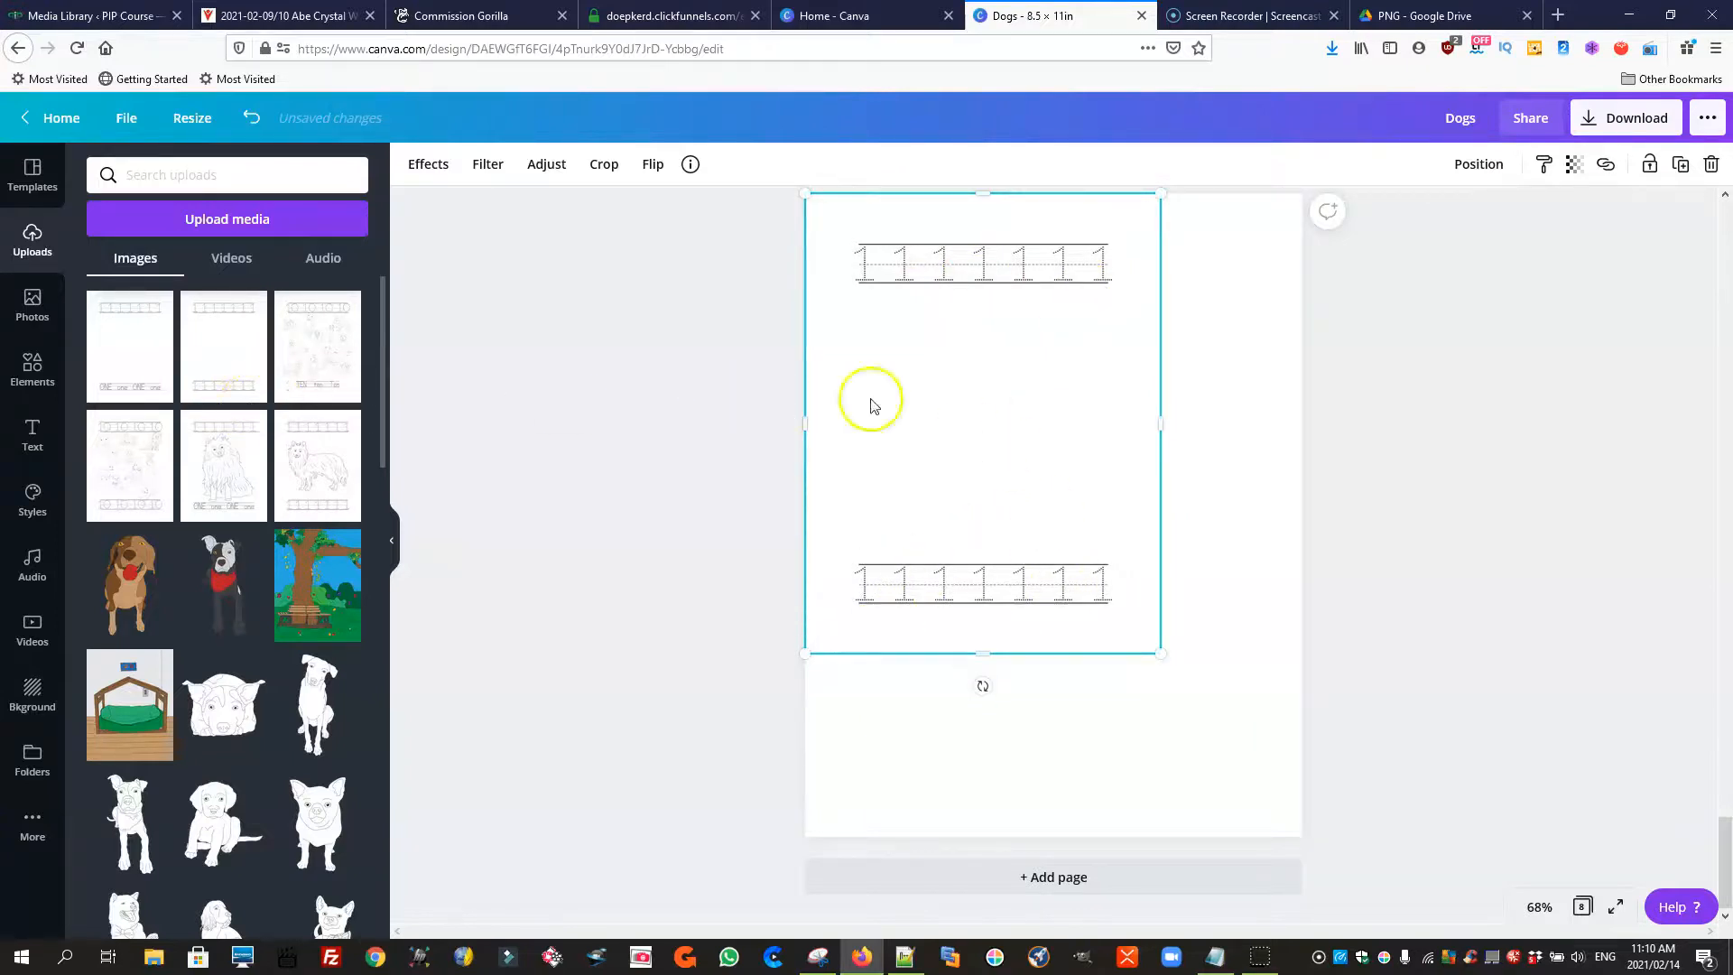
scroll("down", 3)
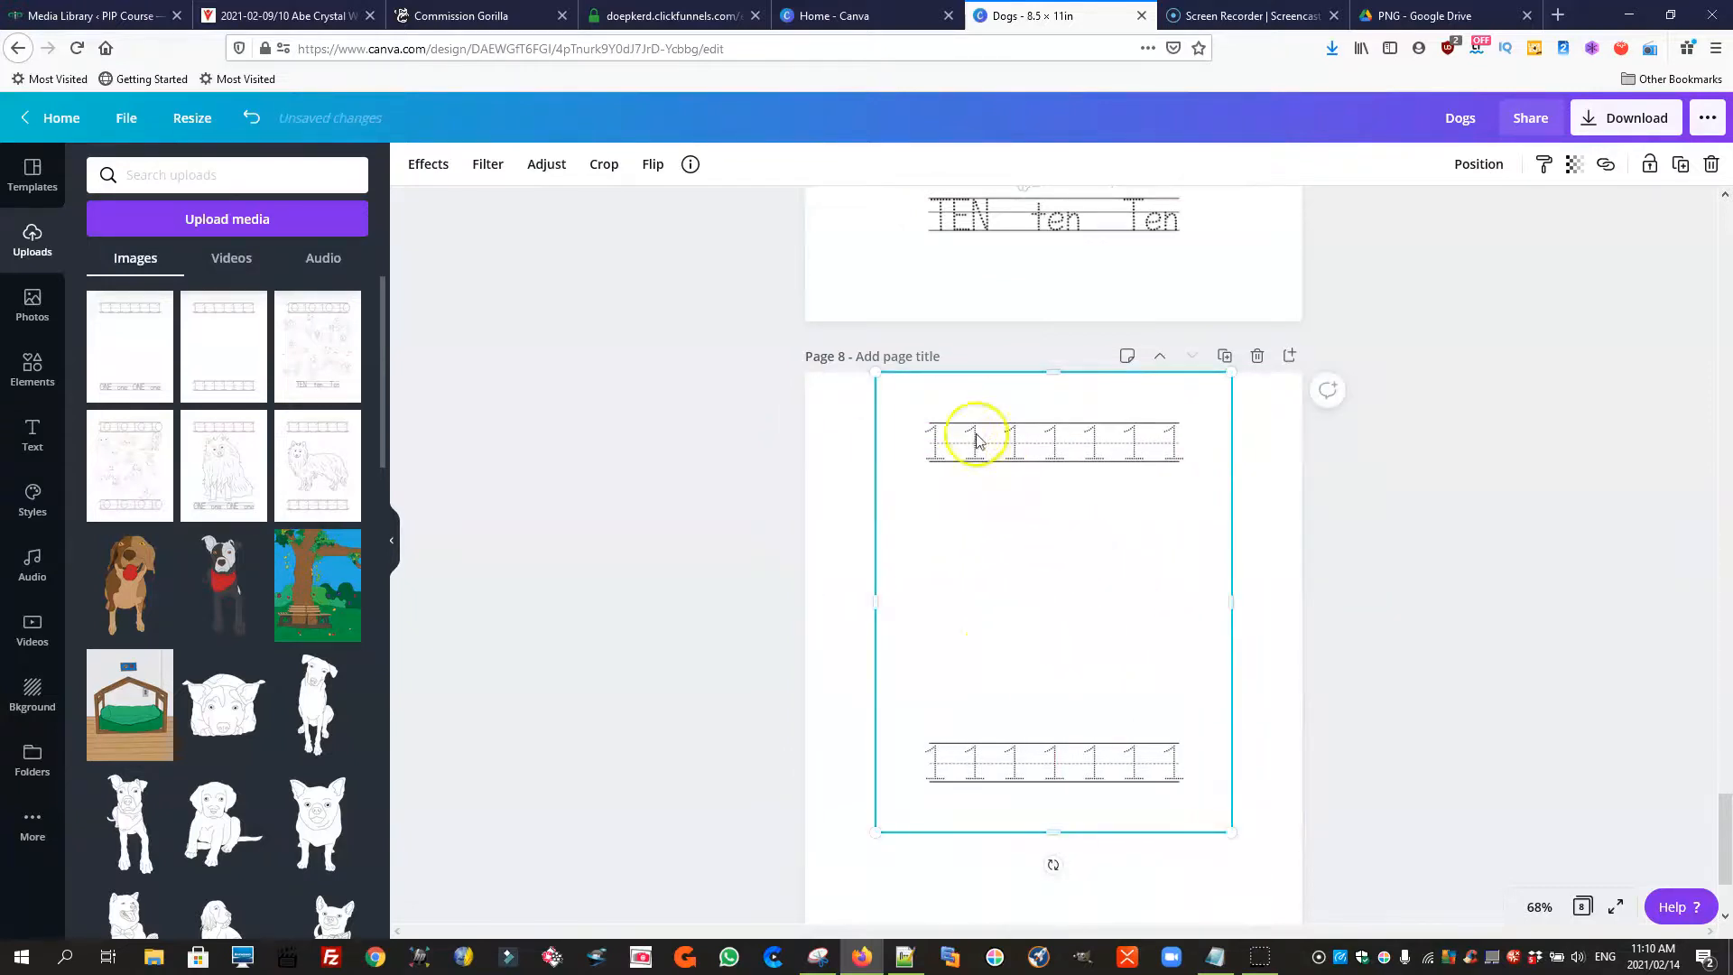
mouse_move(1051, 520)
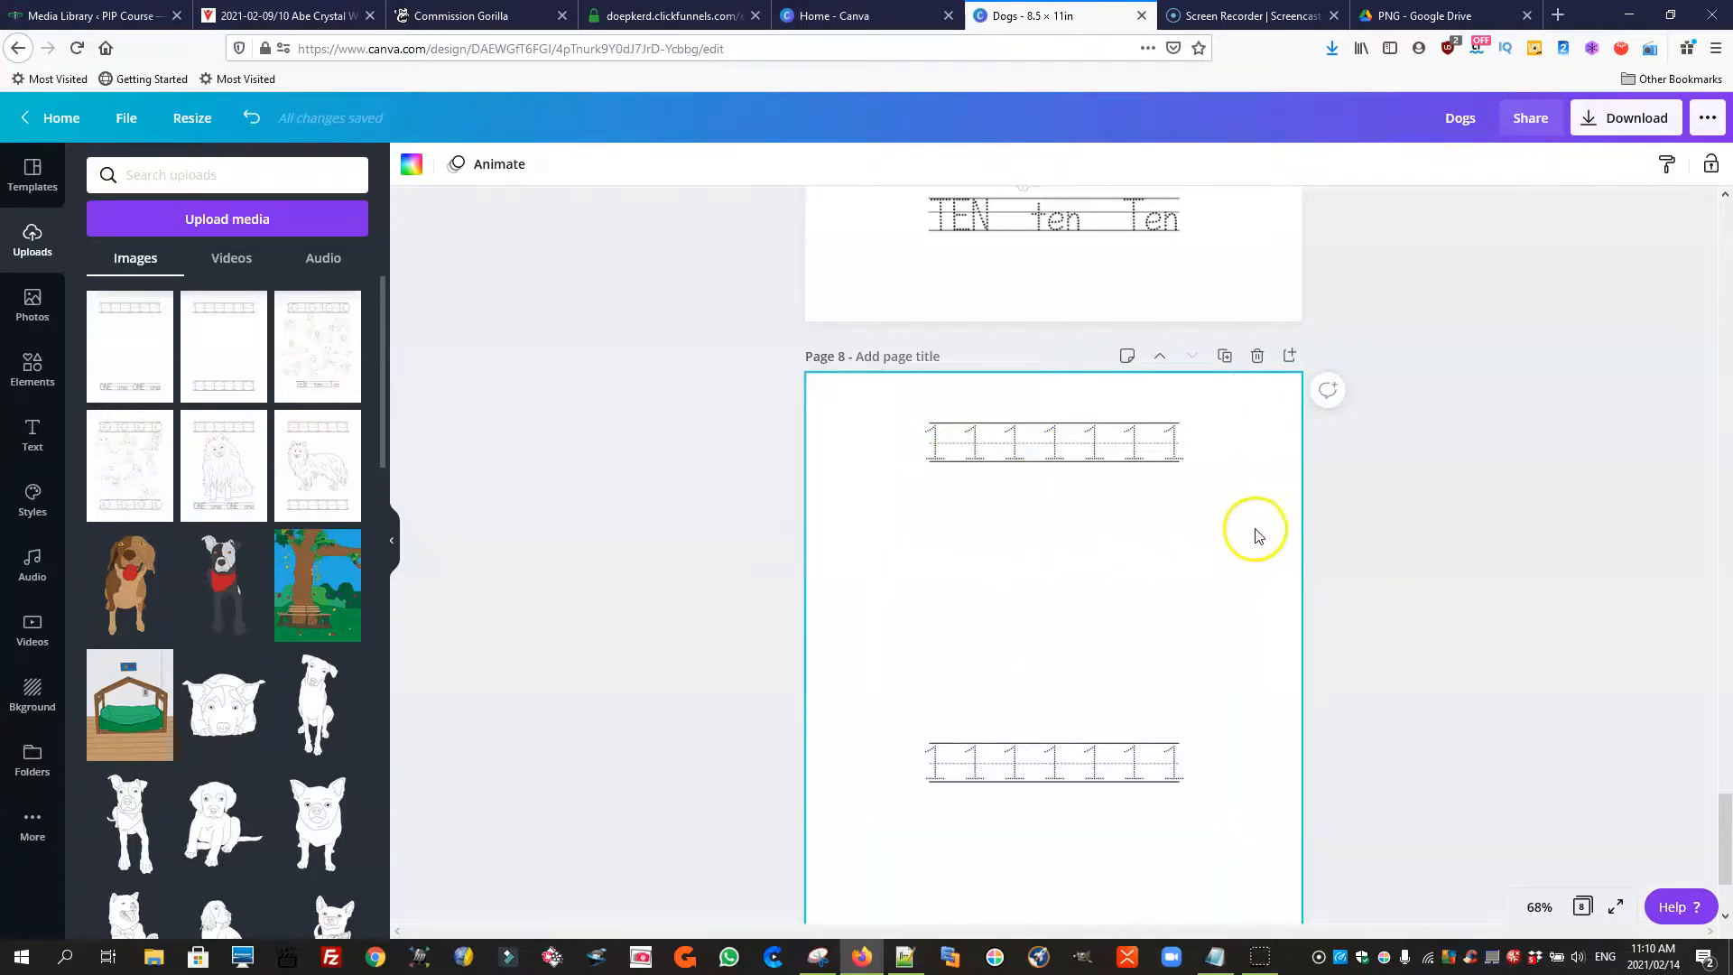
mouse_move(1461, 526)
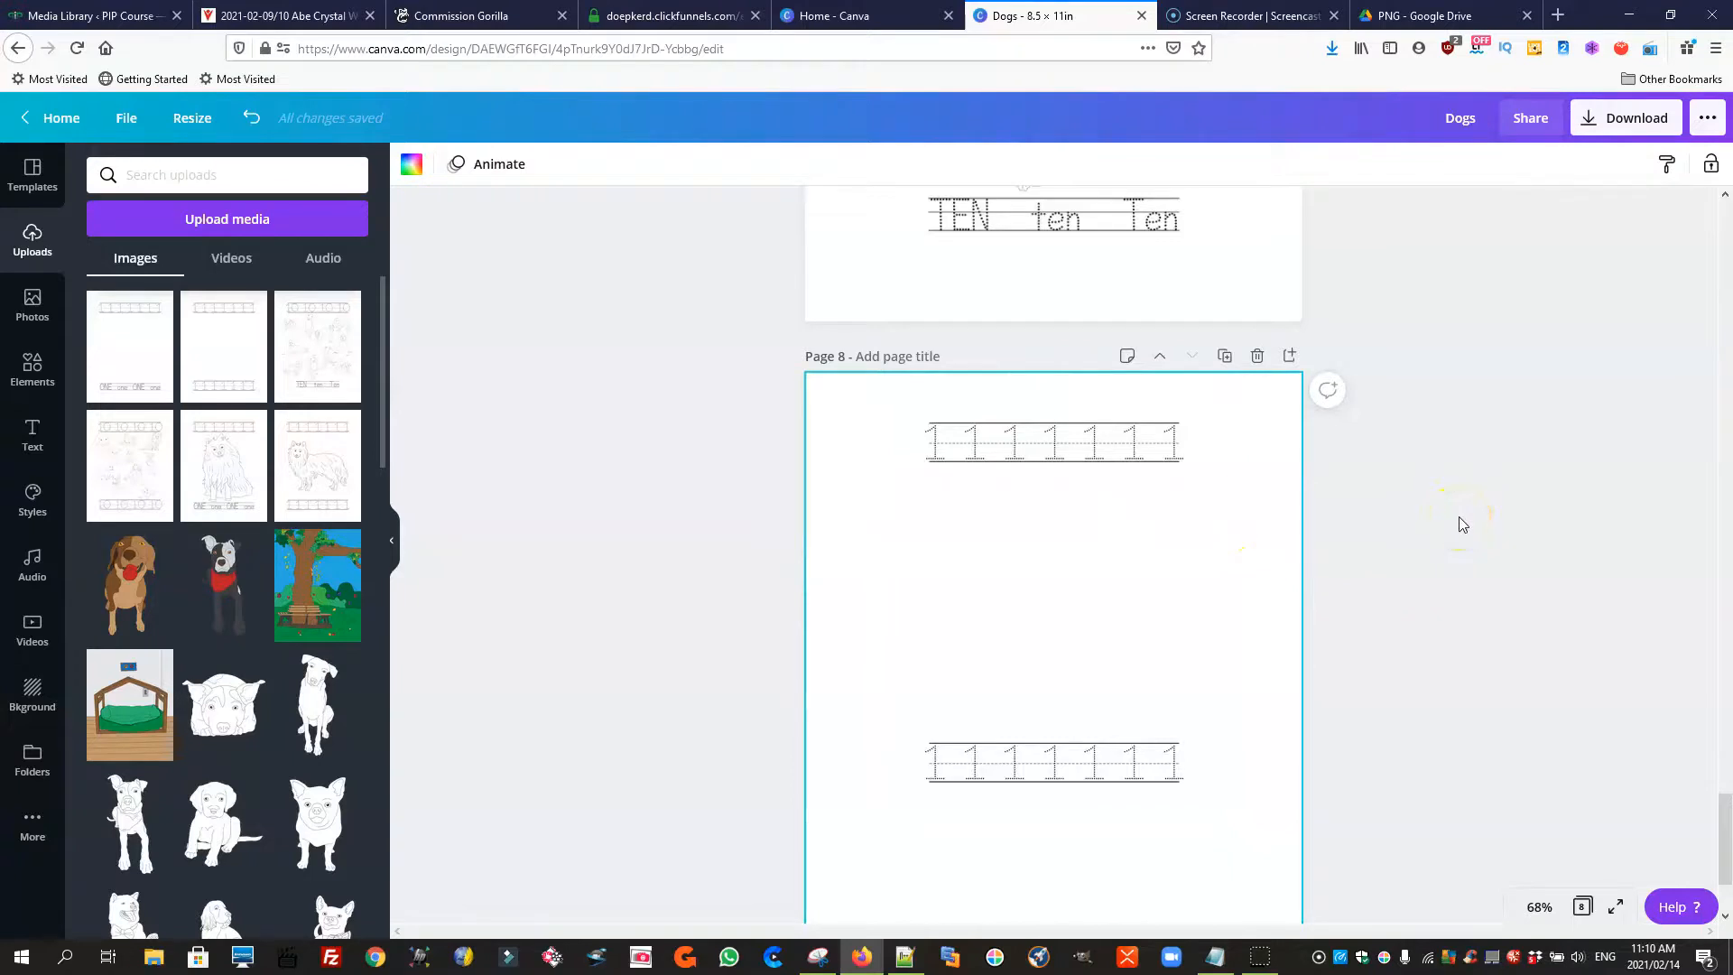
scroll("down", 3)
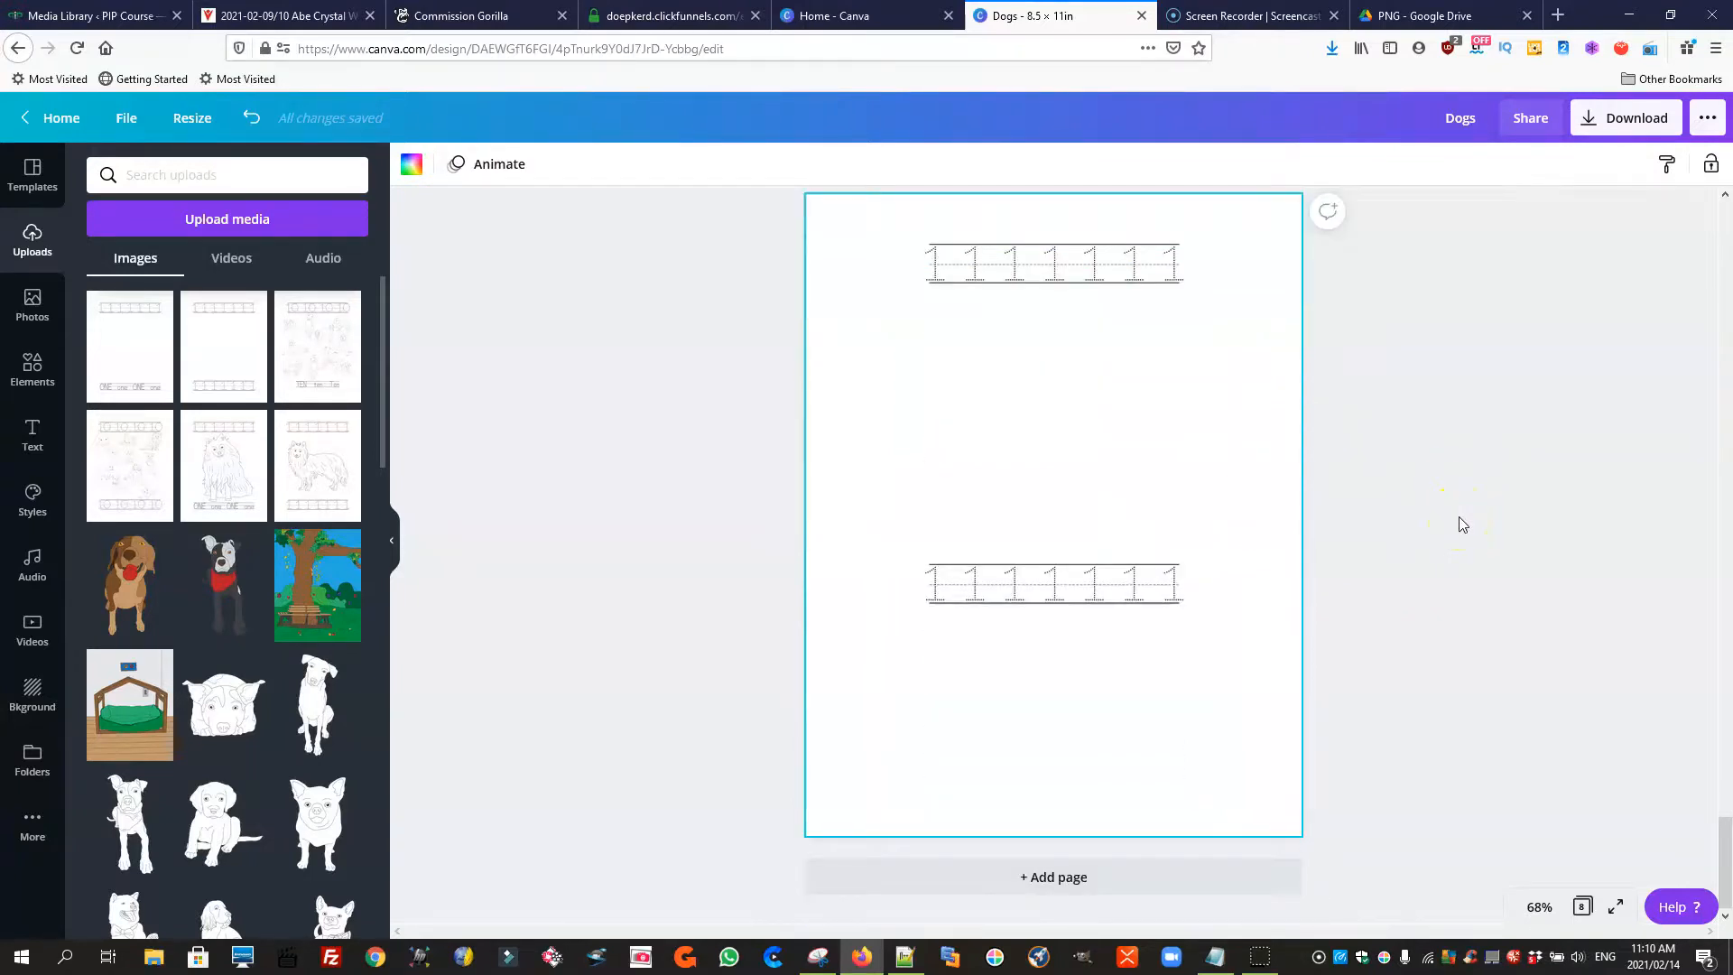
scroll("down", 3)
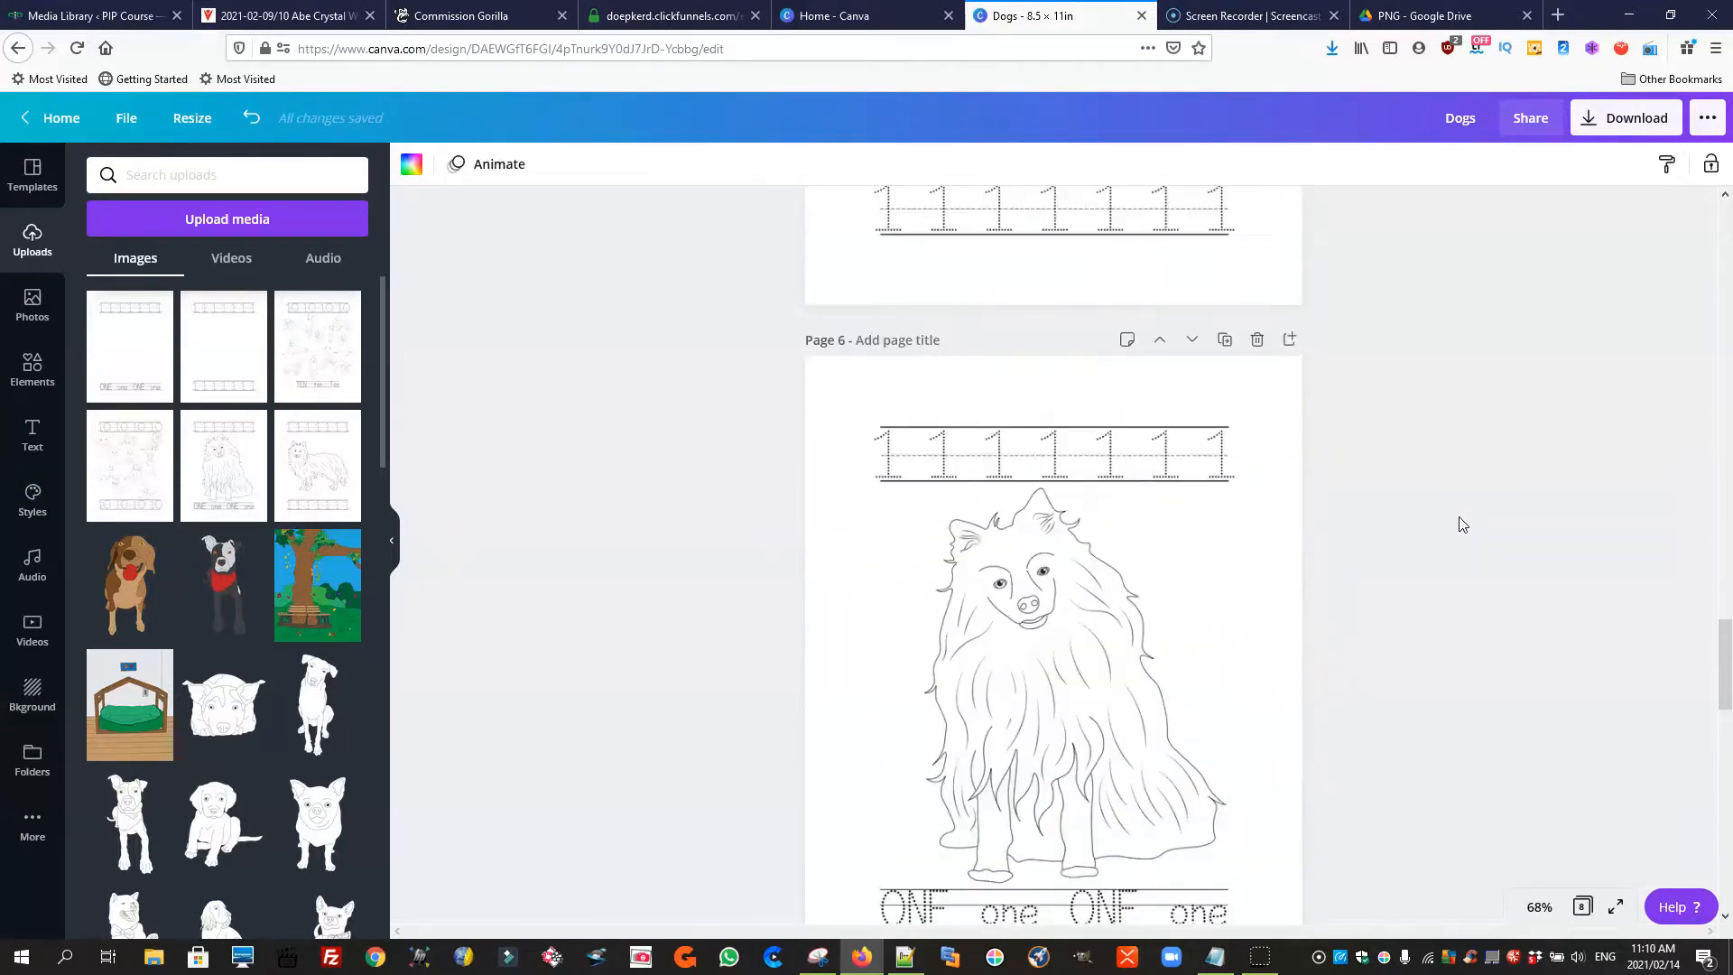
scroll("down", 3)
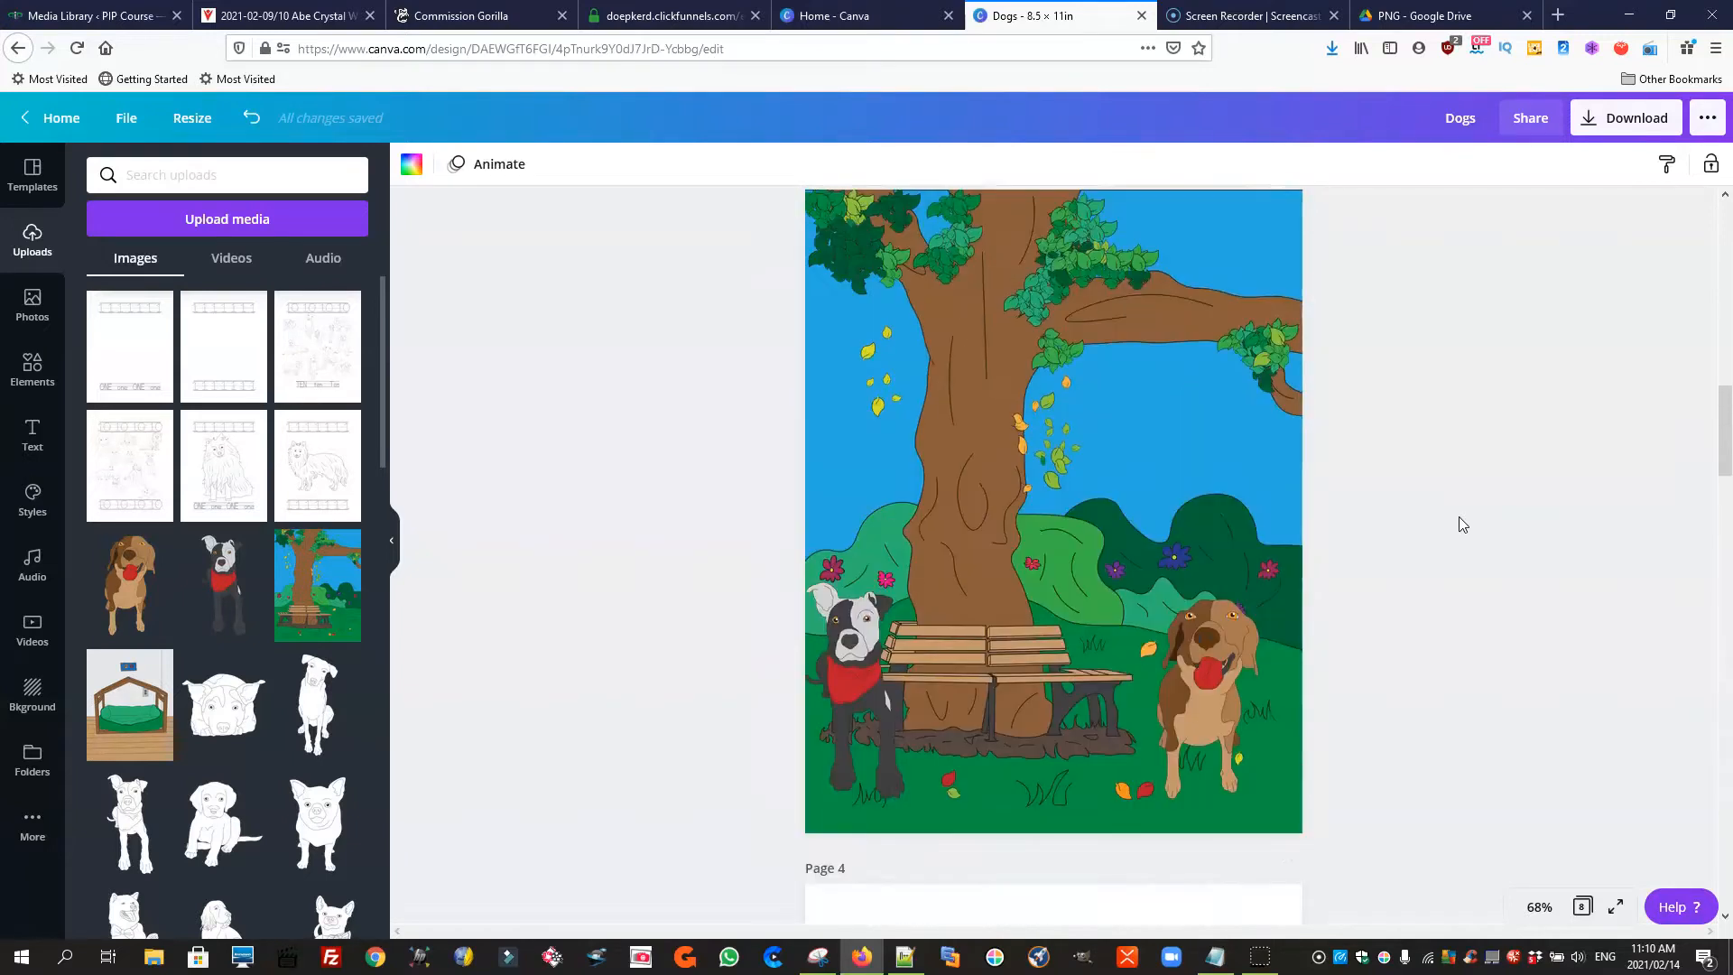
scroll("up", 3)
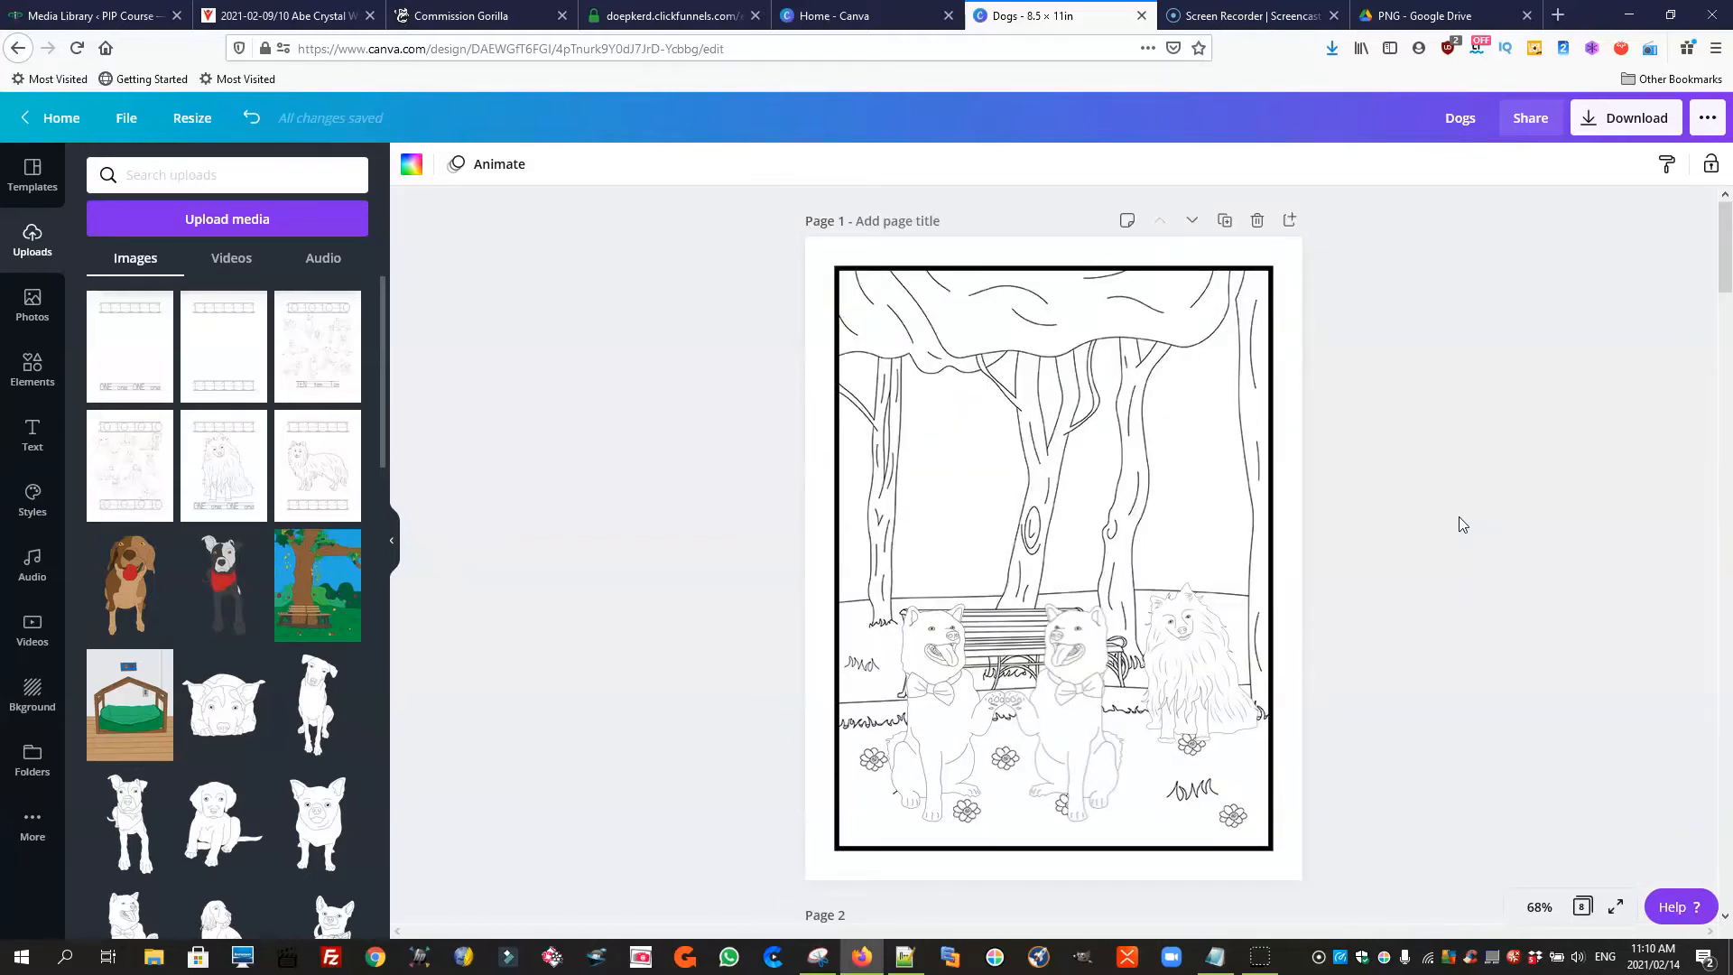
scroll("down", 3)
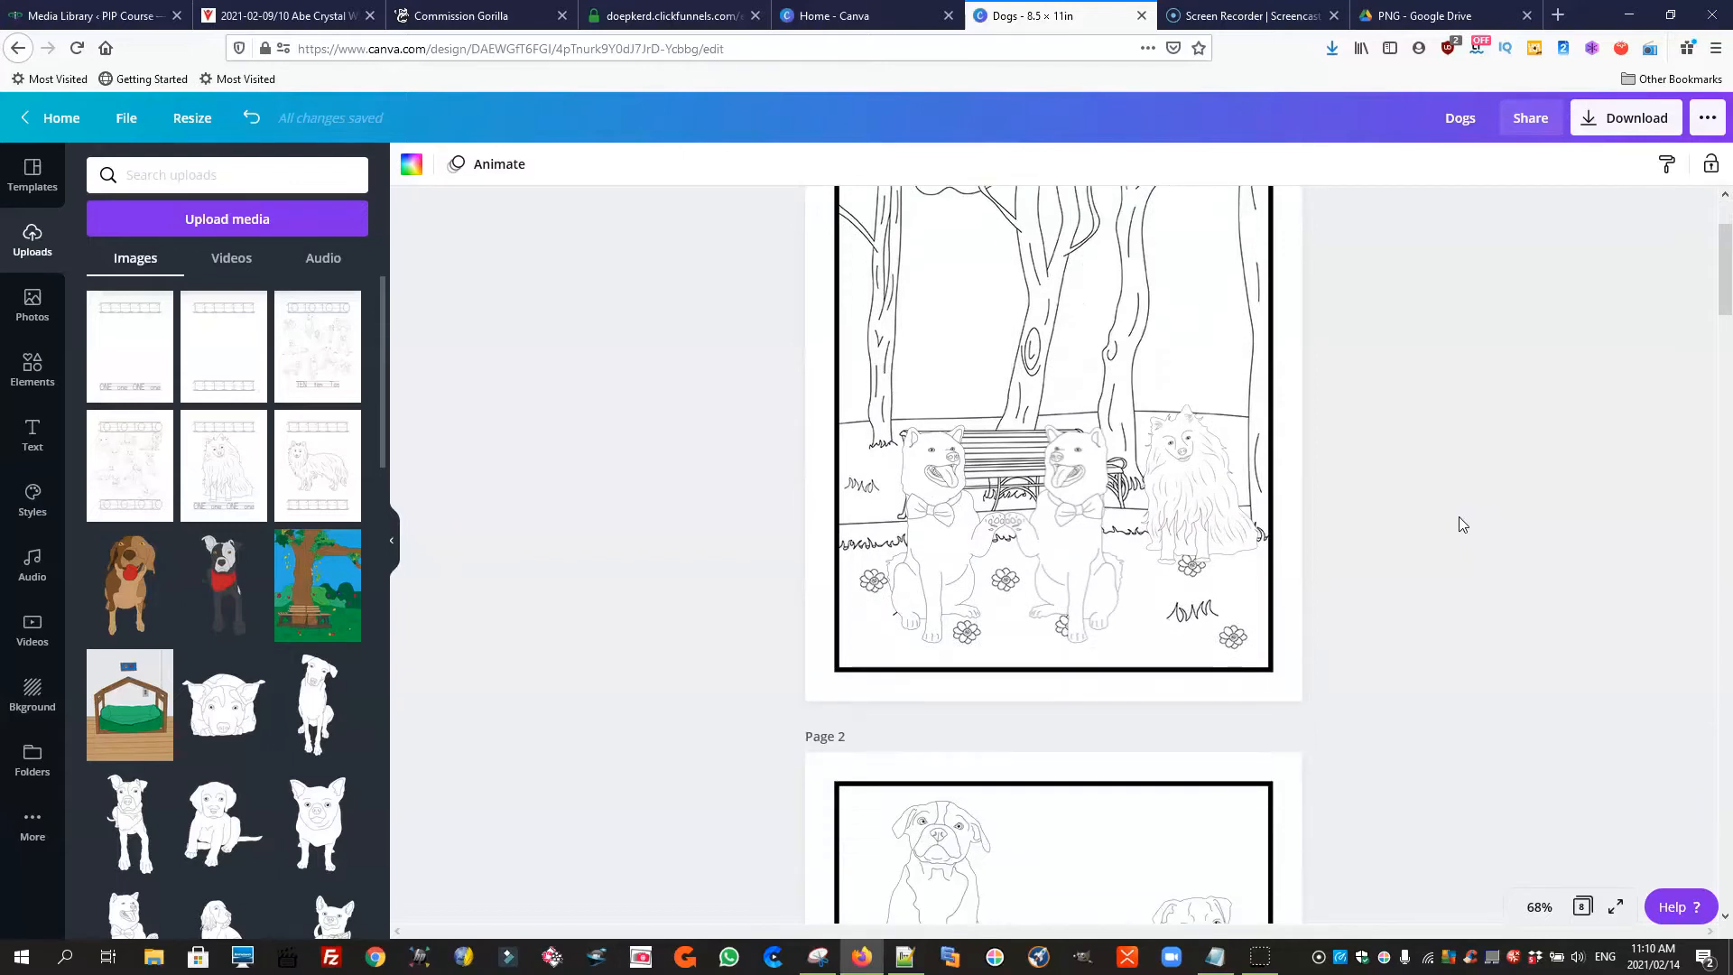